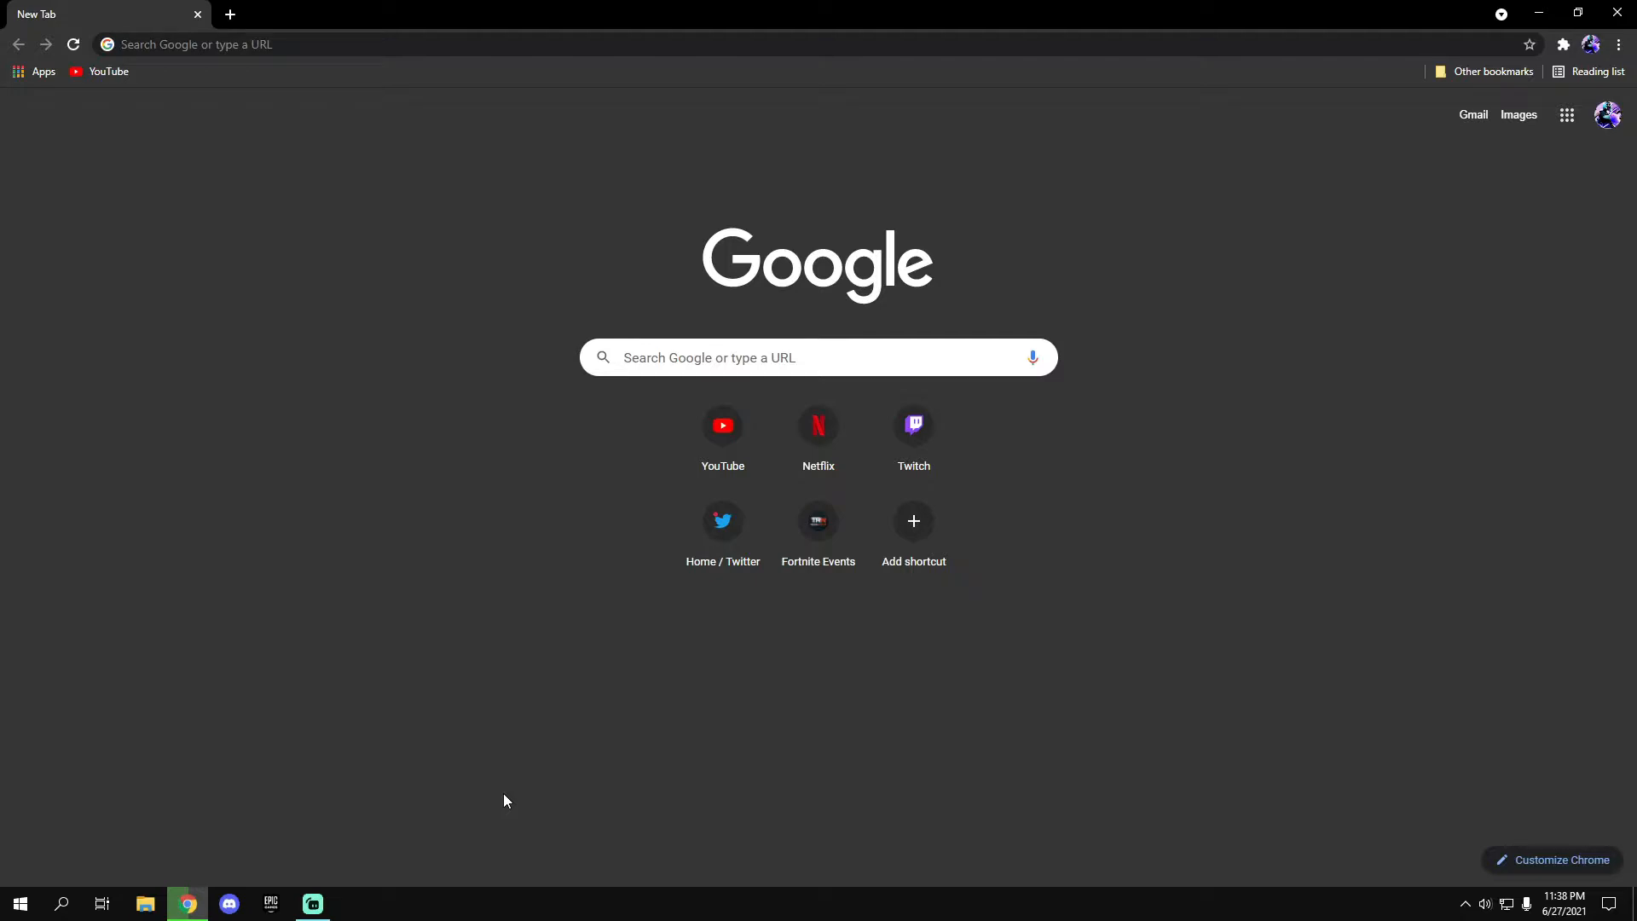
mouse_move(382, 513)
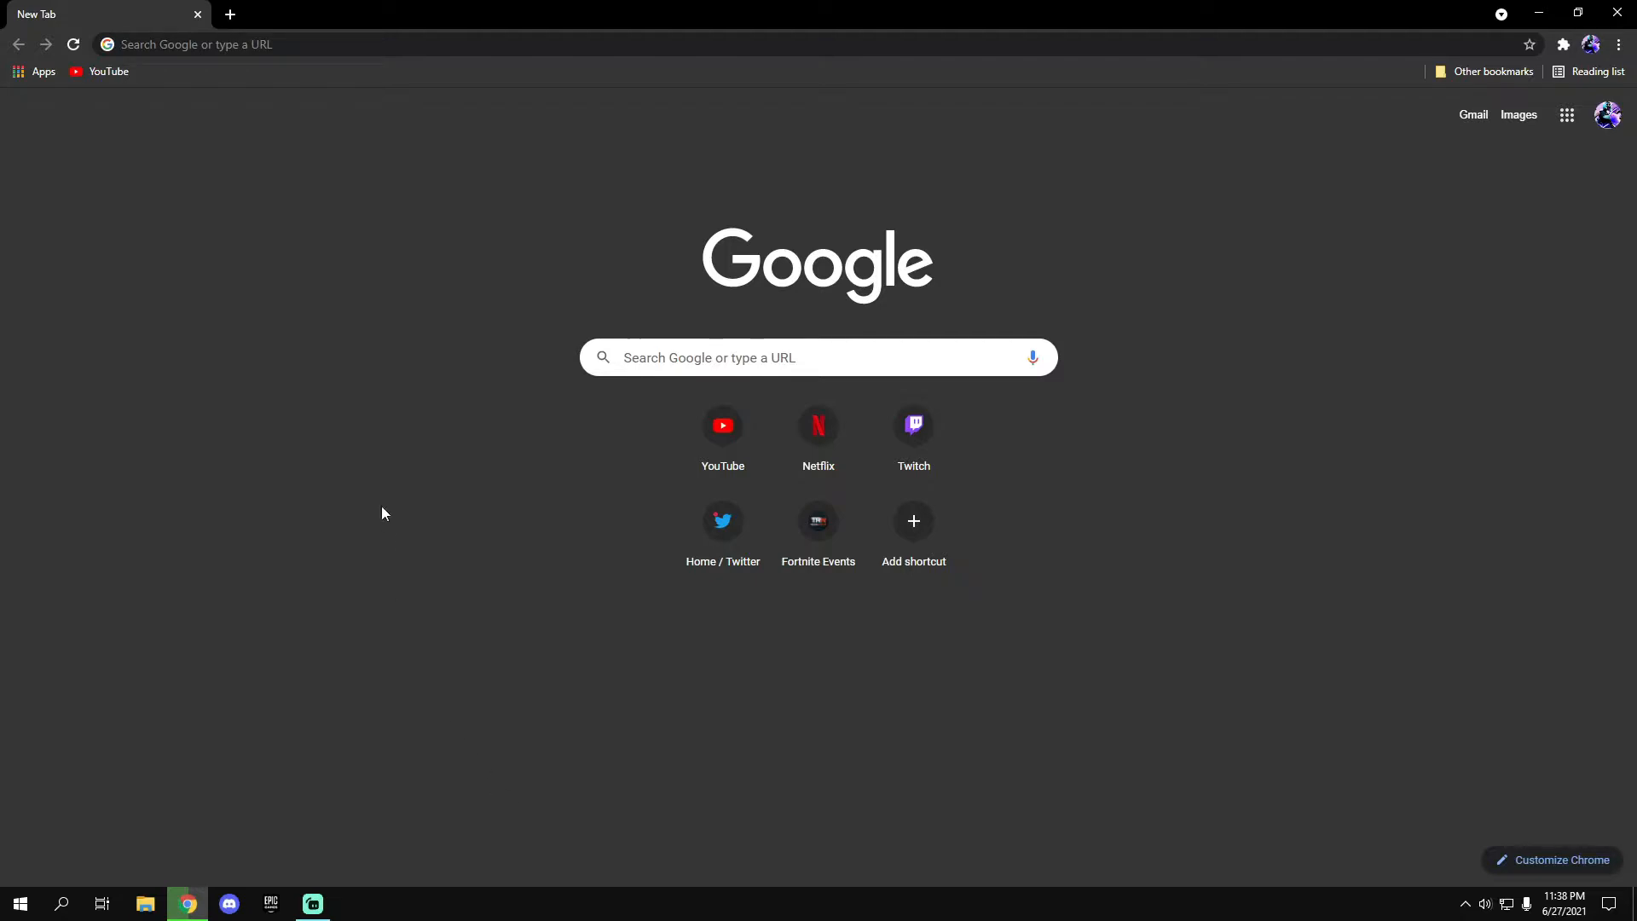
mouse_move(374, 485)
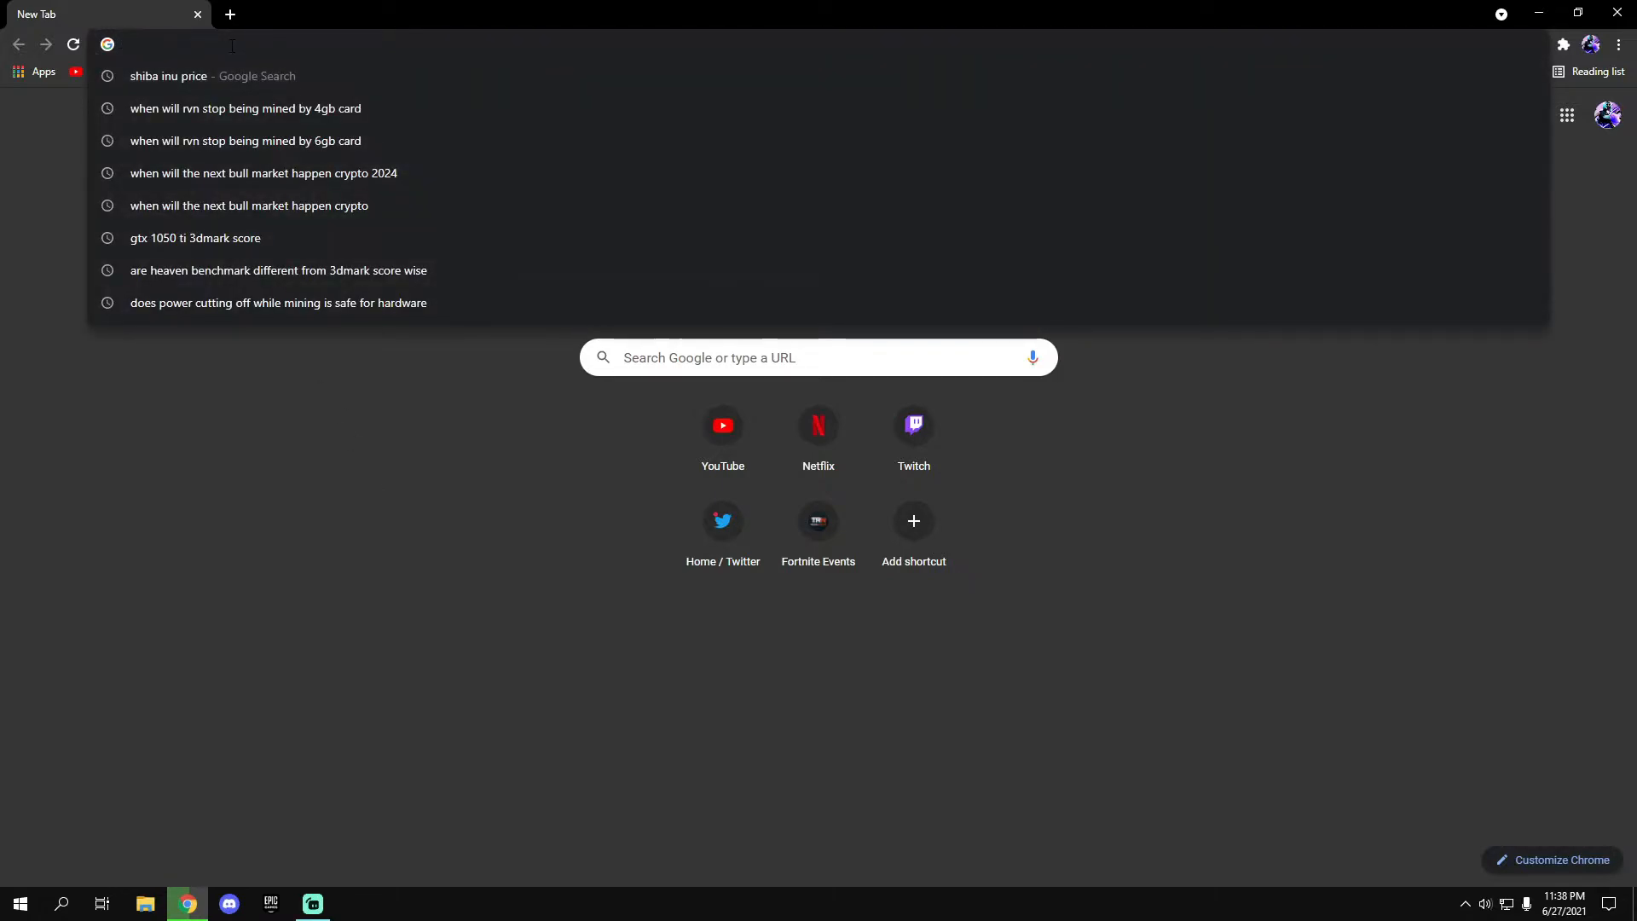
Enter 'unm' in Chrome's address bar to bring up unMineable suggestions.
type("unm")
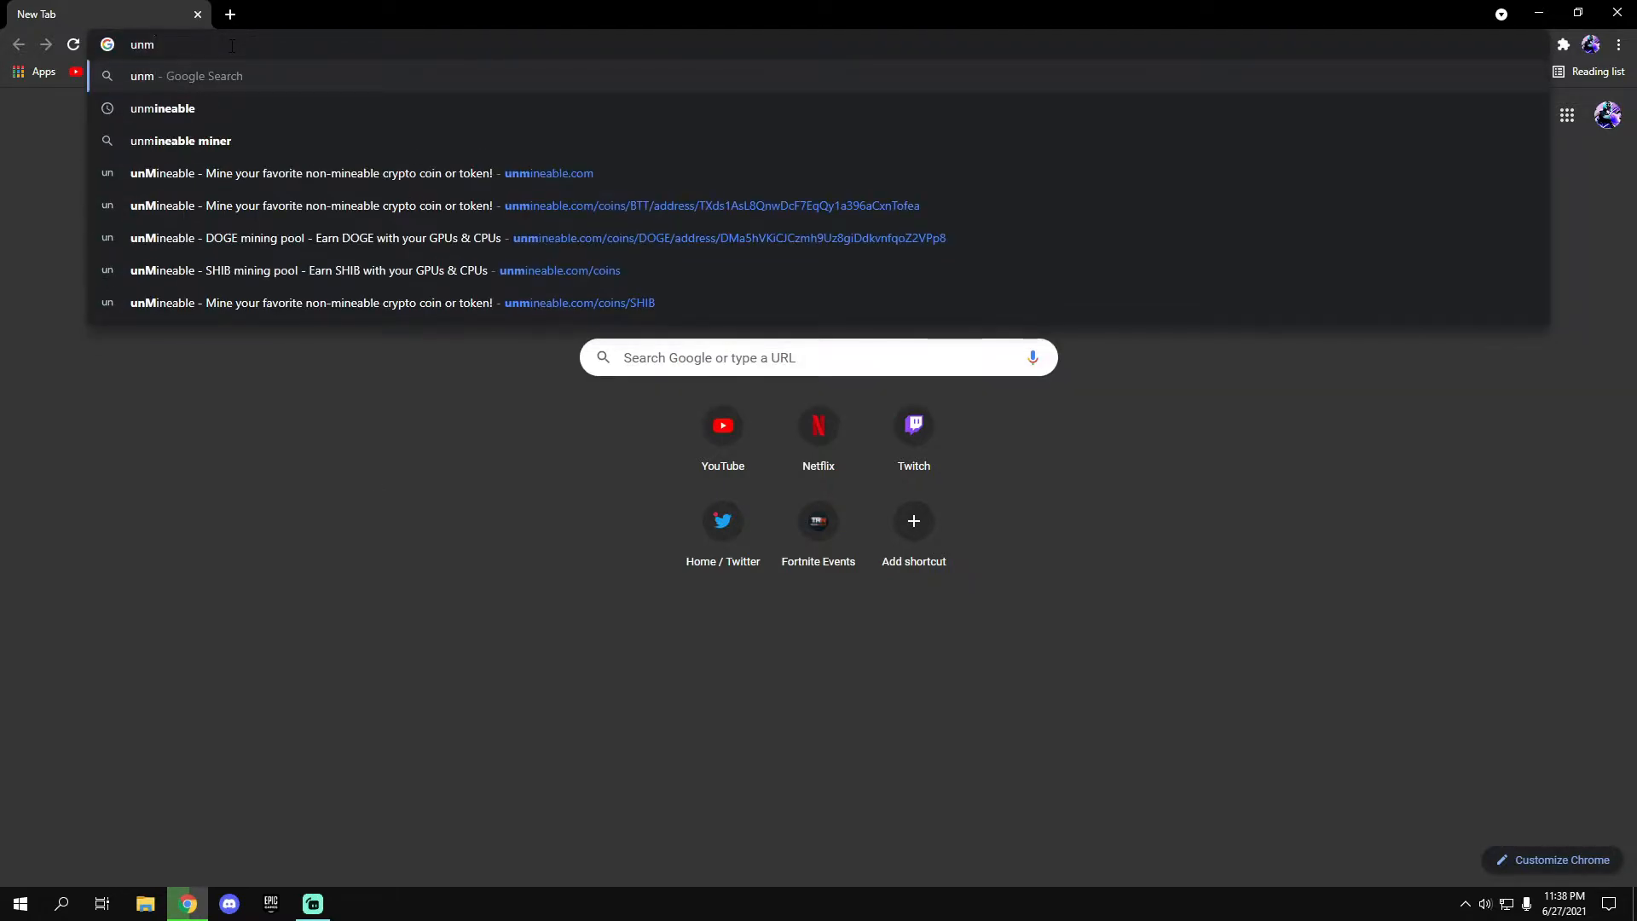
Go to unMineable's download page and download the Windows miner build with miner files.
left_click(162, 107)
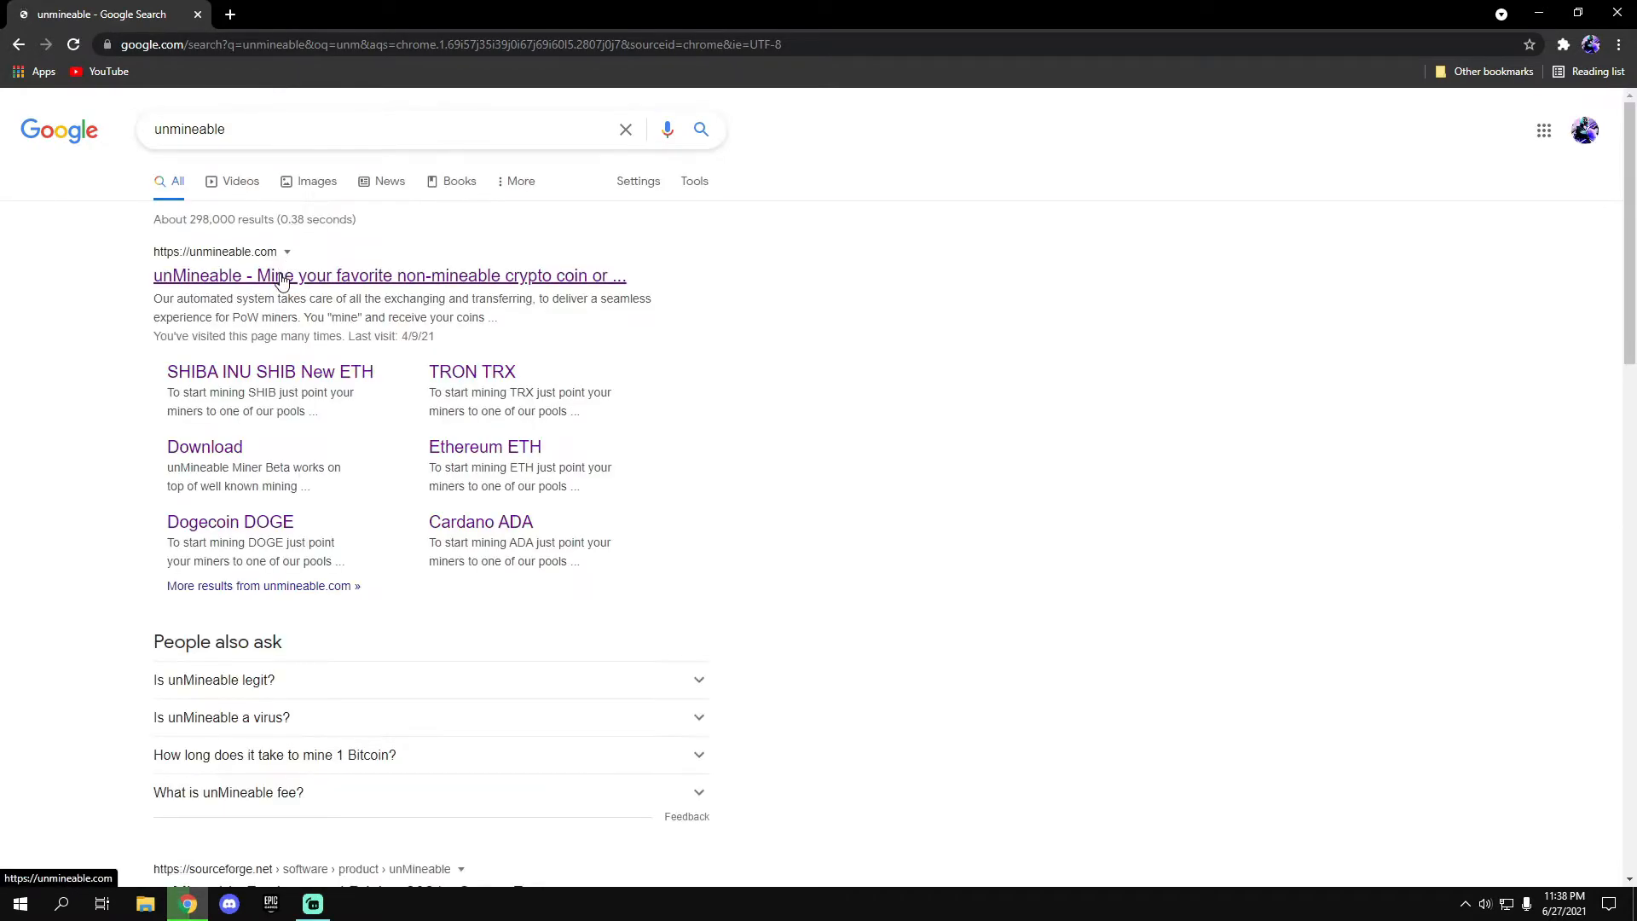
left_click(389, 276)
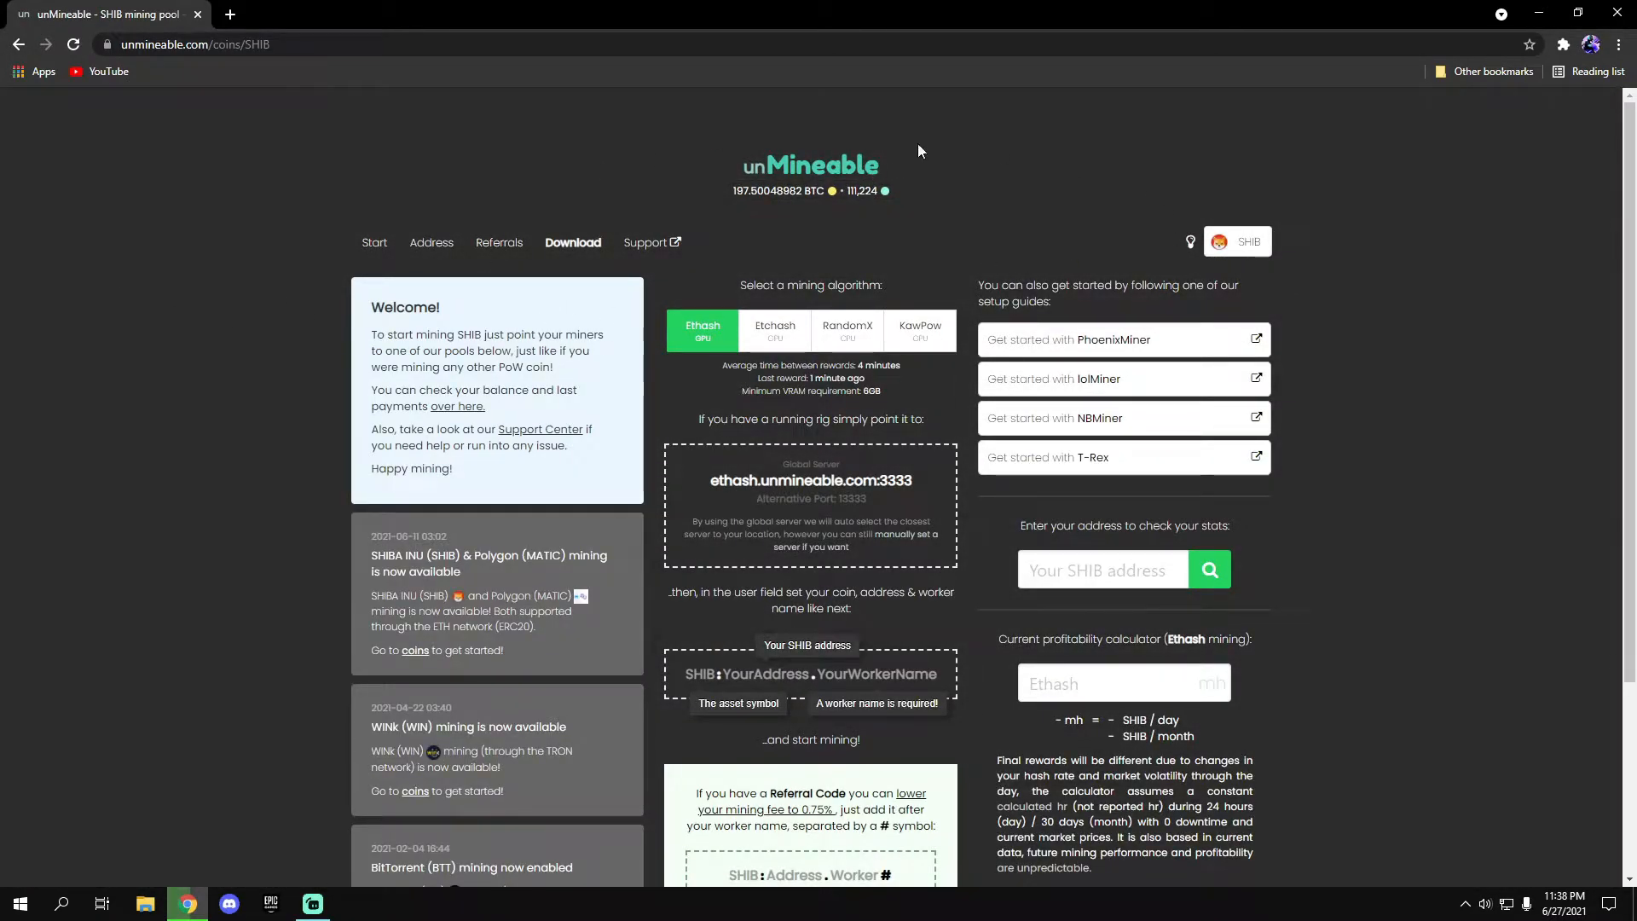
left_click(573, 242)
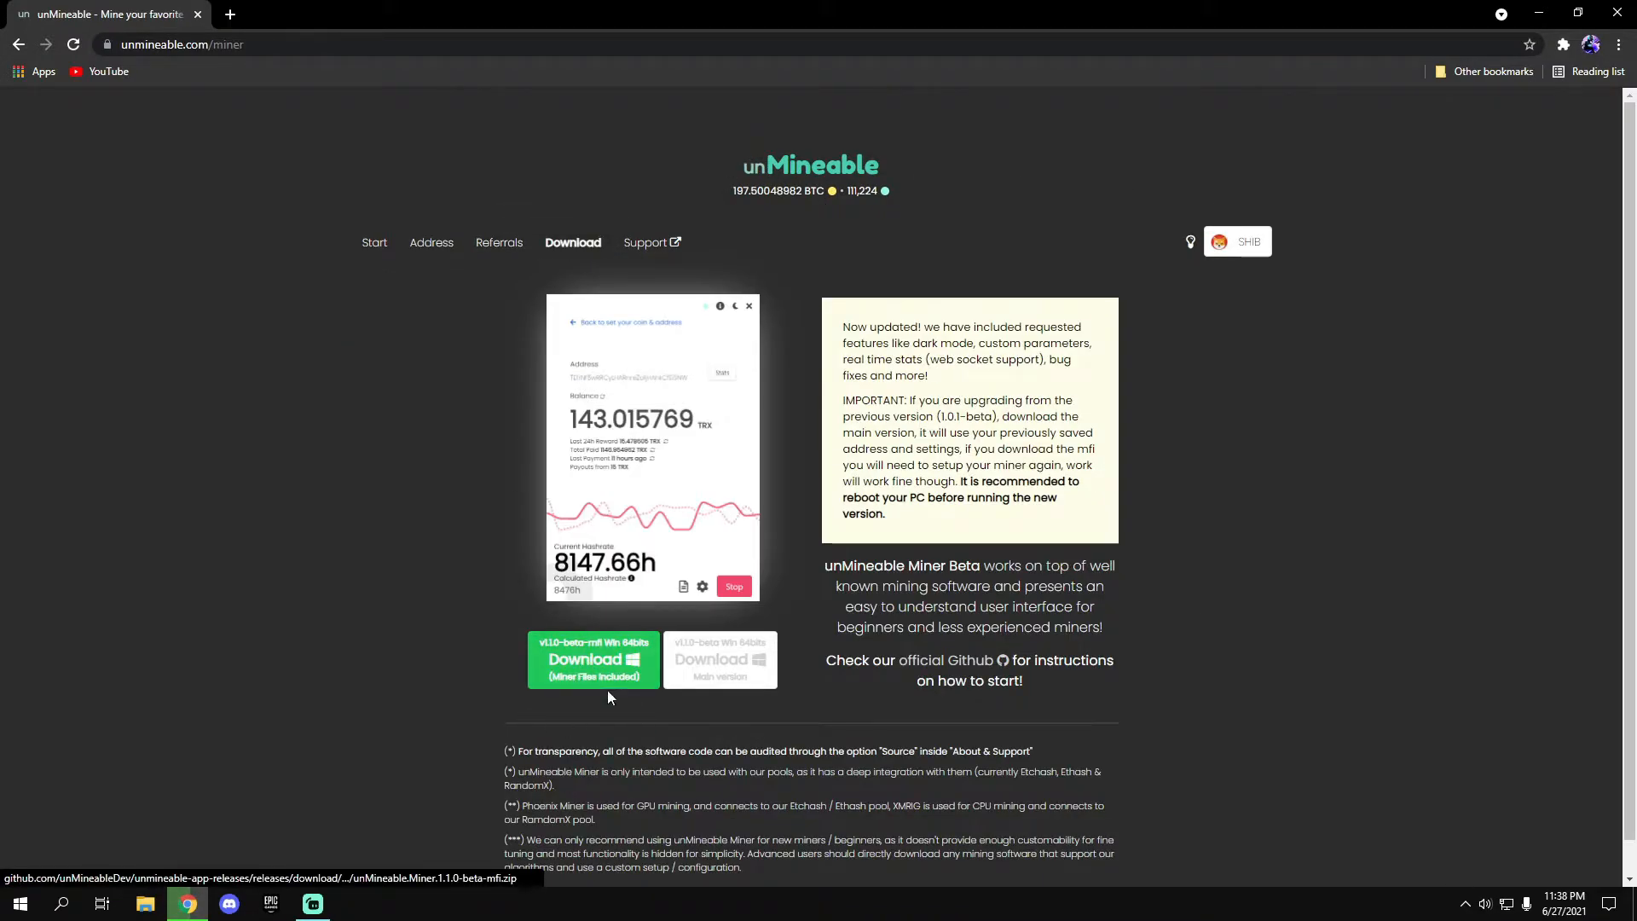
left_click(592, 659)
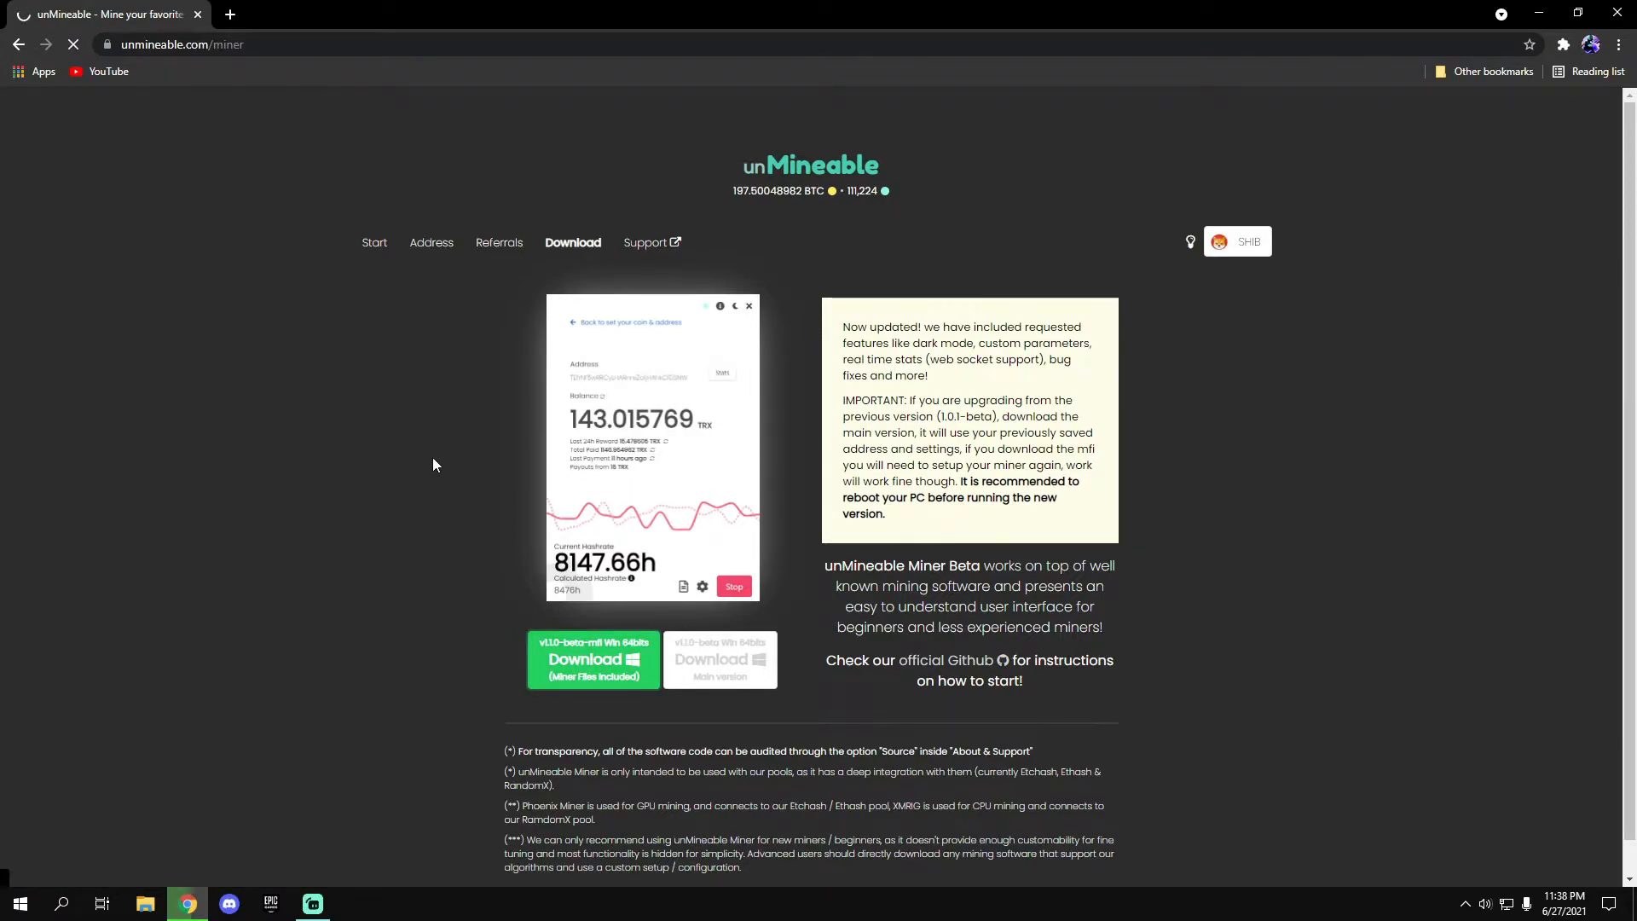
left_click(592, 660)
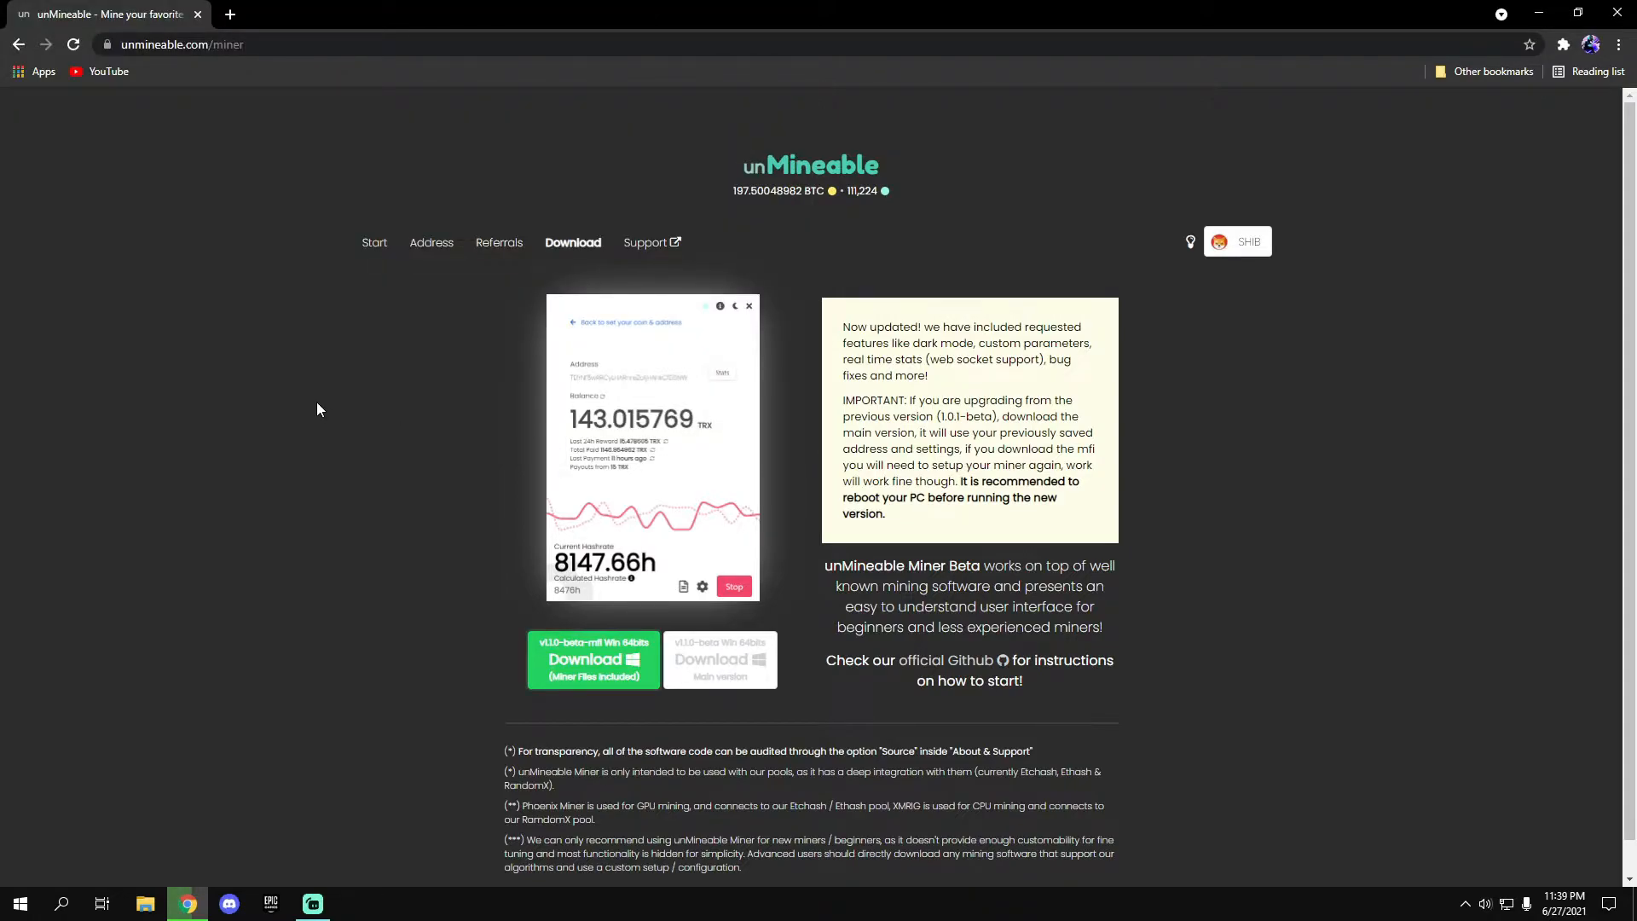
mouse_move(61, 903)
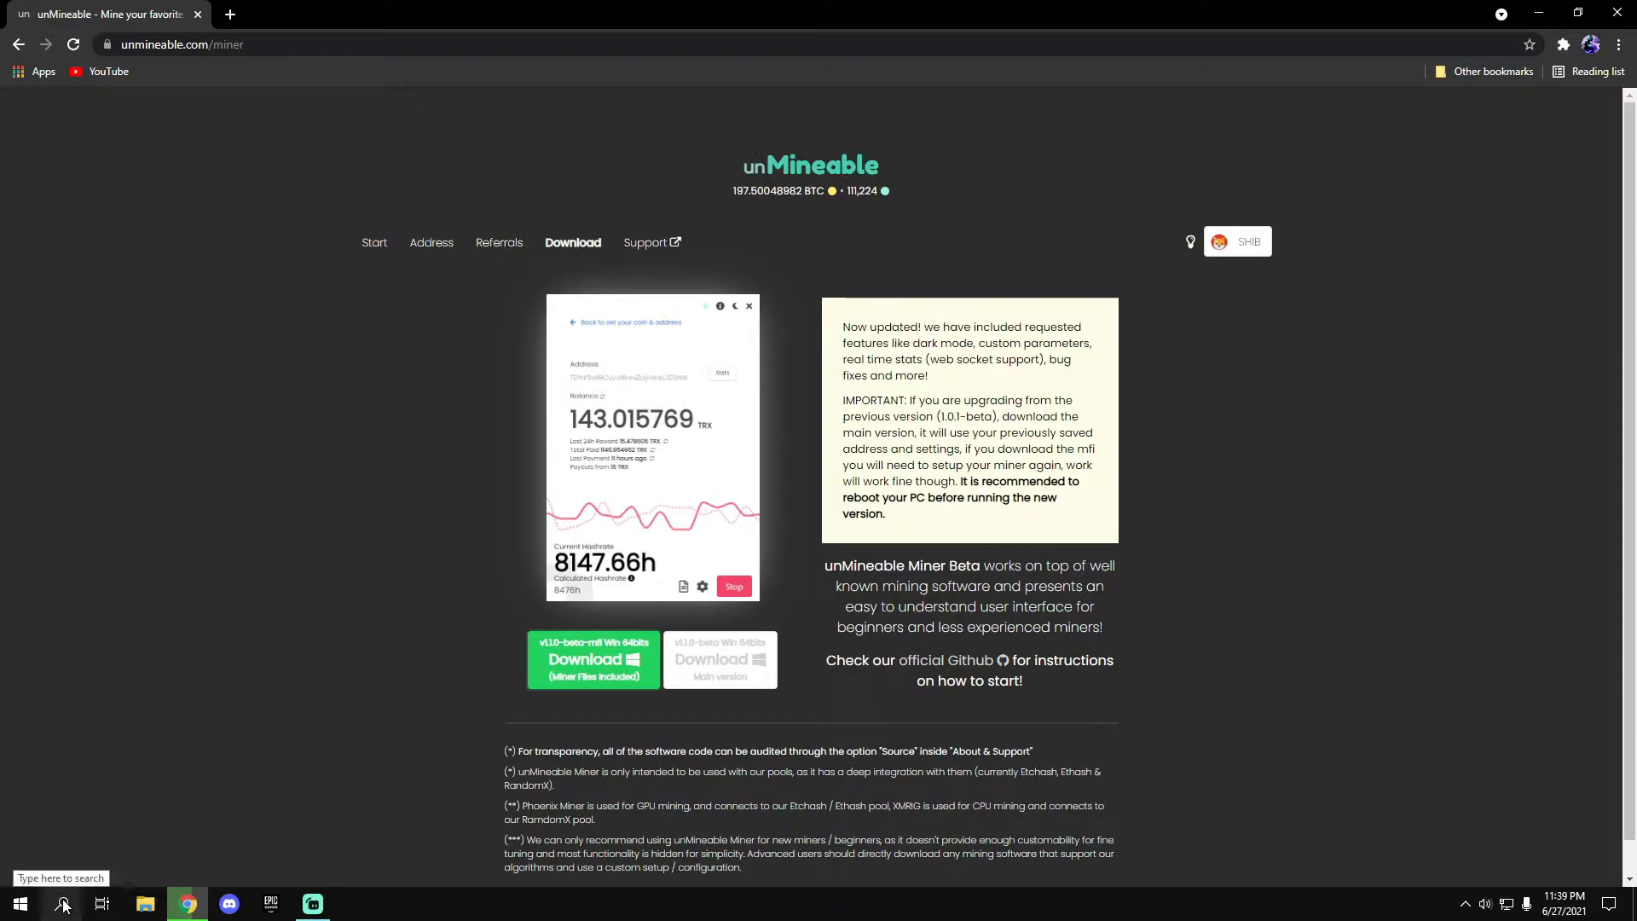
Open Windows Security's Virus & threat protection exclusions list.
left_click(61, 903)
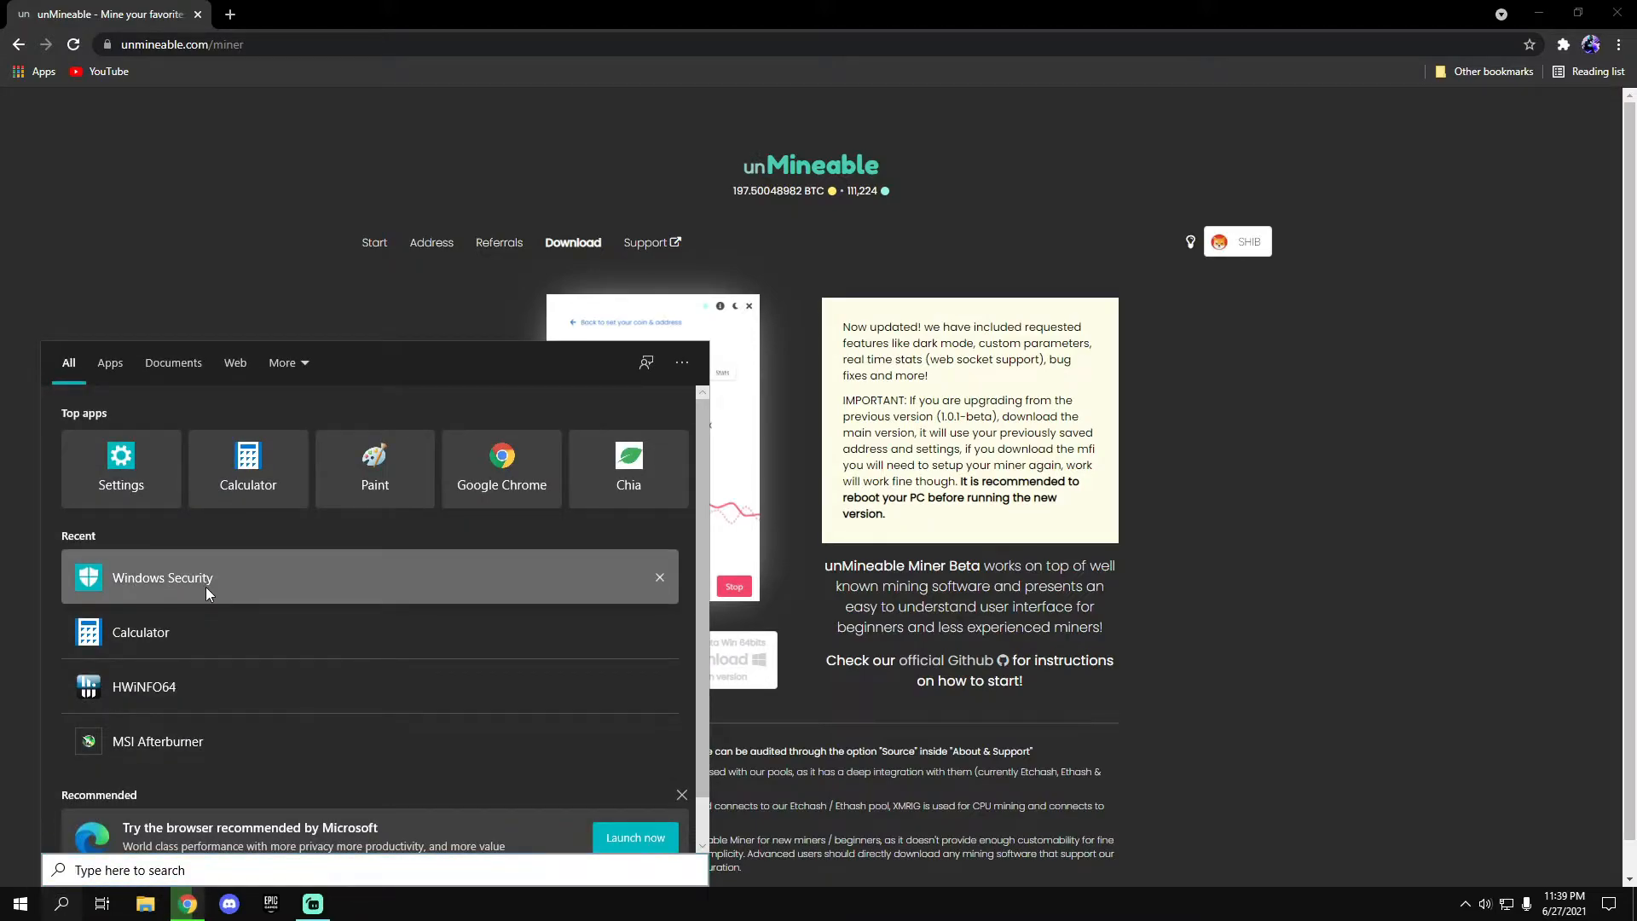
left_click(162, 578)
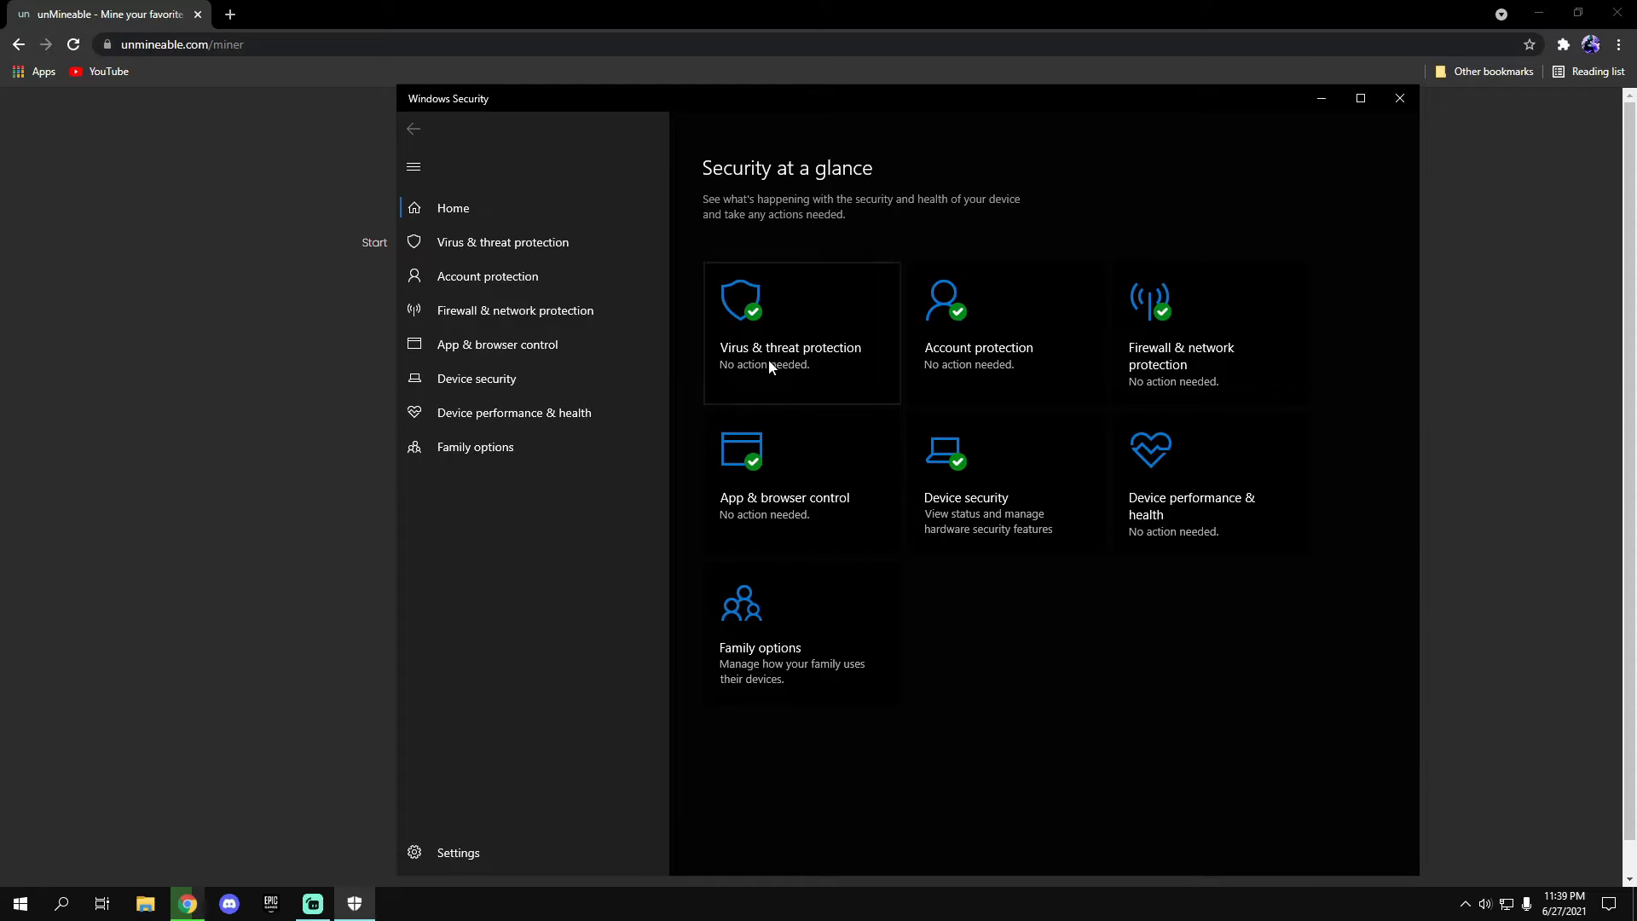
left_click(791, 347)
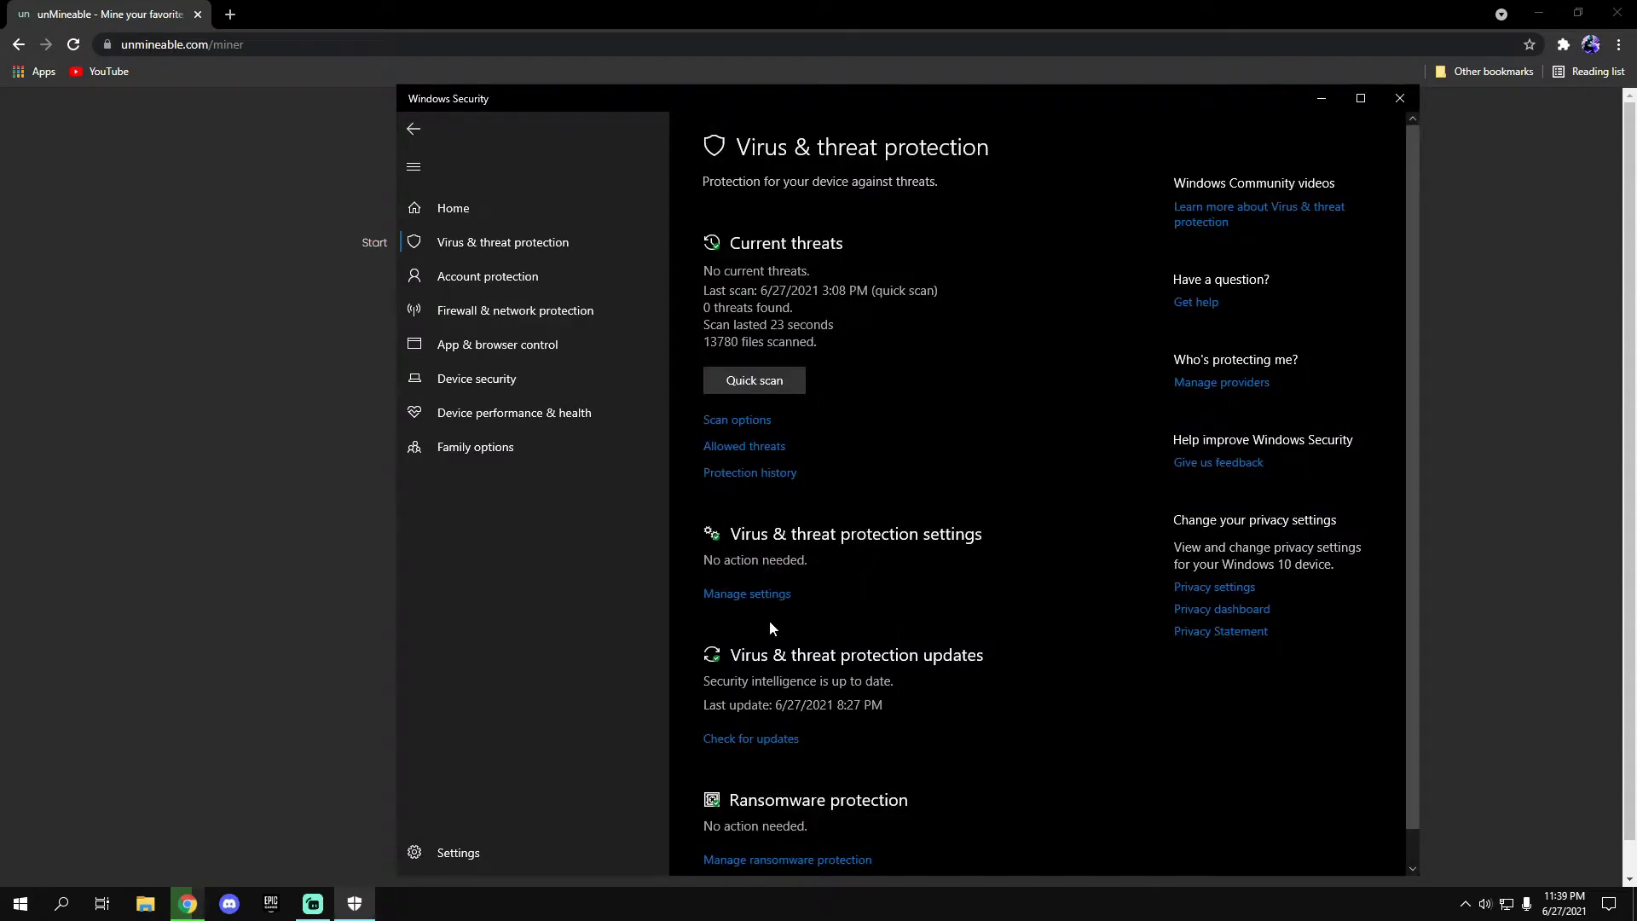
scroll("down", 3)
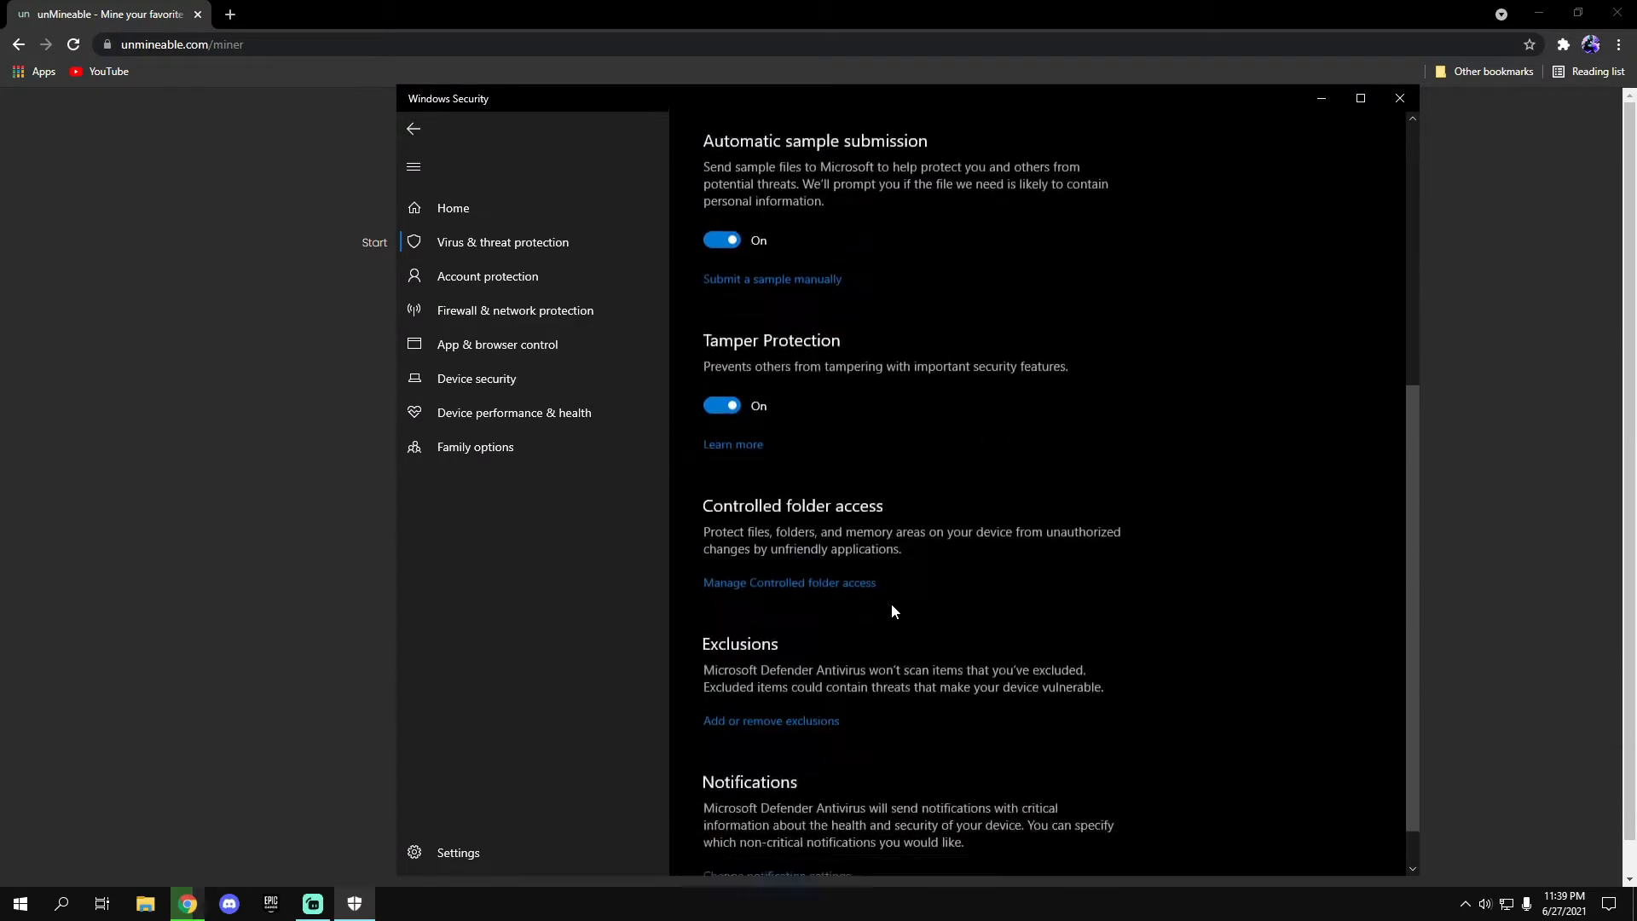
scroll("down", 3)
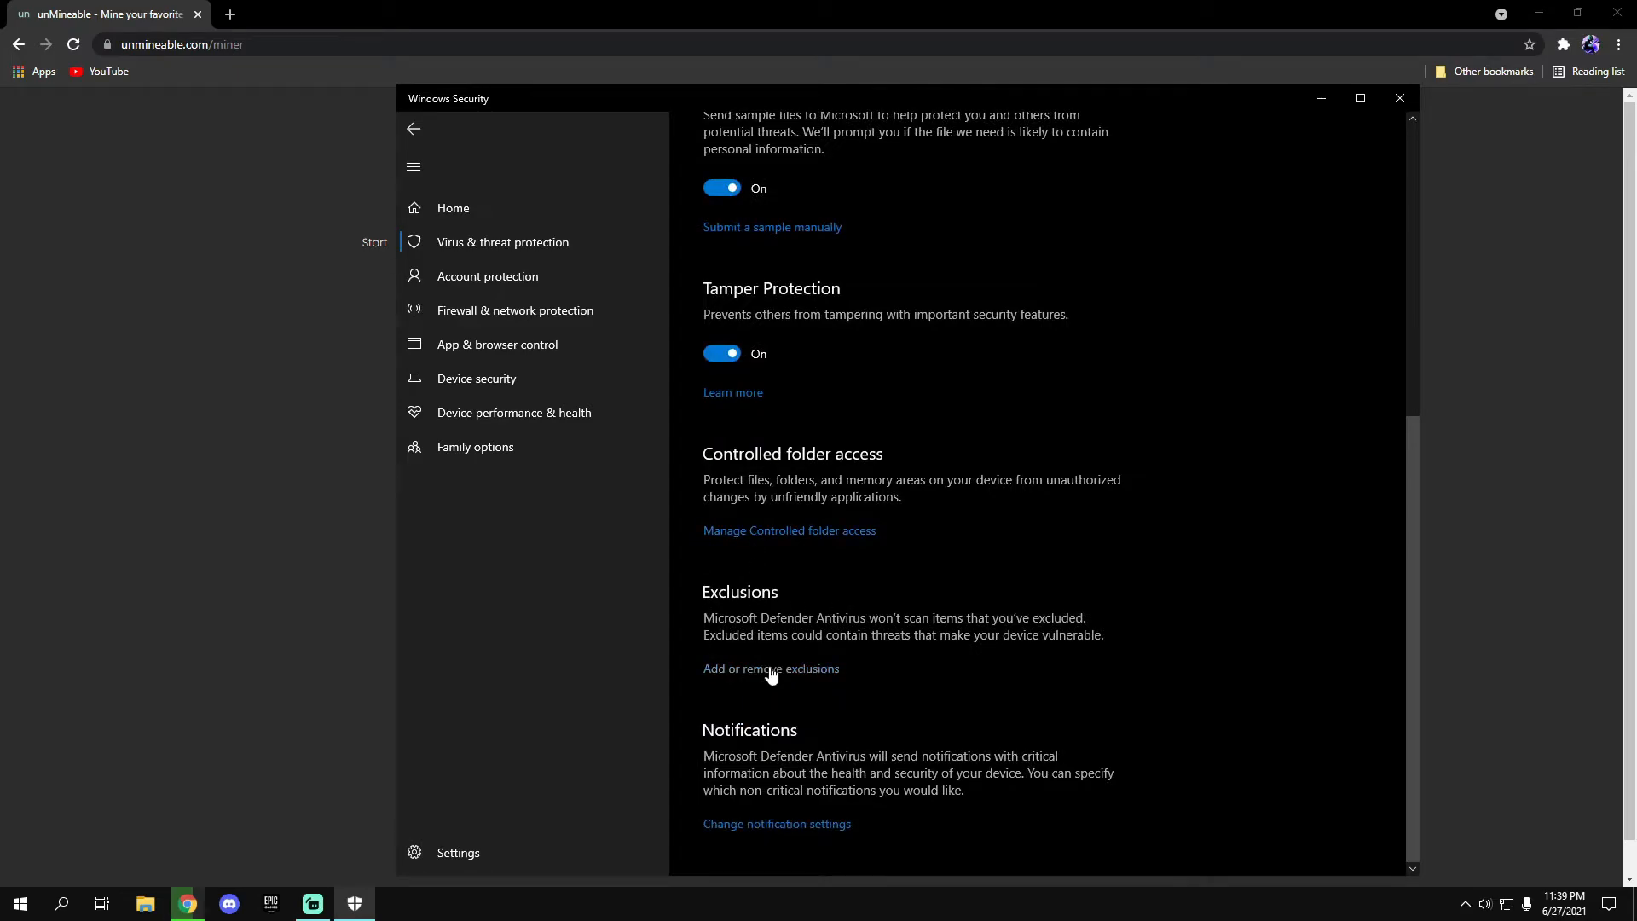
left_click(771, 668)
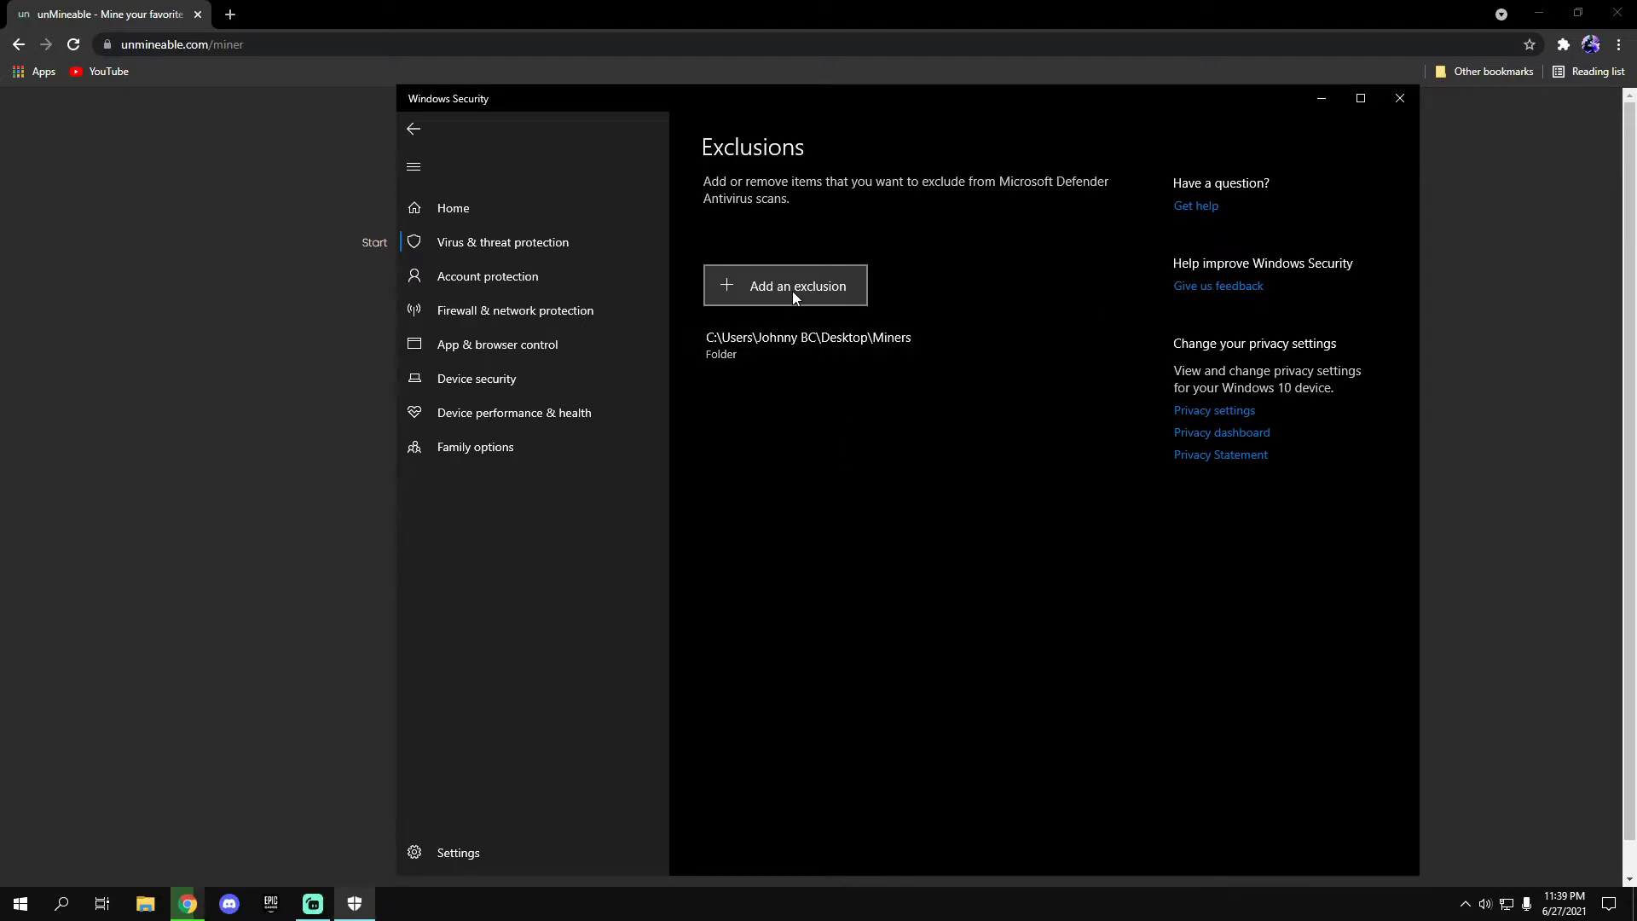
Add the Desktop Miners folder as a folder exclusion.
left_click(785, 285)
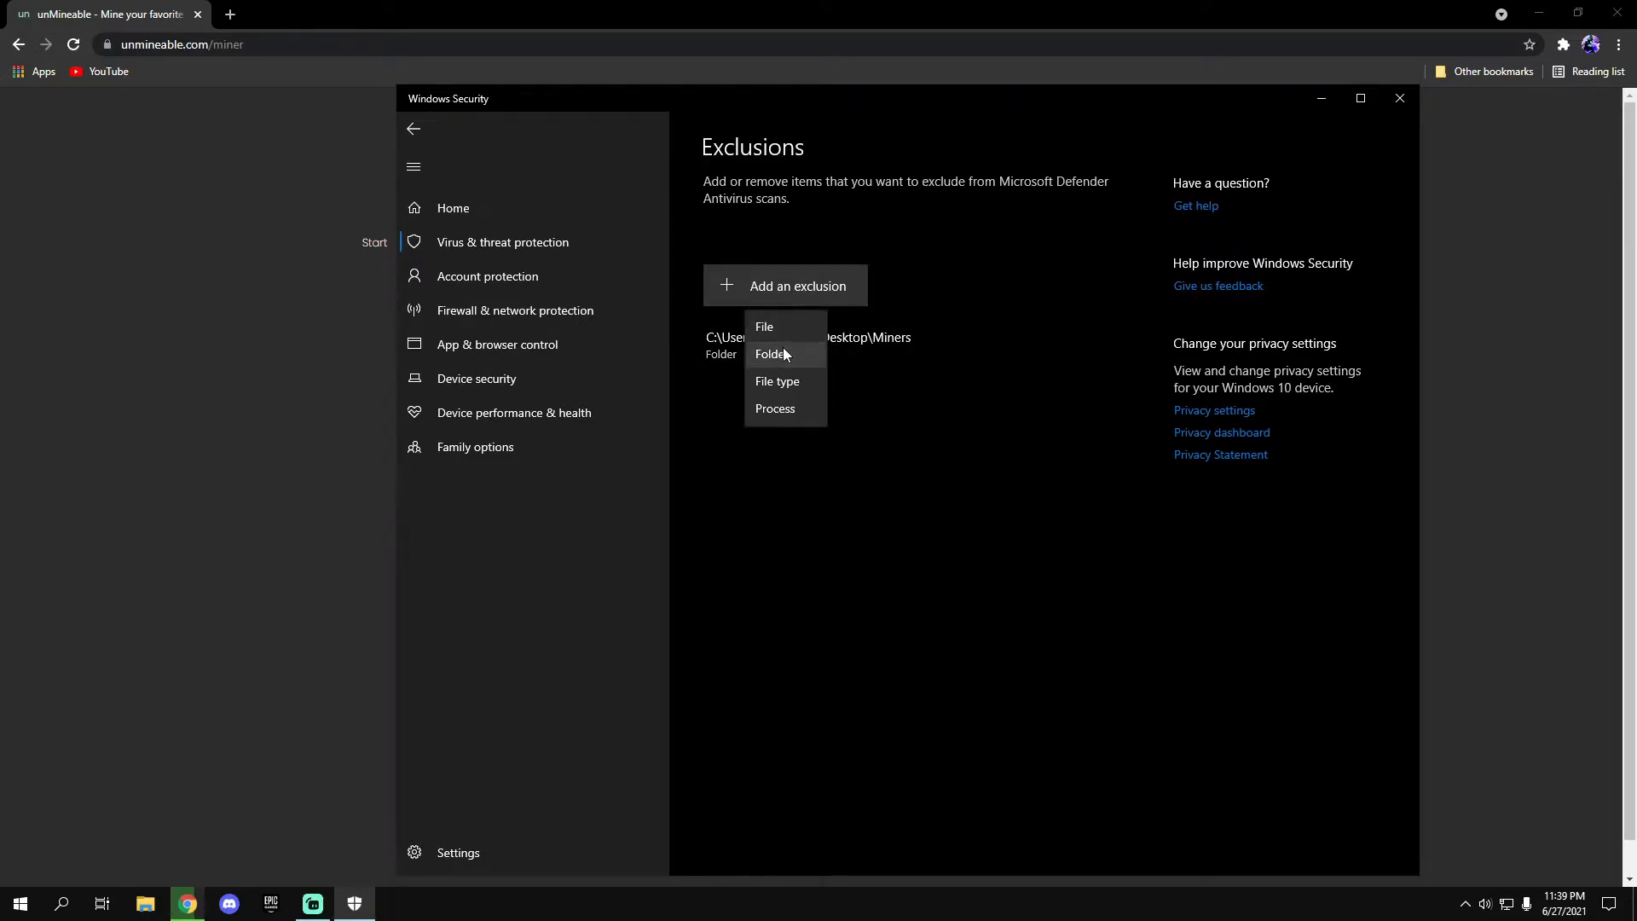
left_click(771, 353)
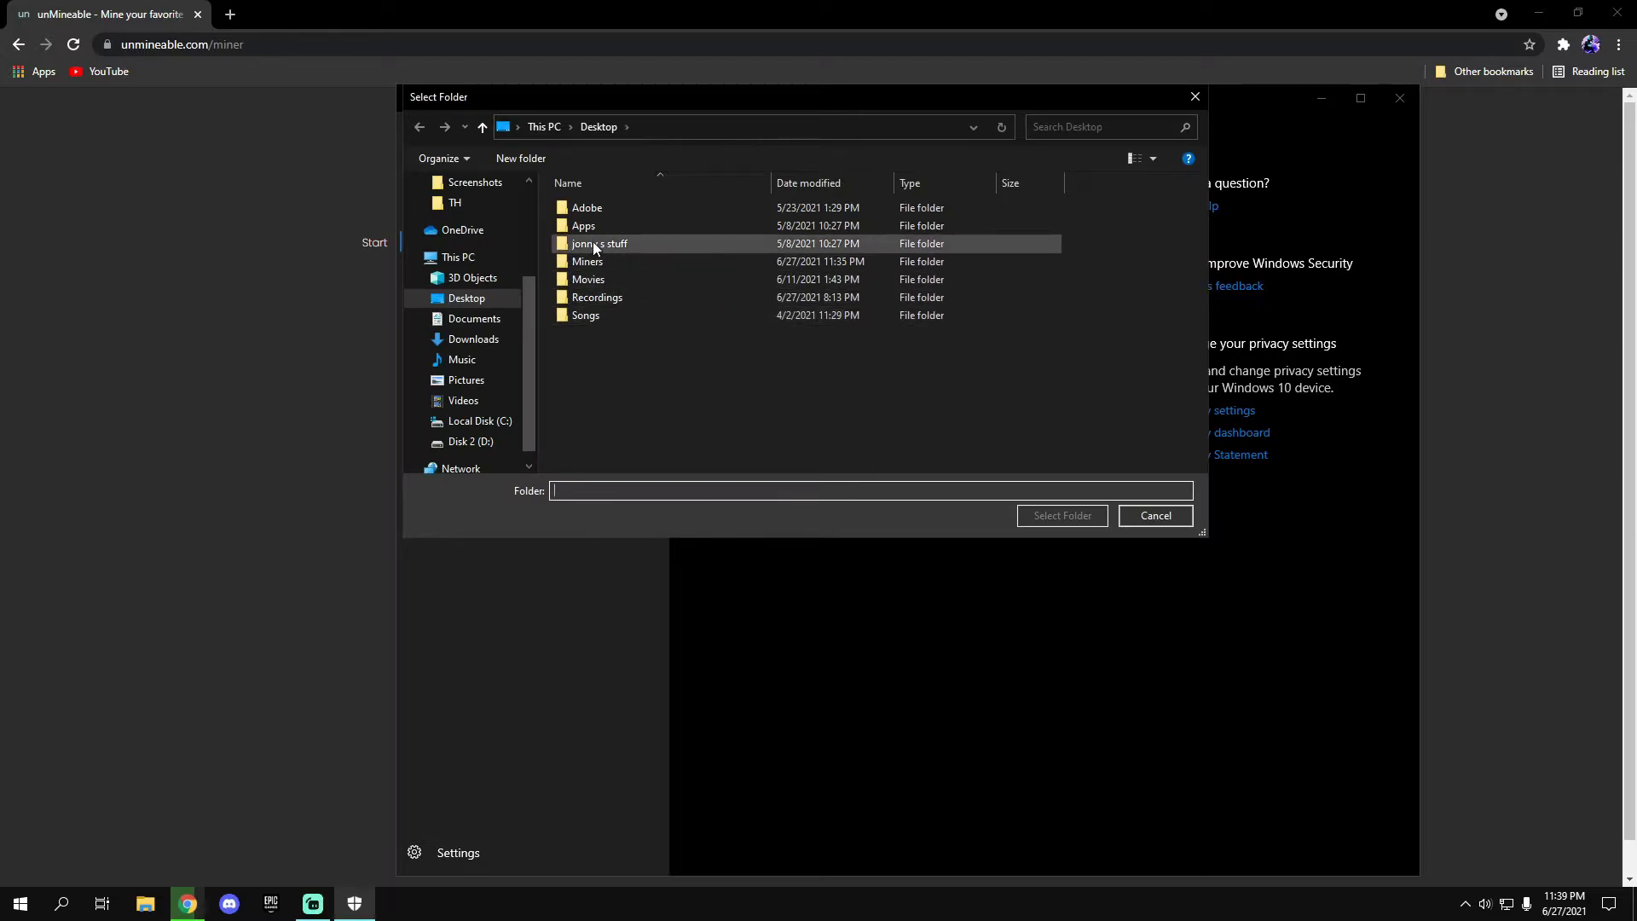
mouse_move(588, 260)
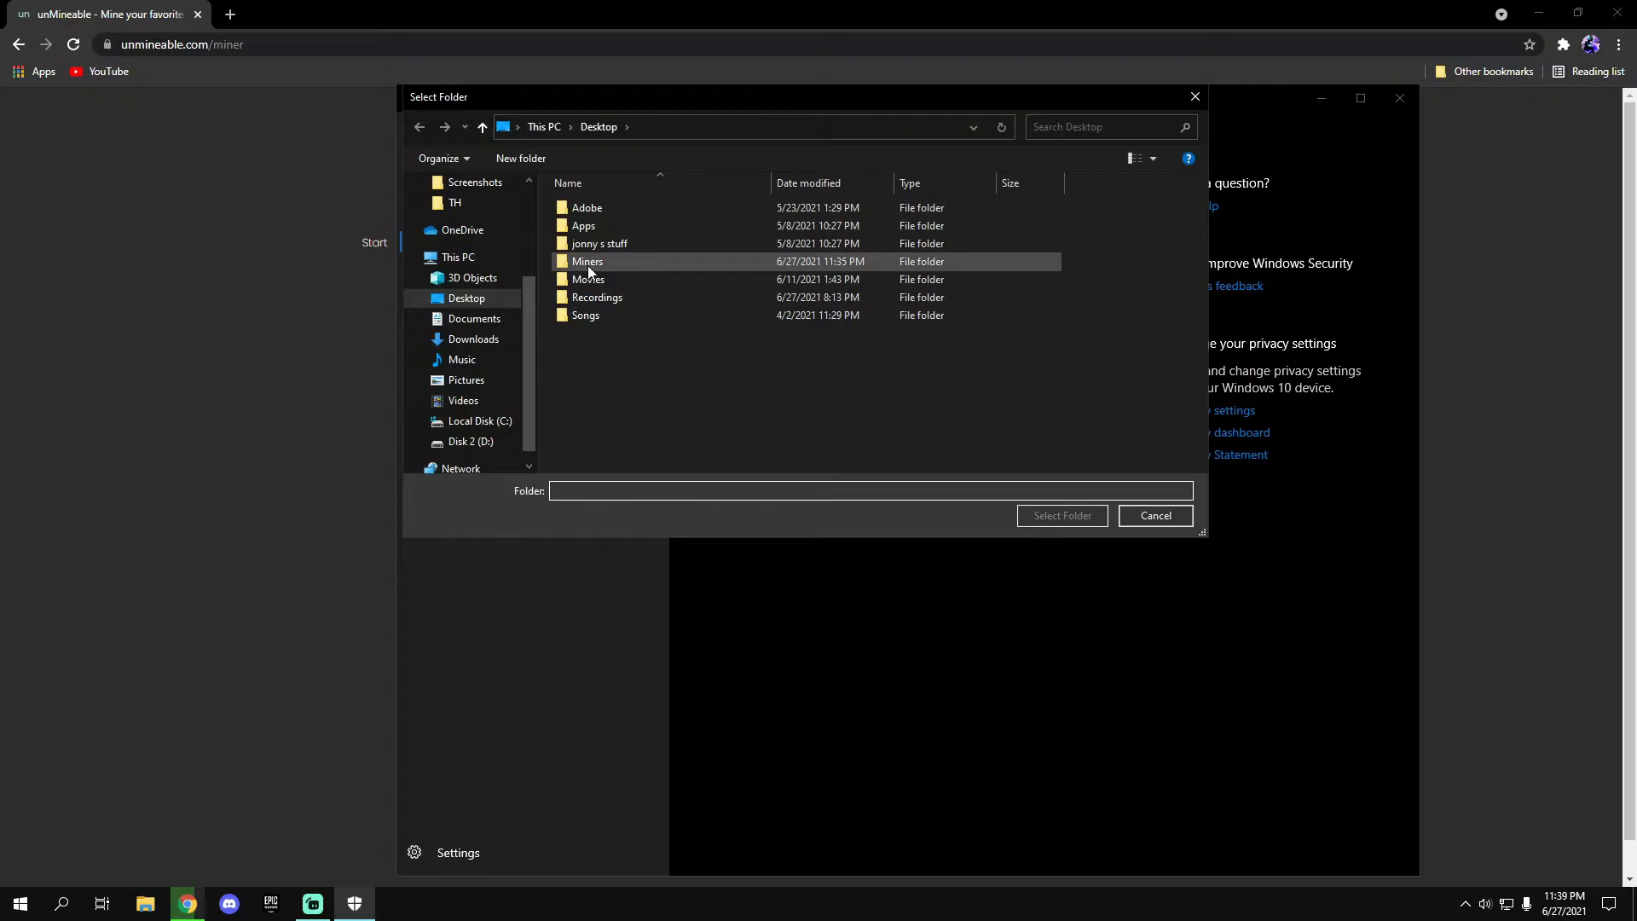
mouse_move(587, 261)
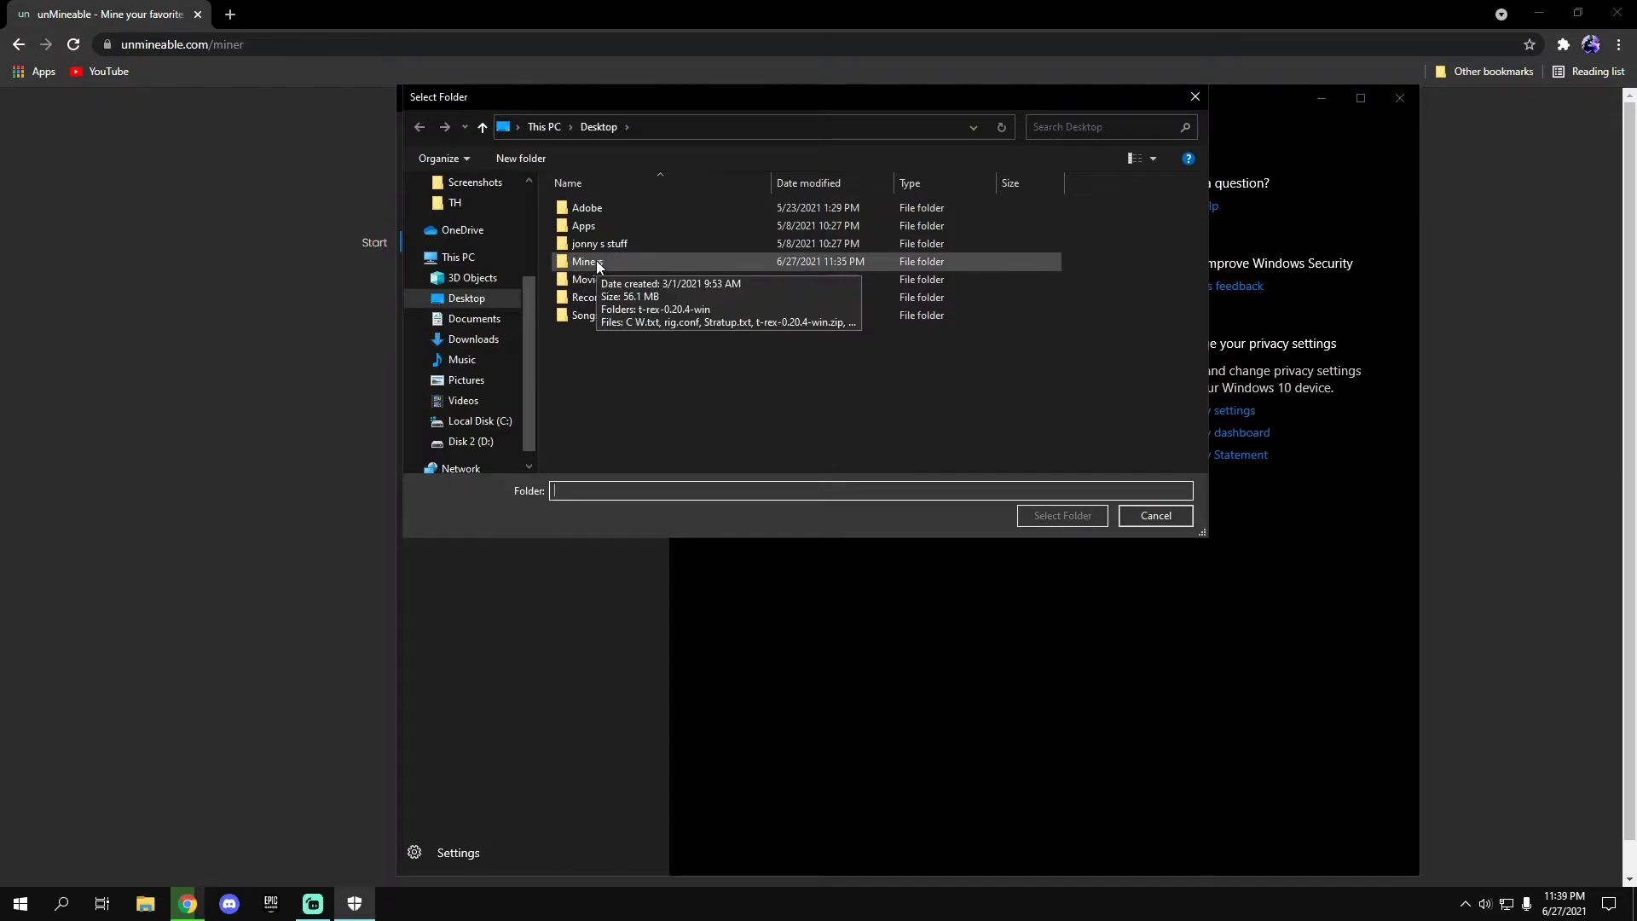
double_click(586, 261)
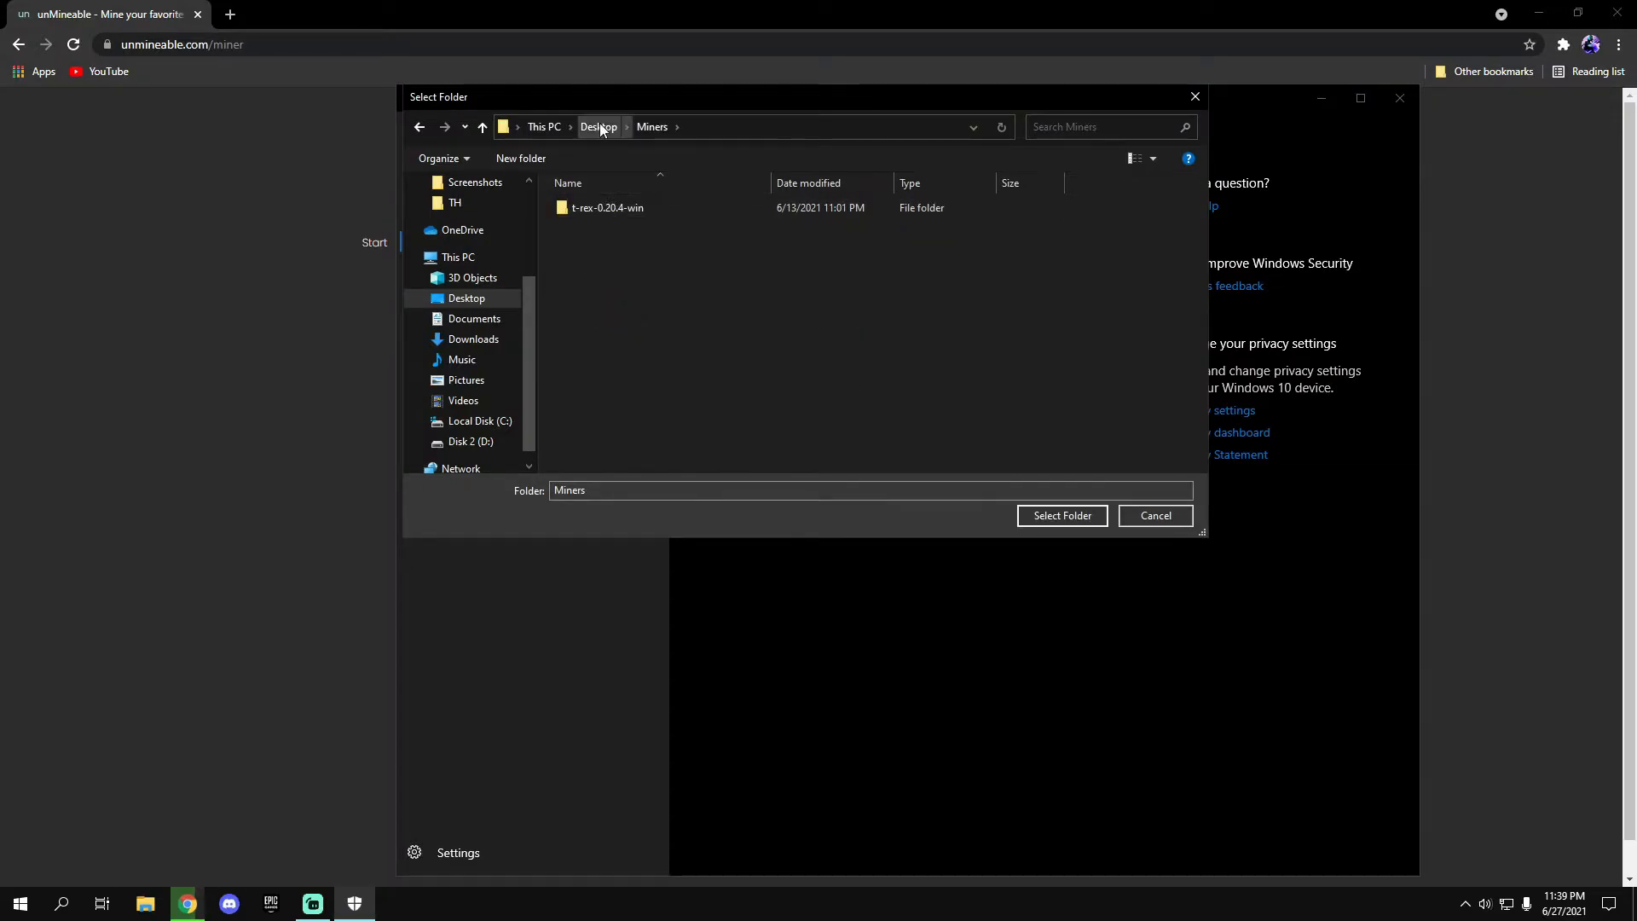
left_click(598, 126)
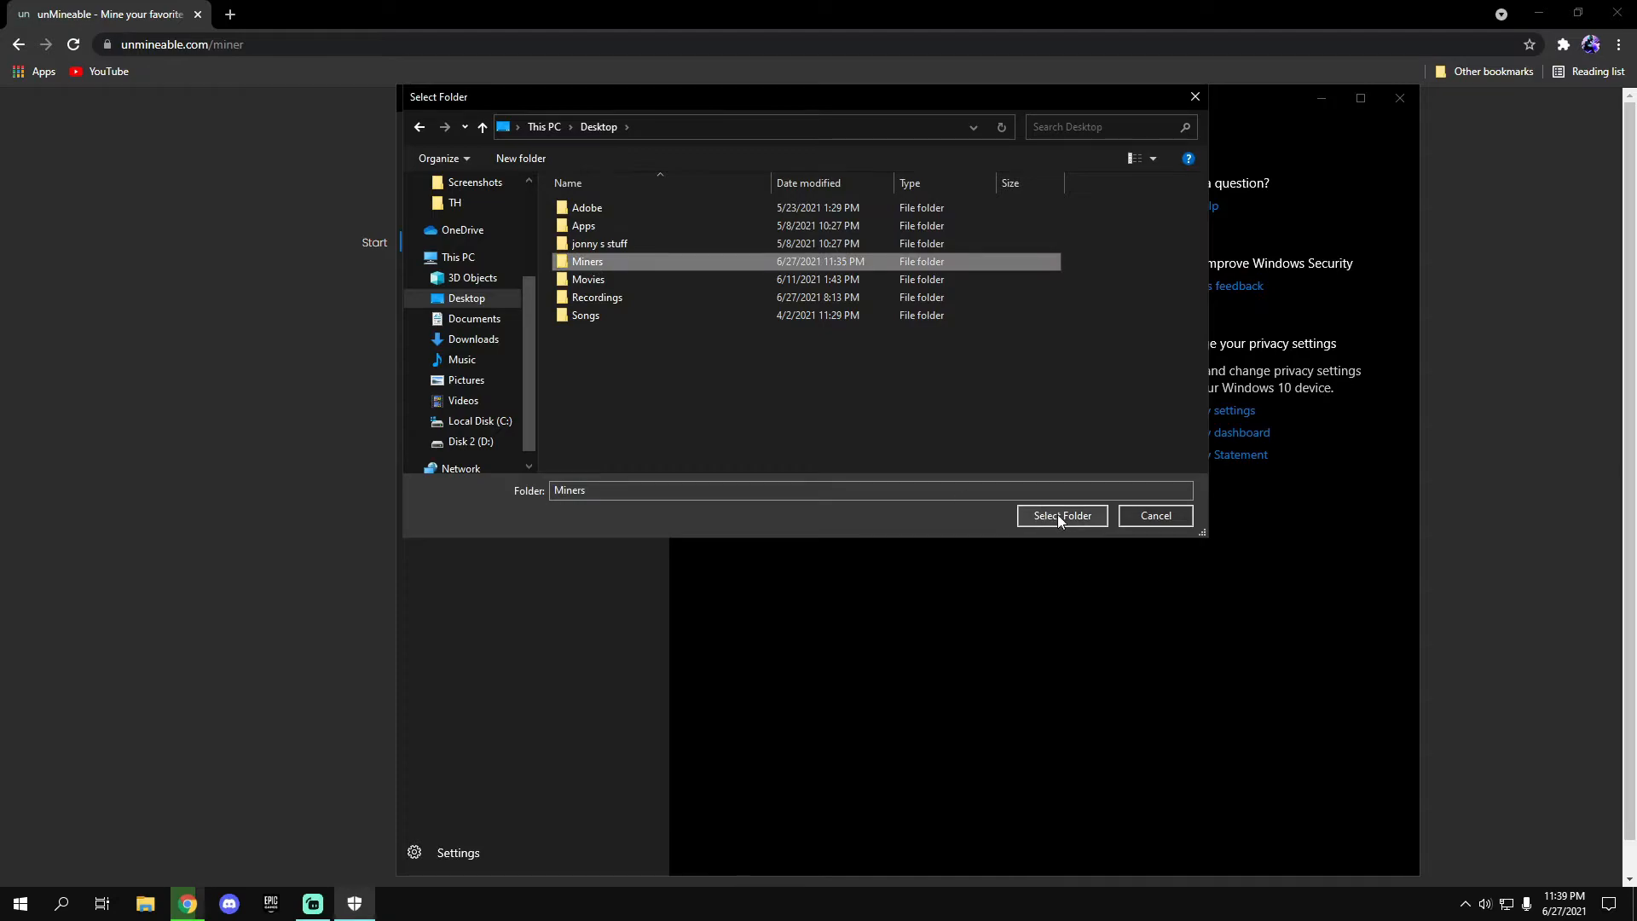
left_click(1061, 515)
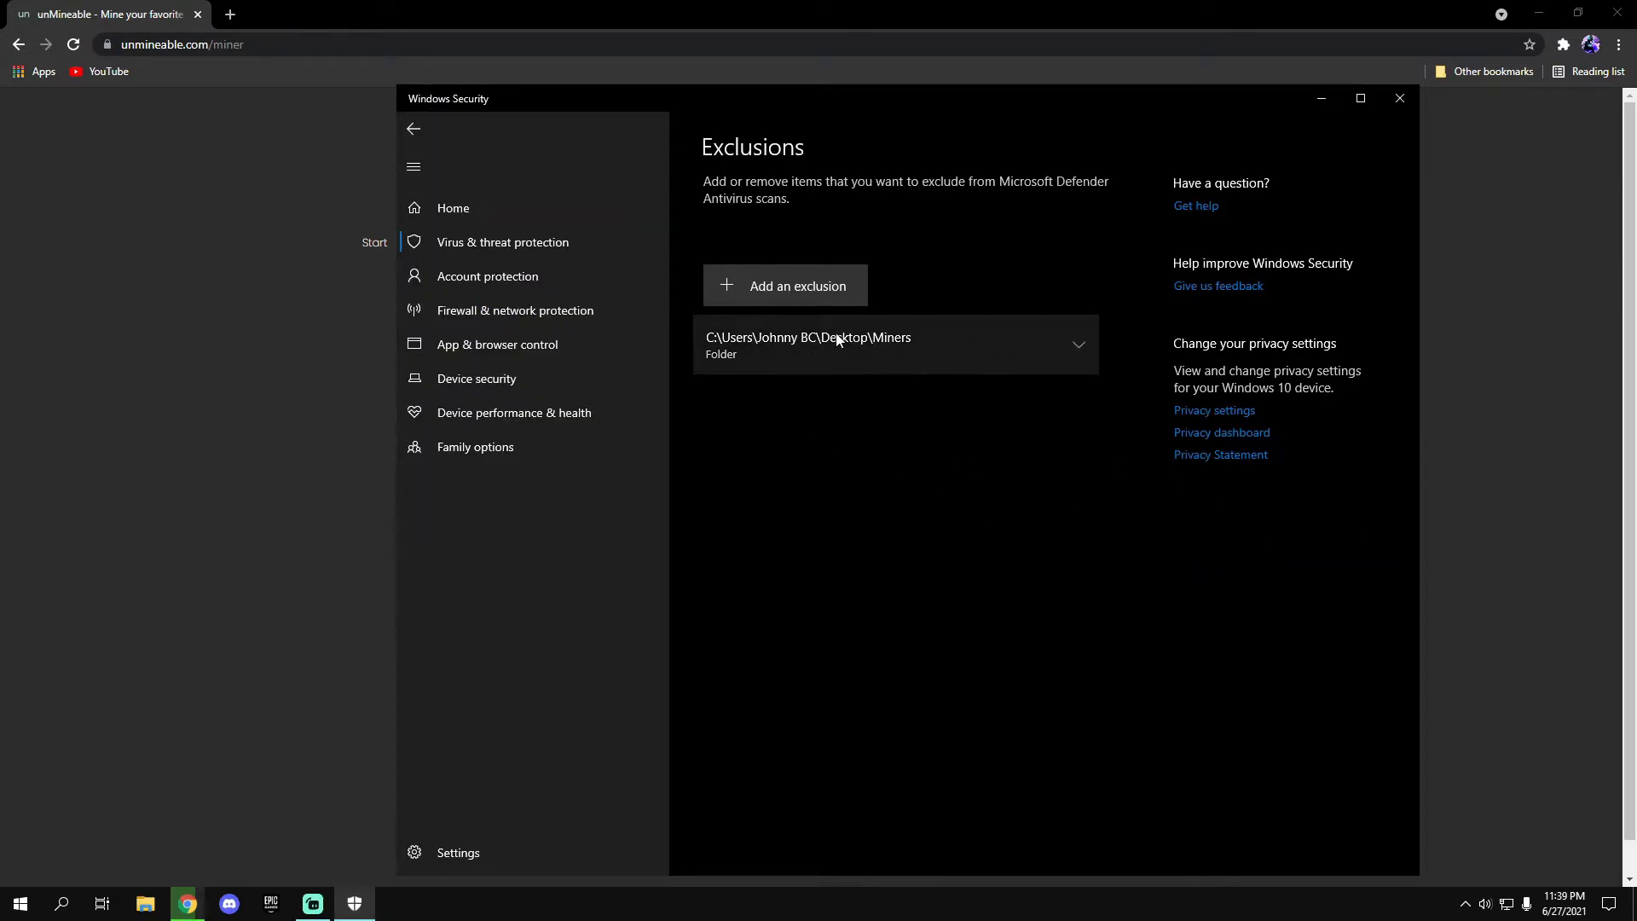
mouse_move(1399, 98)
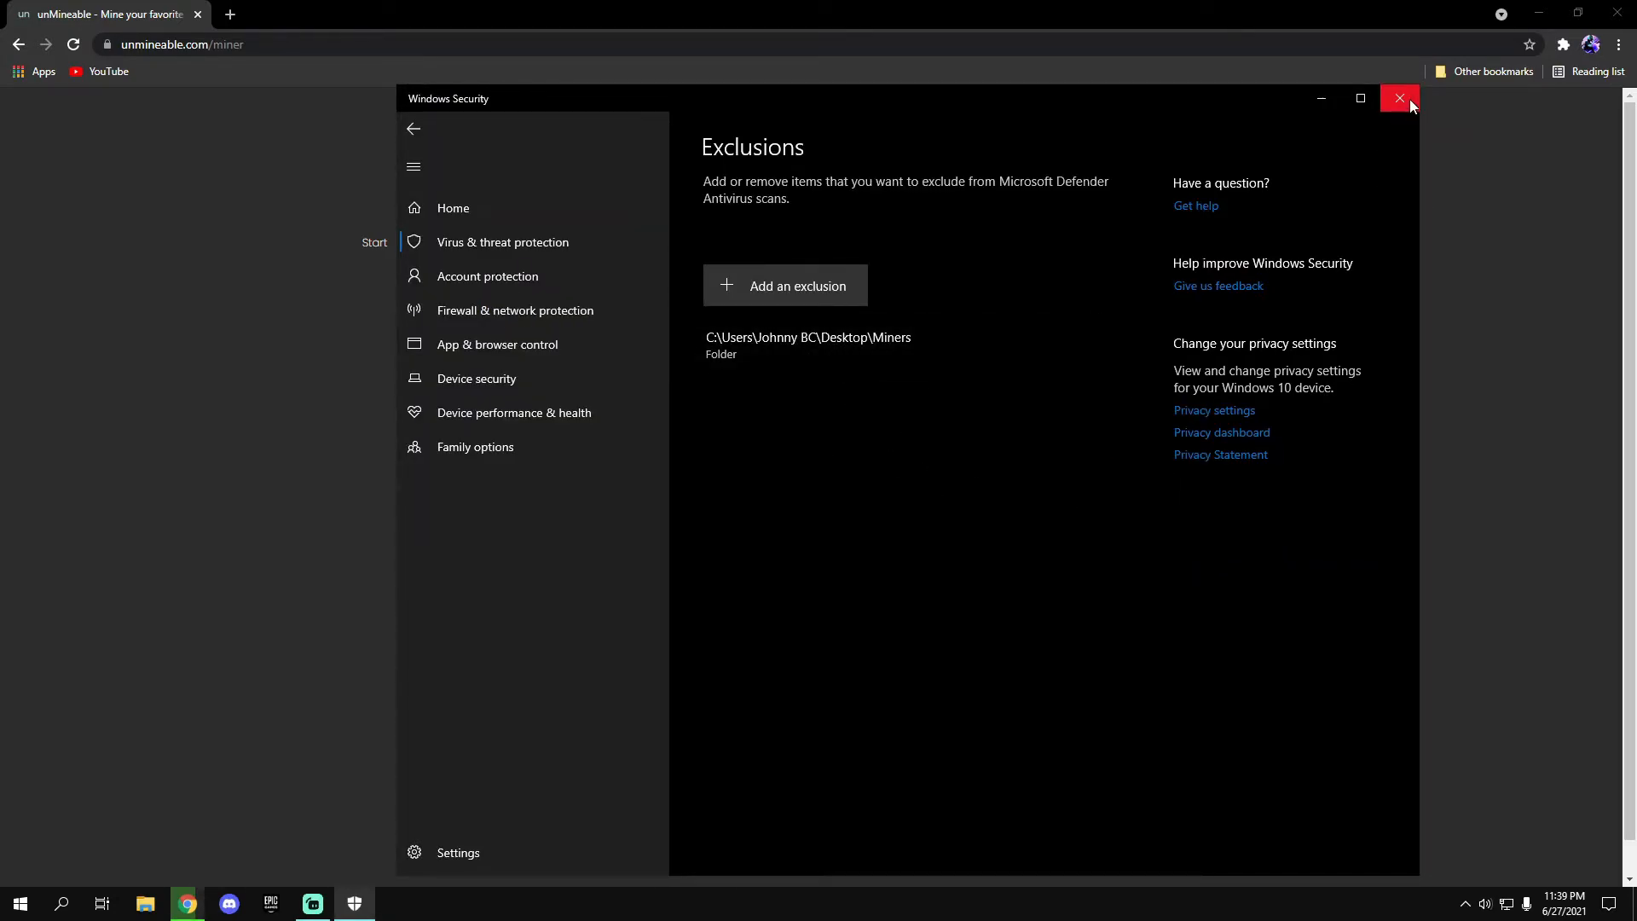
Close Windows Security and keep the blocked unMineable.Miner.1.1.0-beta-mfi.zip download.
left_click(1400, 98)
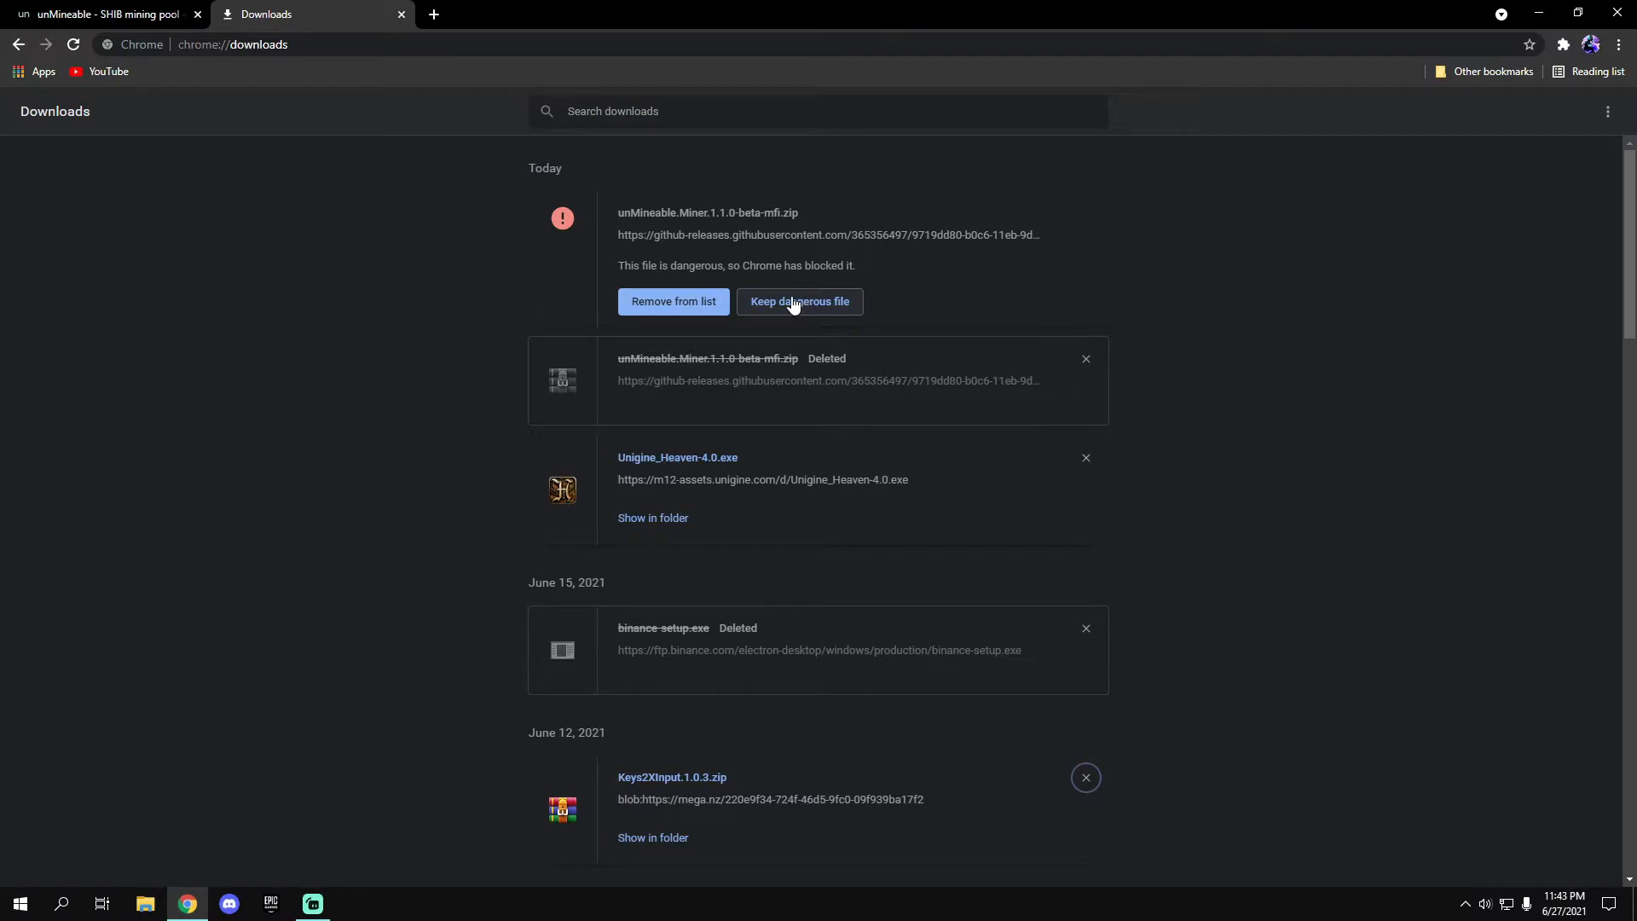
left_click(799, 301)
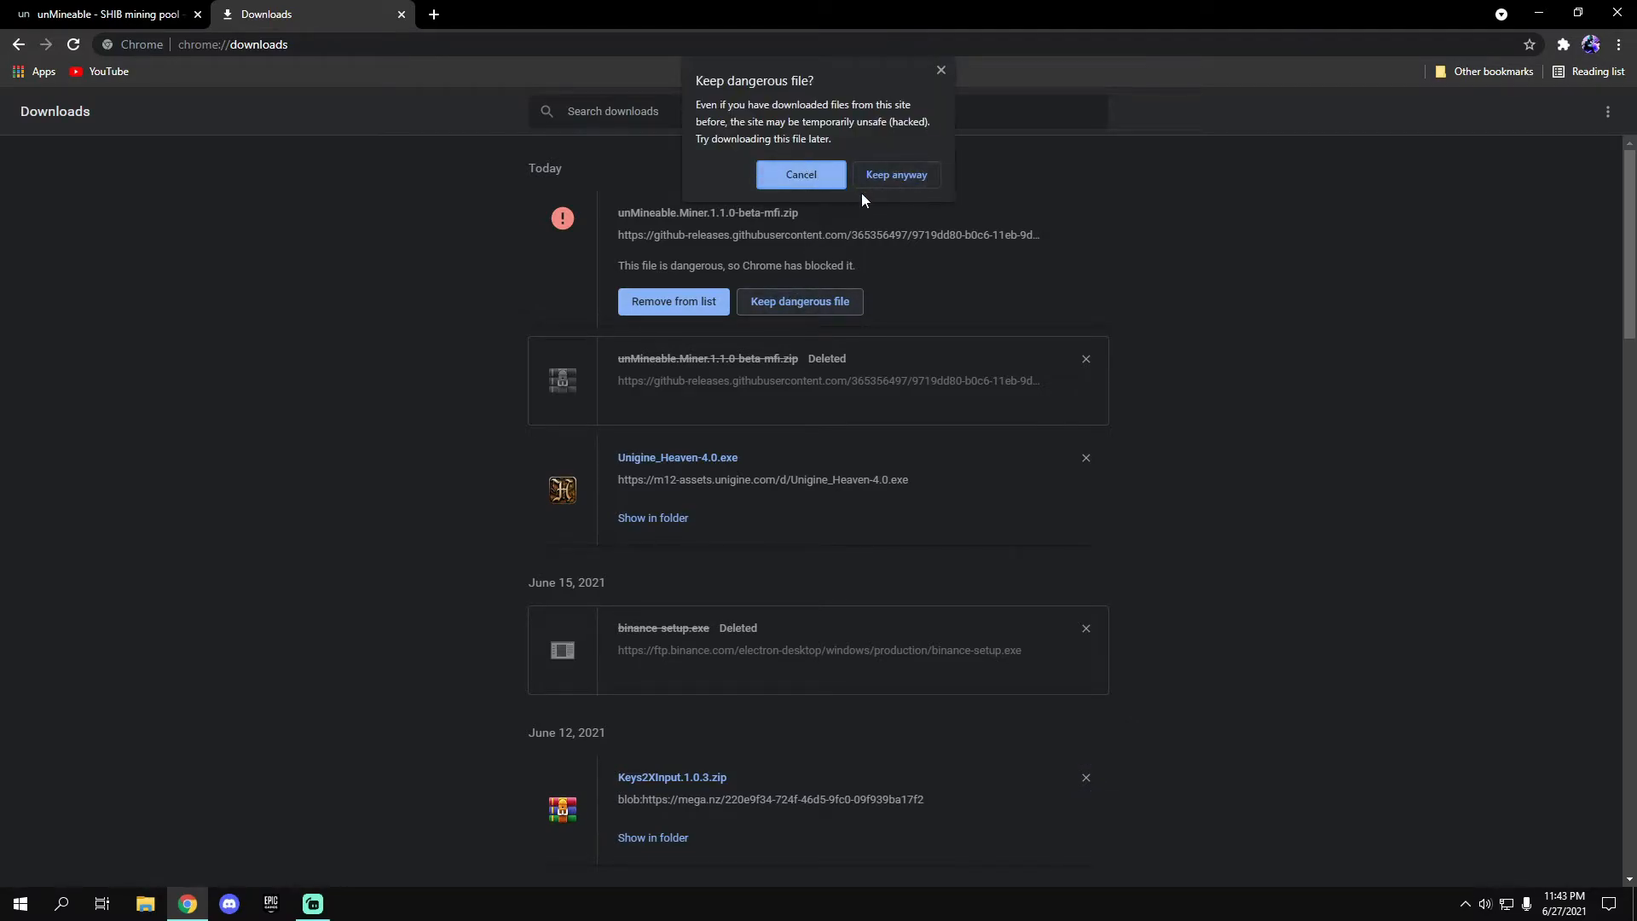
left_click(895, 174)
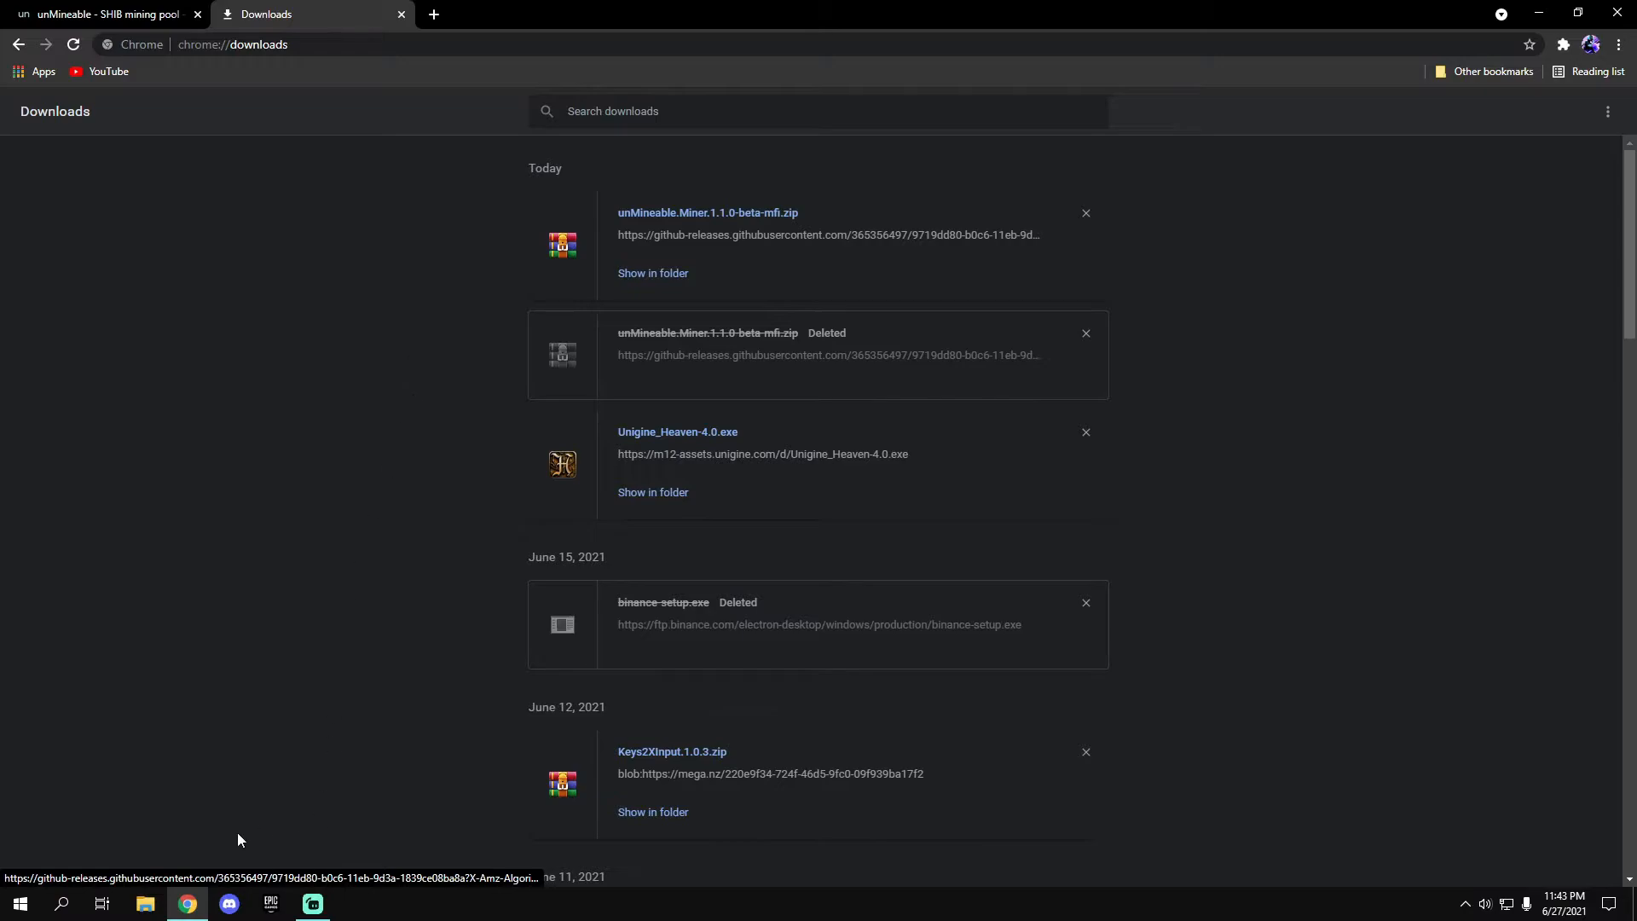
mouse_move(645, 283)
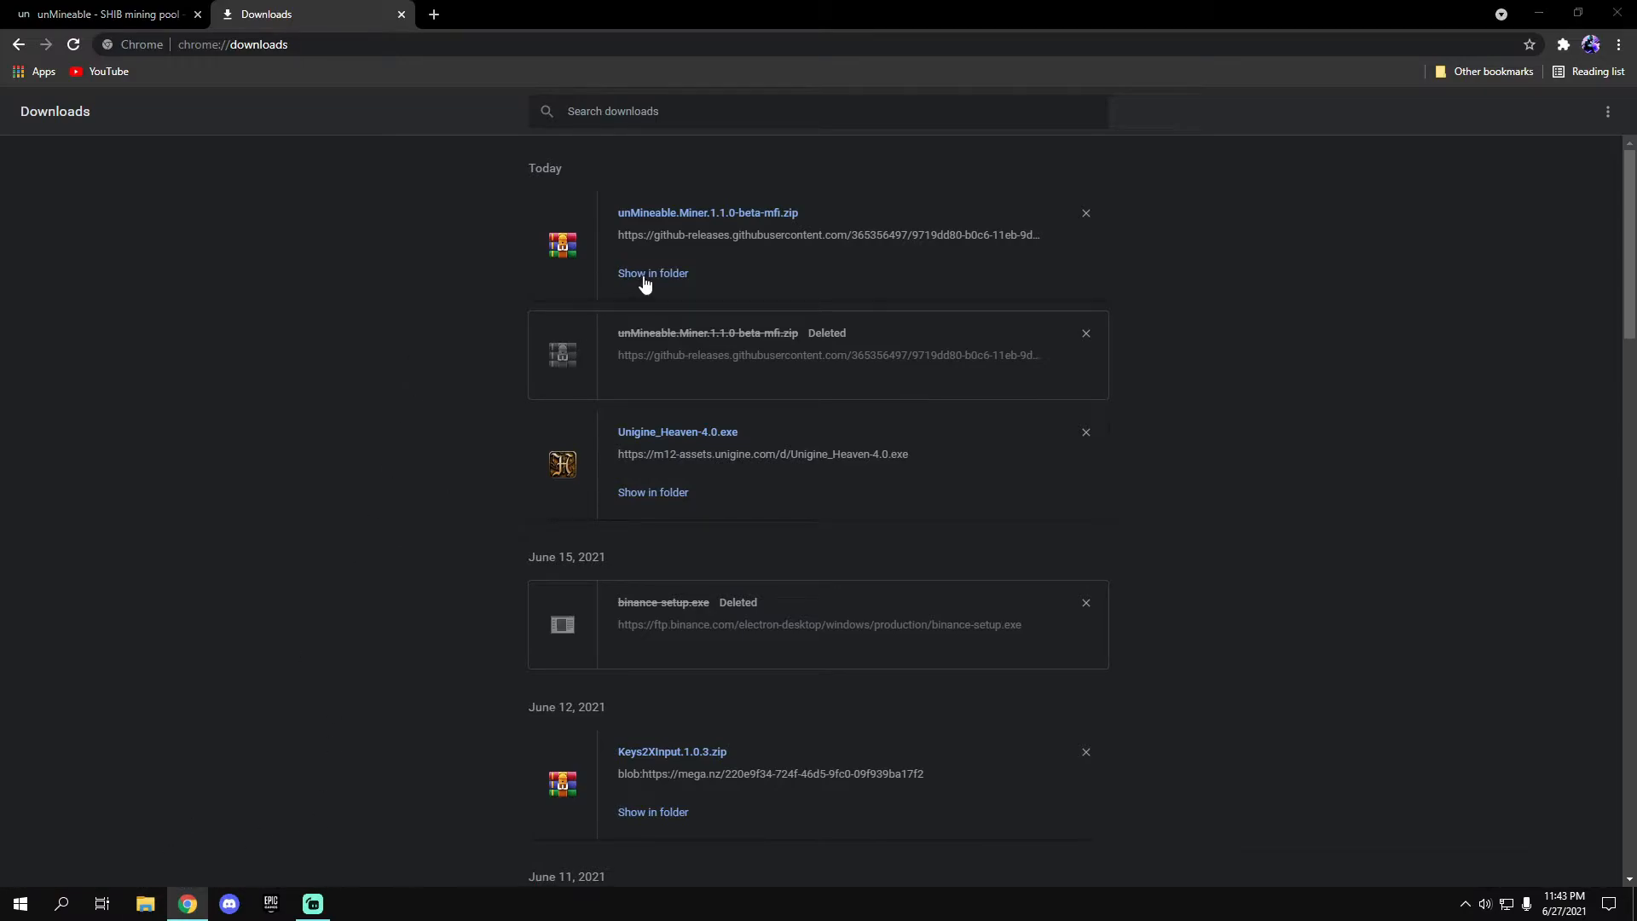
Open the downloaded miner zip in its folder and select the unMineable Miner app.
left_click(652, 273)
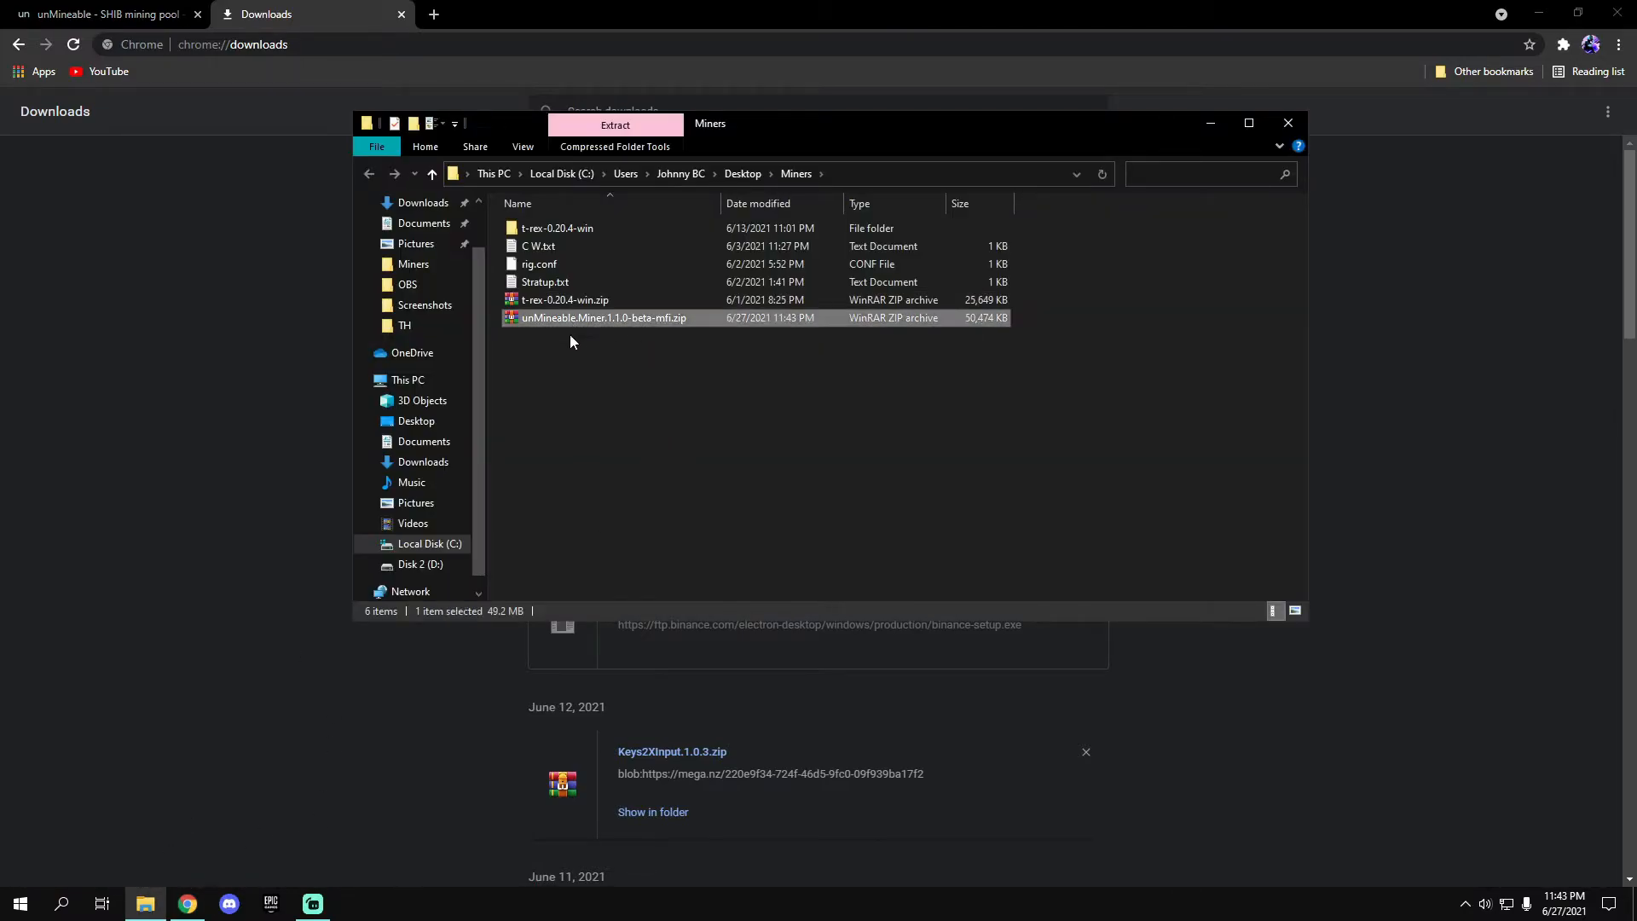
left_click(645, 378)
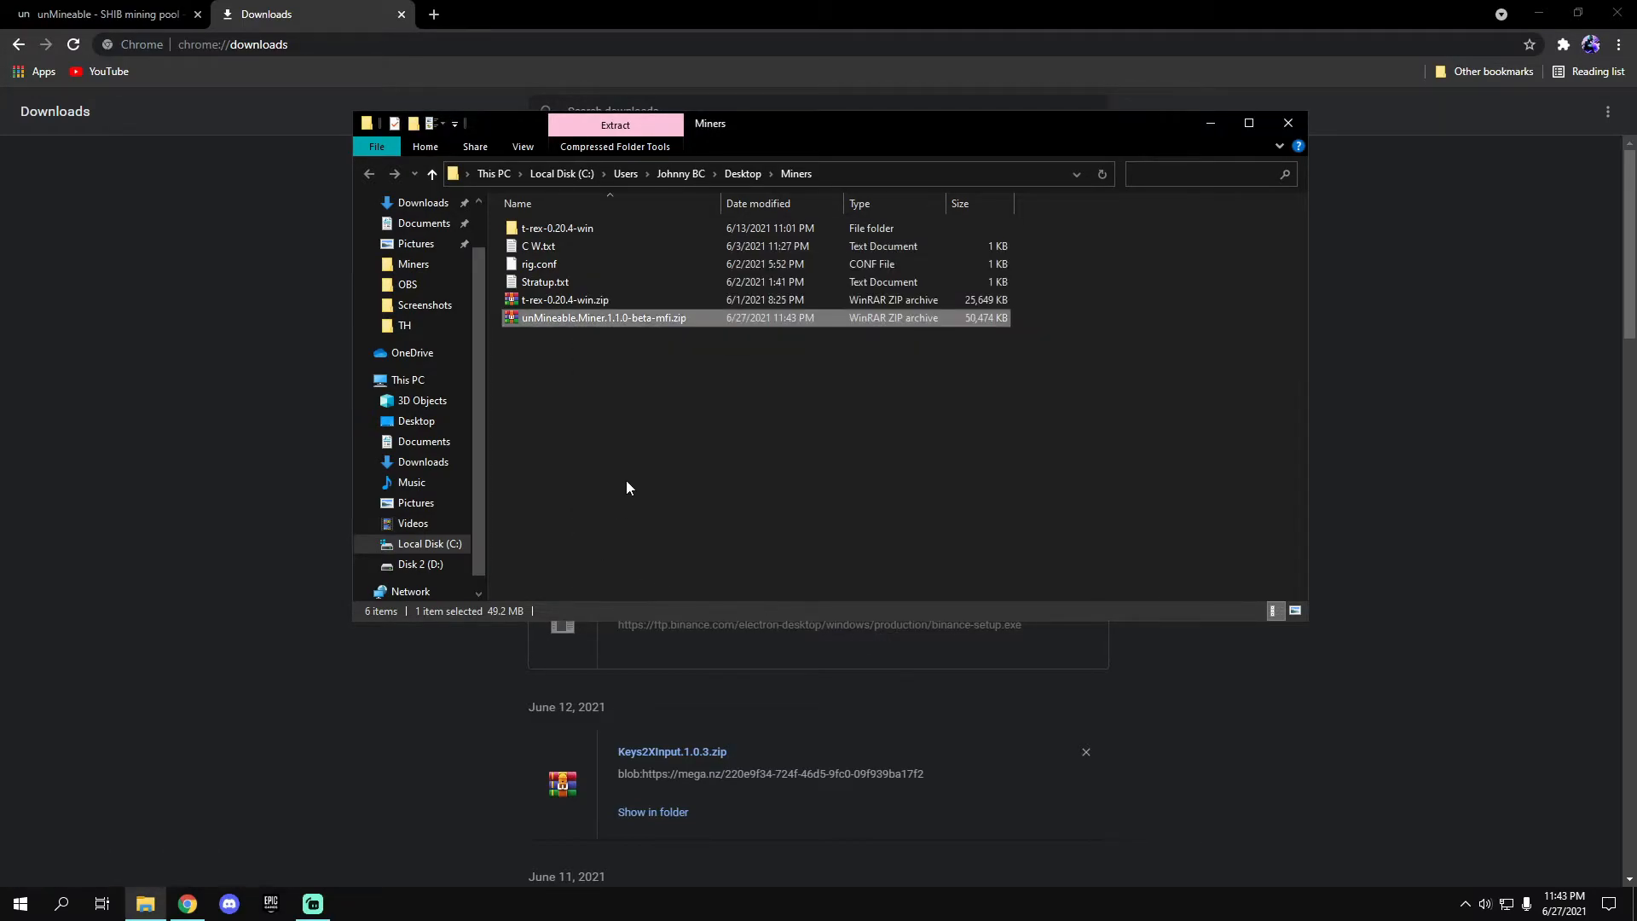
double_click(600, 317)
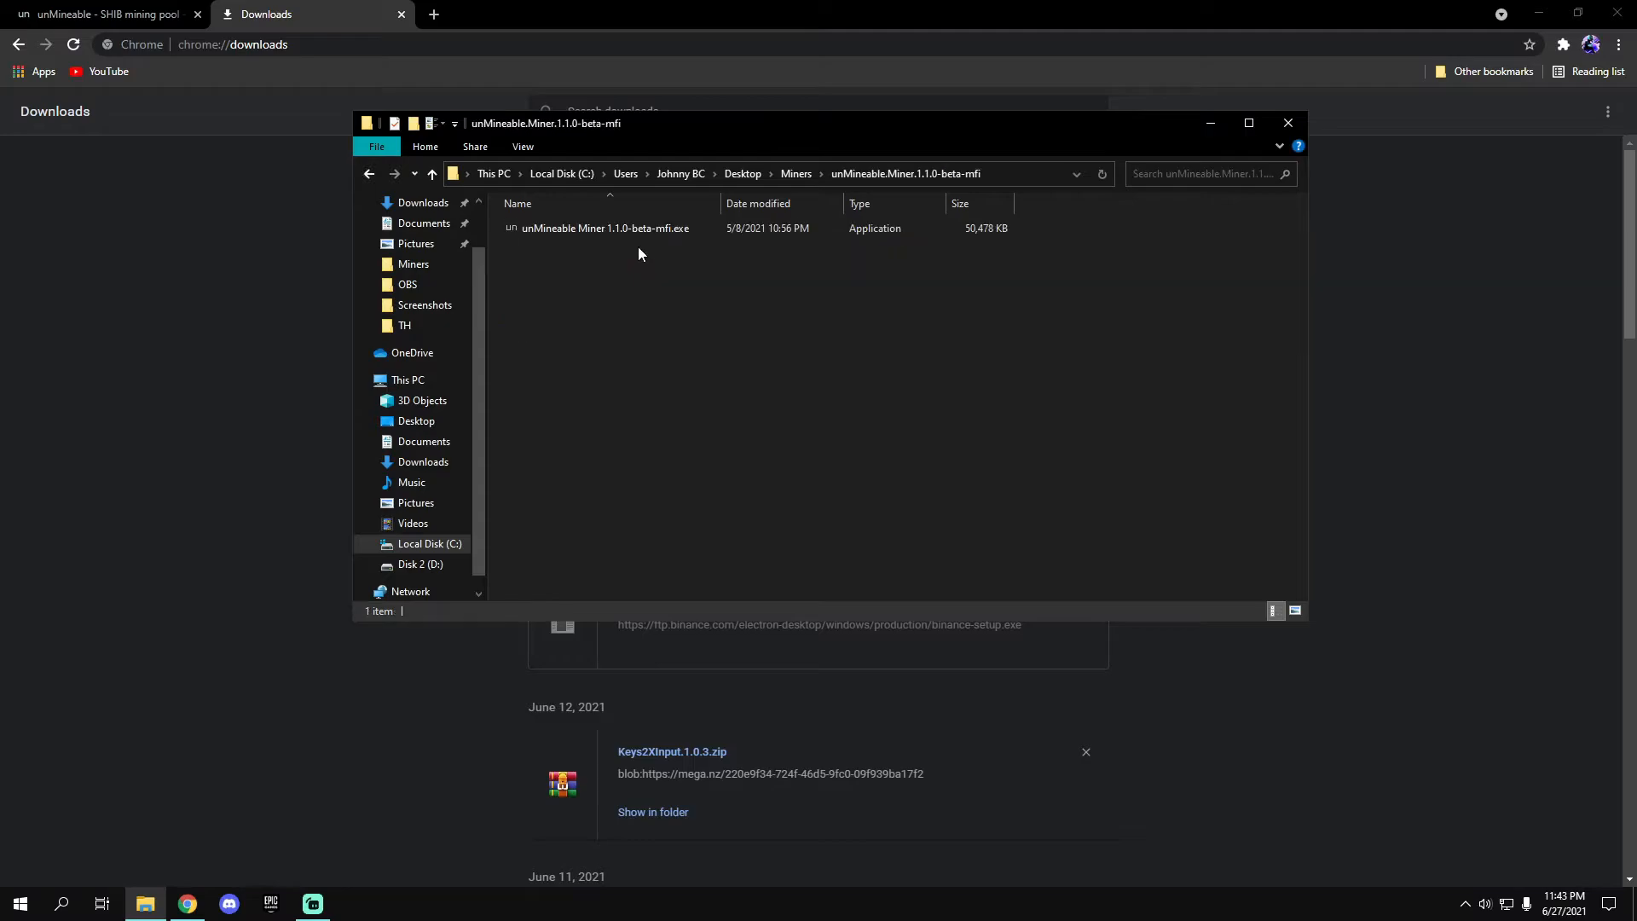
left_click(606, 228)
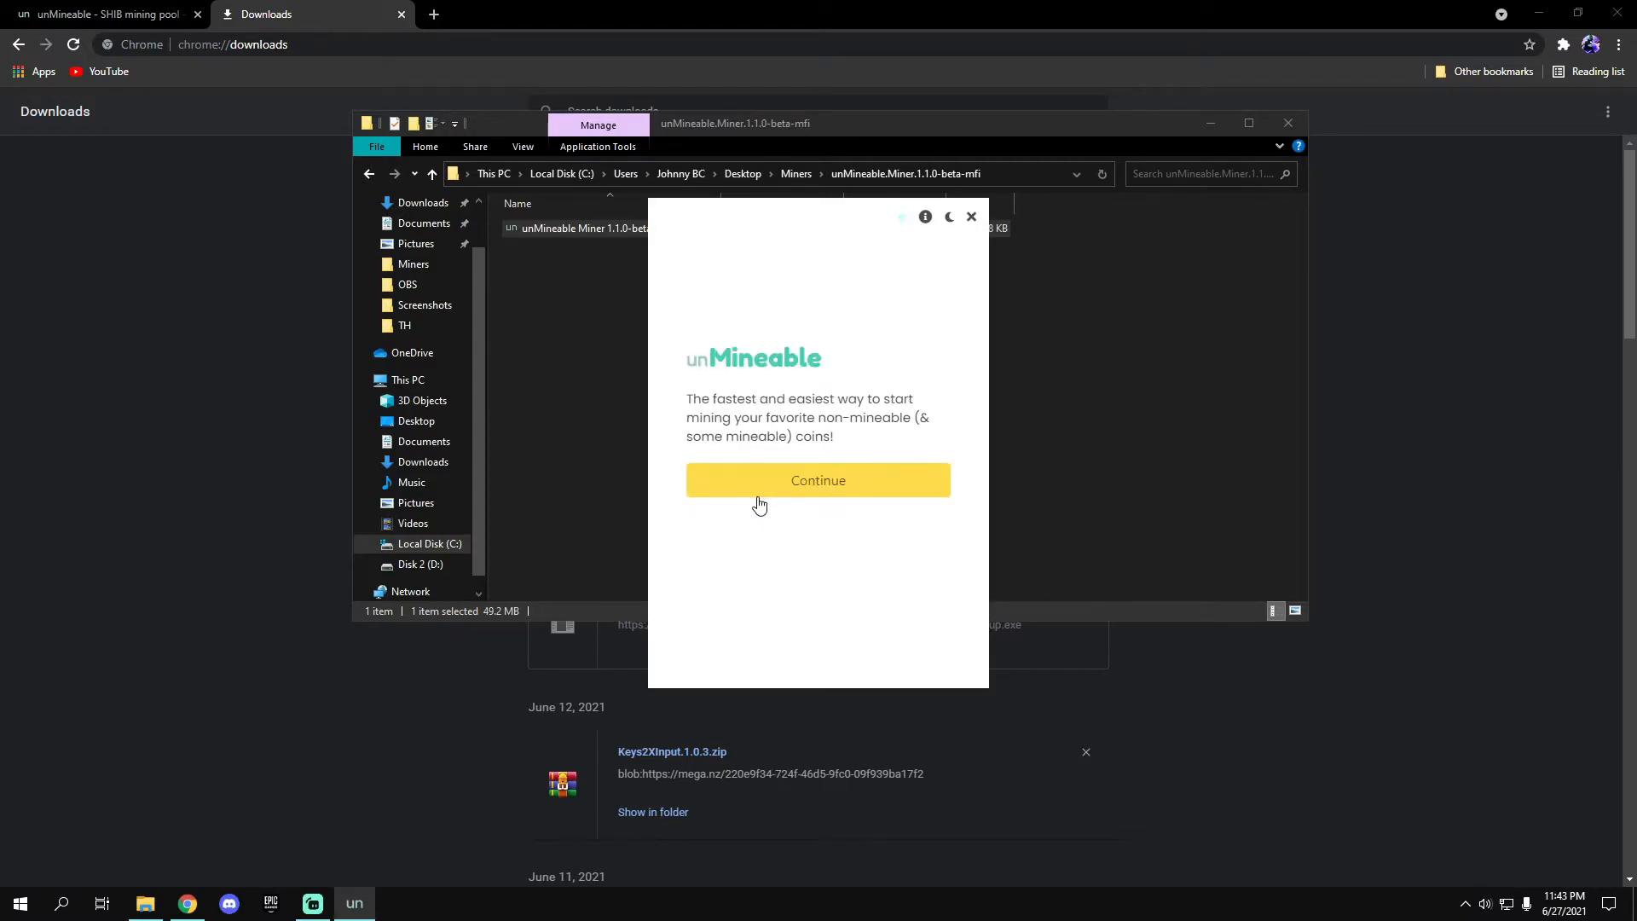
Choose Graphics Card (GPU) mining and SHIBA INU as the coin.
left_click(818, 480)
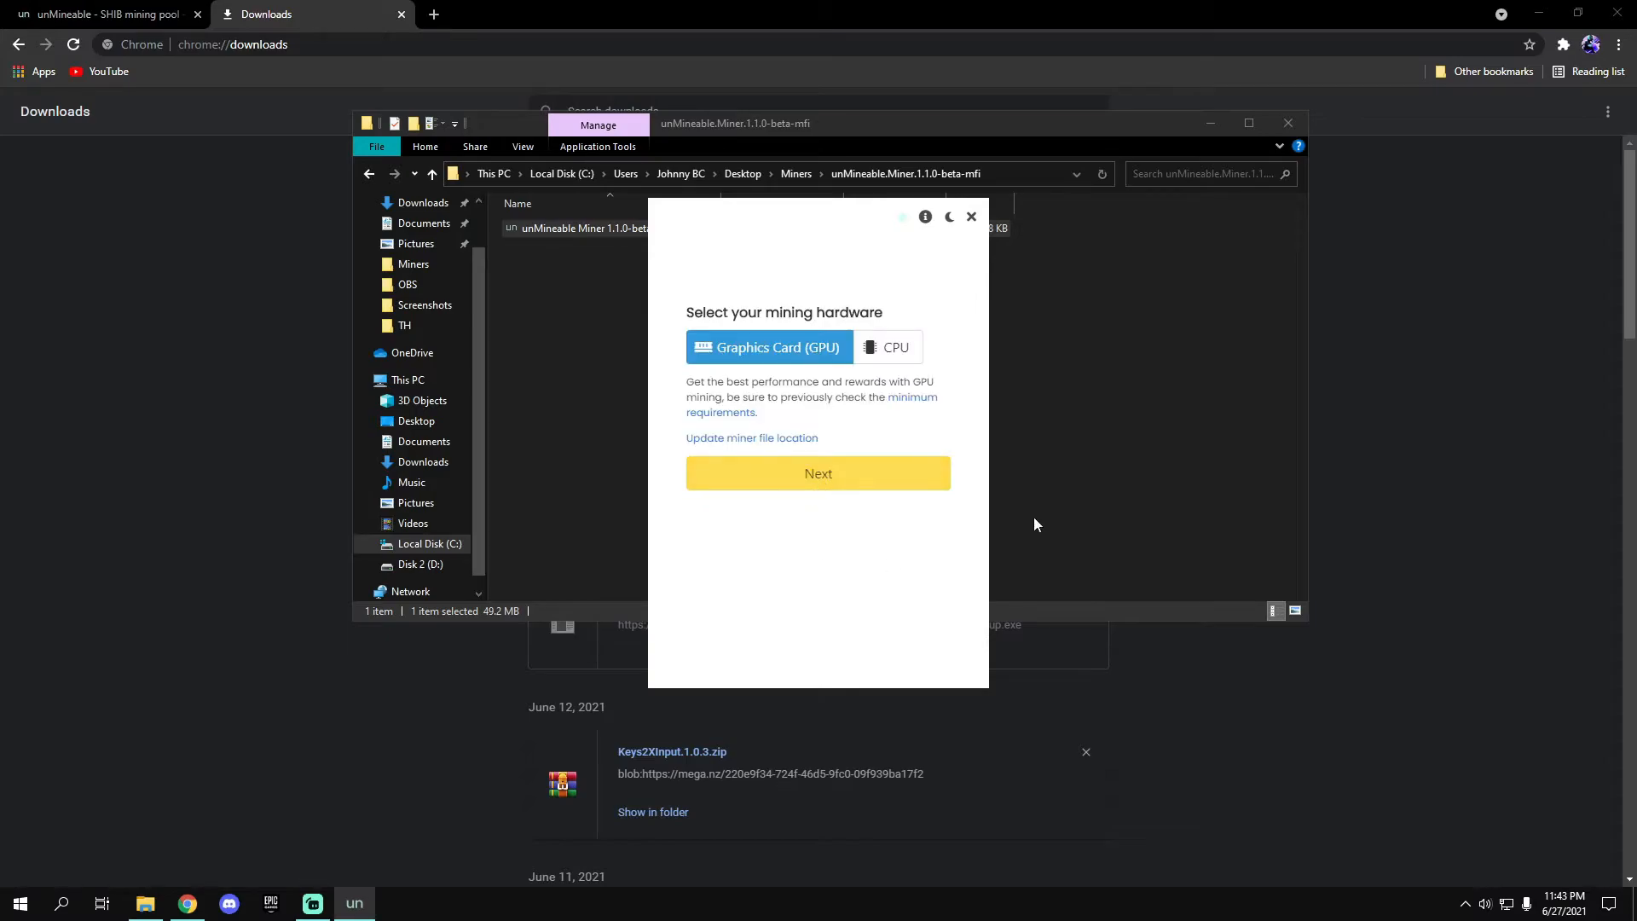
mouse_move(883, 354)
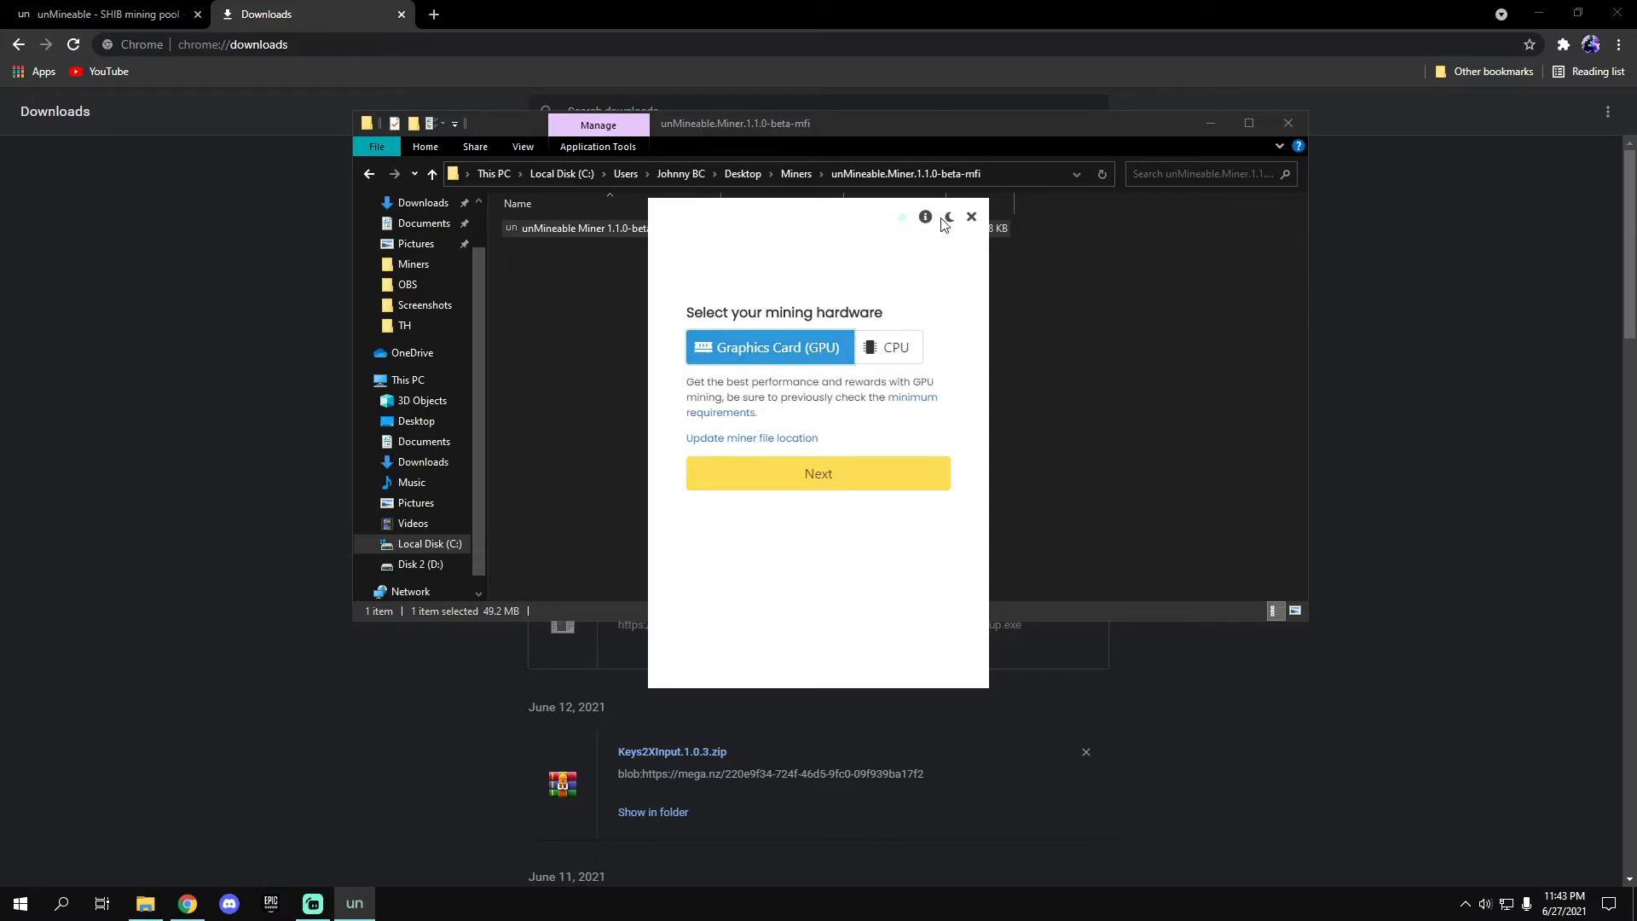
mouse_move(819, 498)
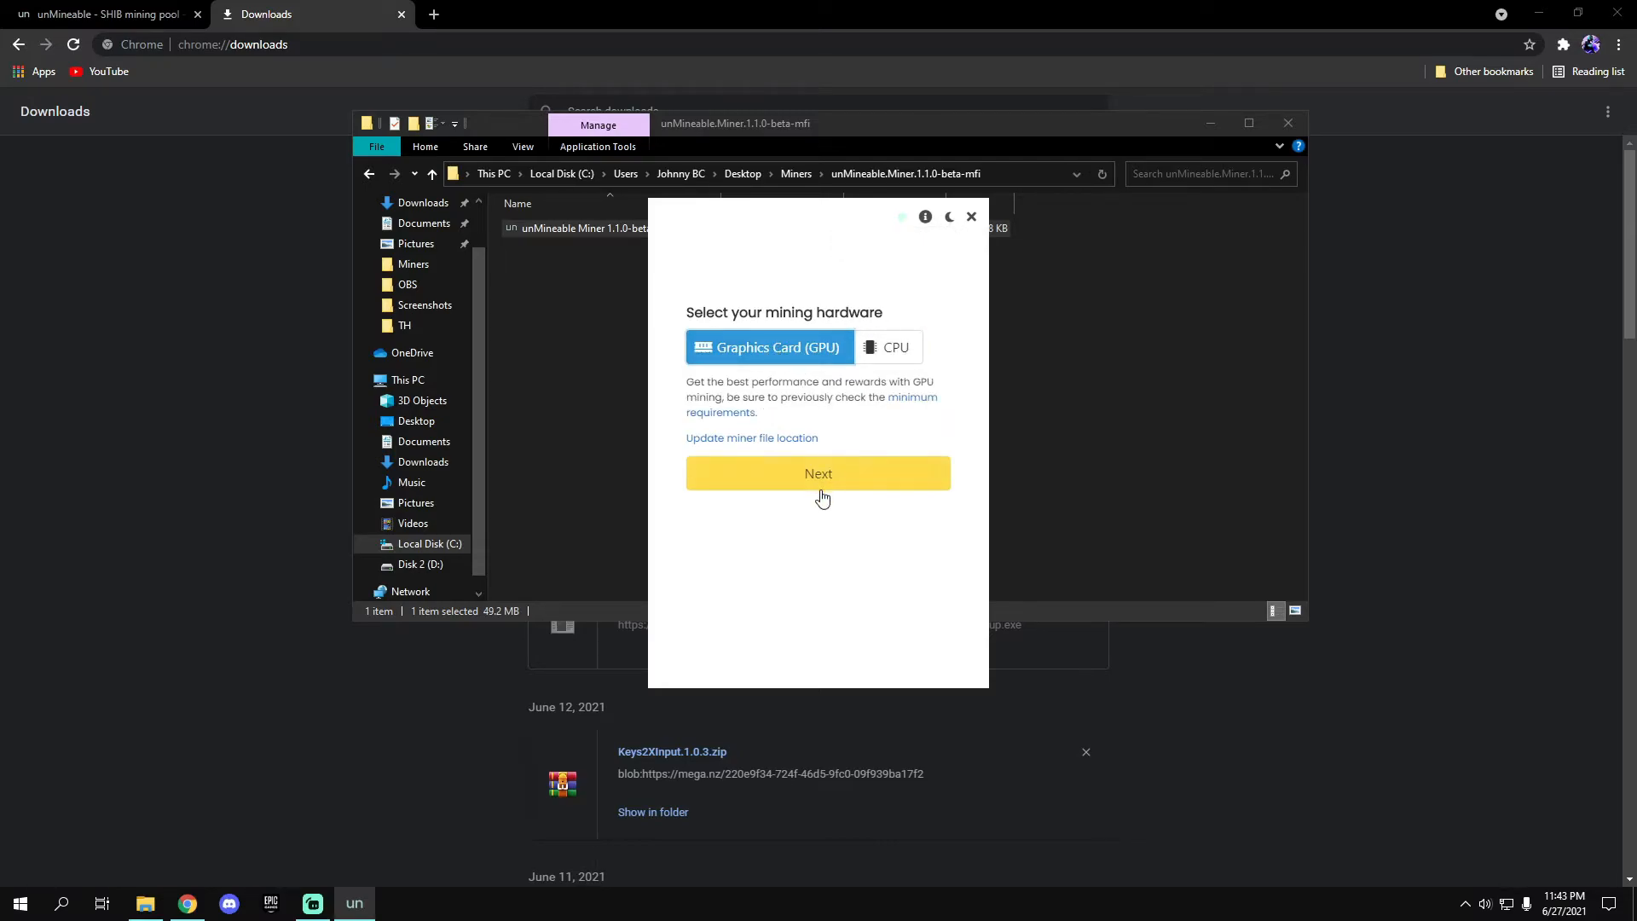
mouse_move(788, 381)
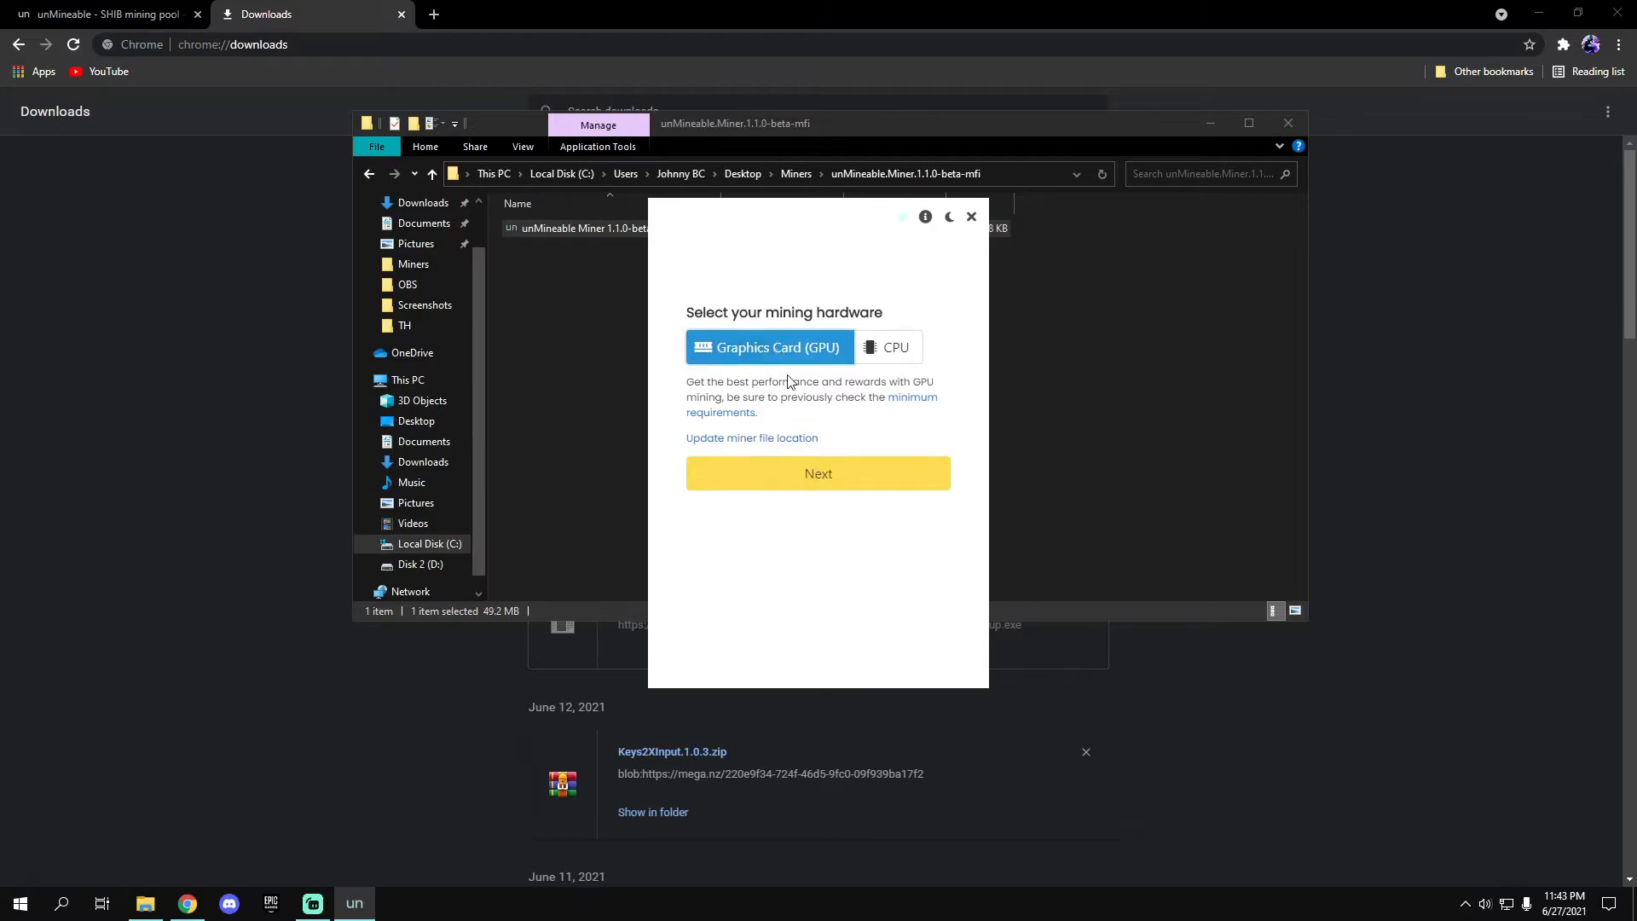
left_click(818, 473)
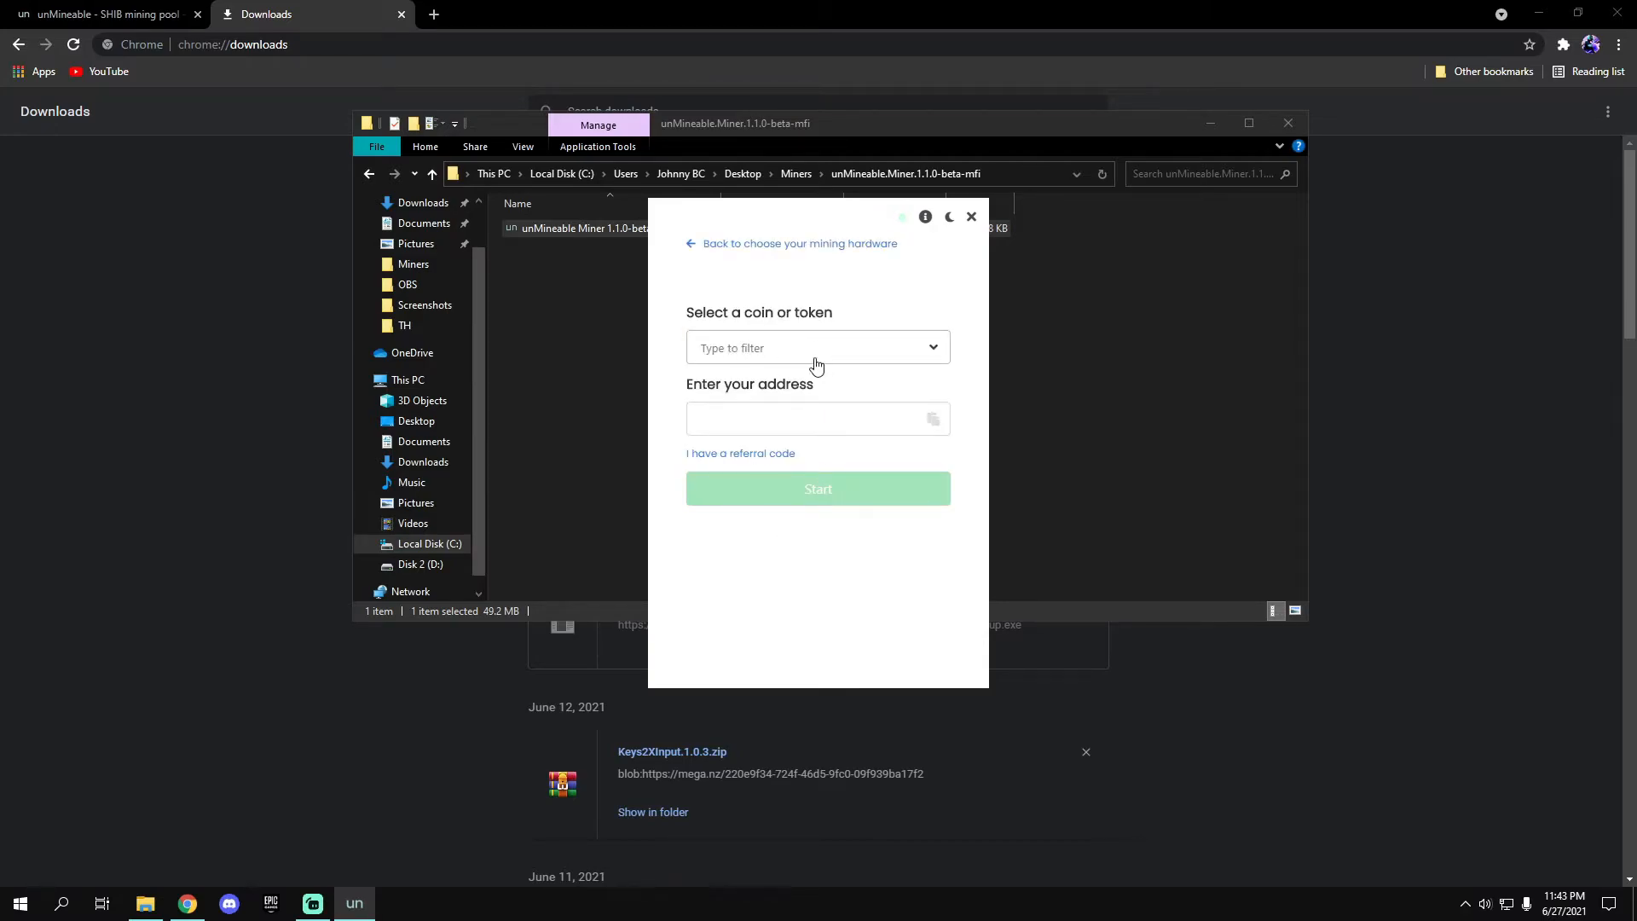
left_click(818, 348)
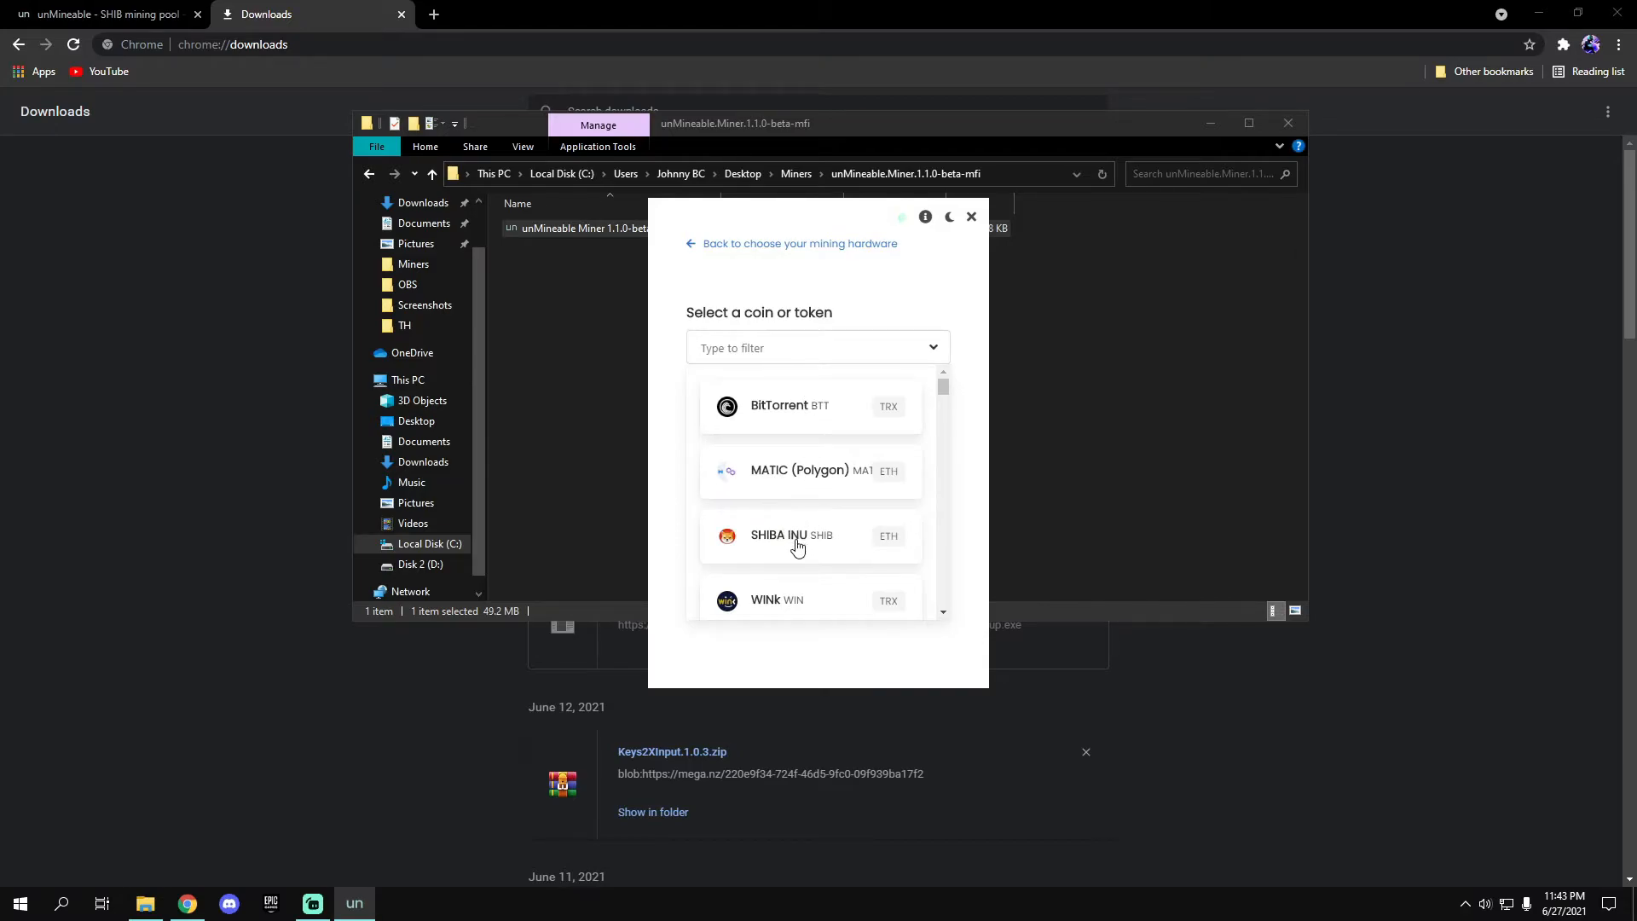
left_click(791, 536)
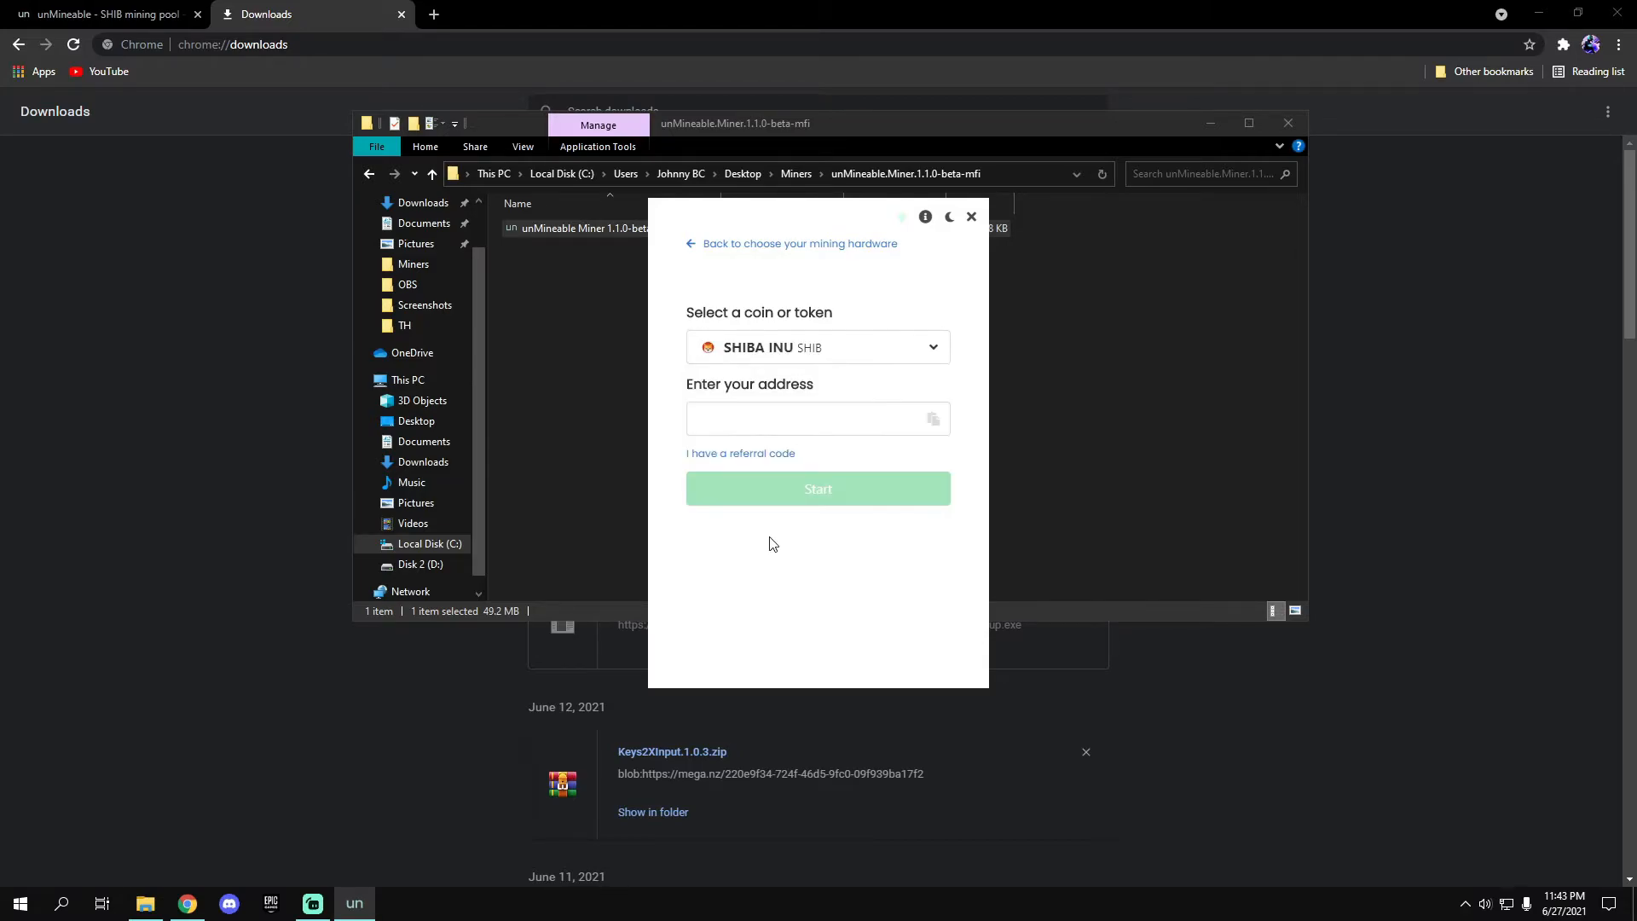
left_click(817, 418)
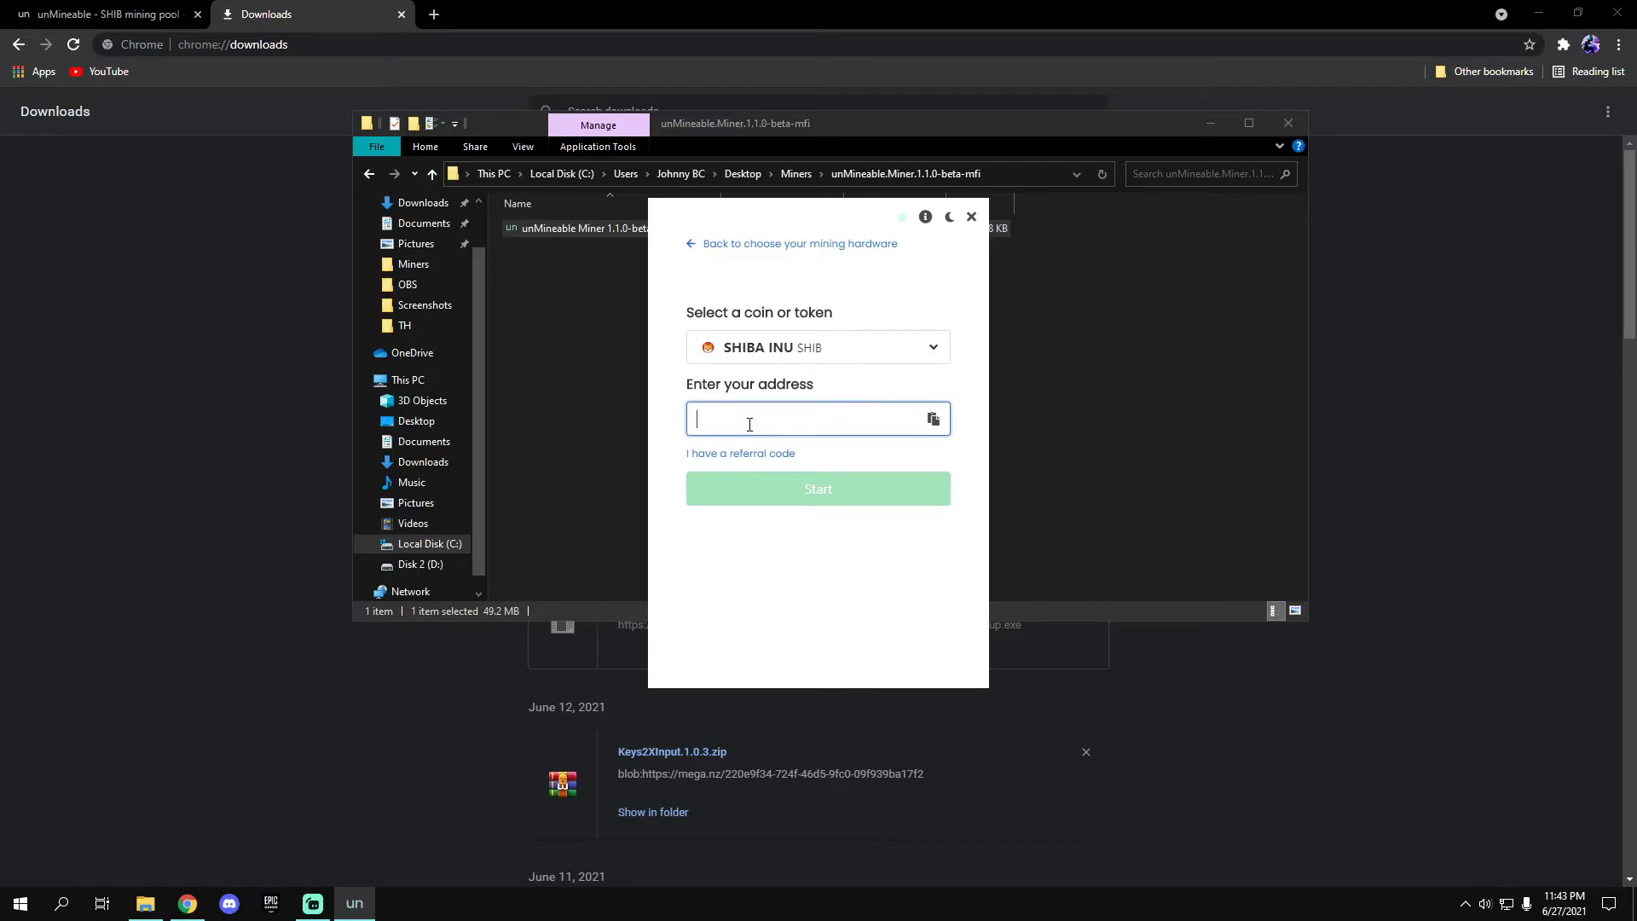
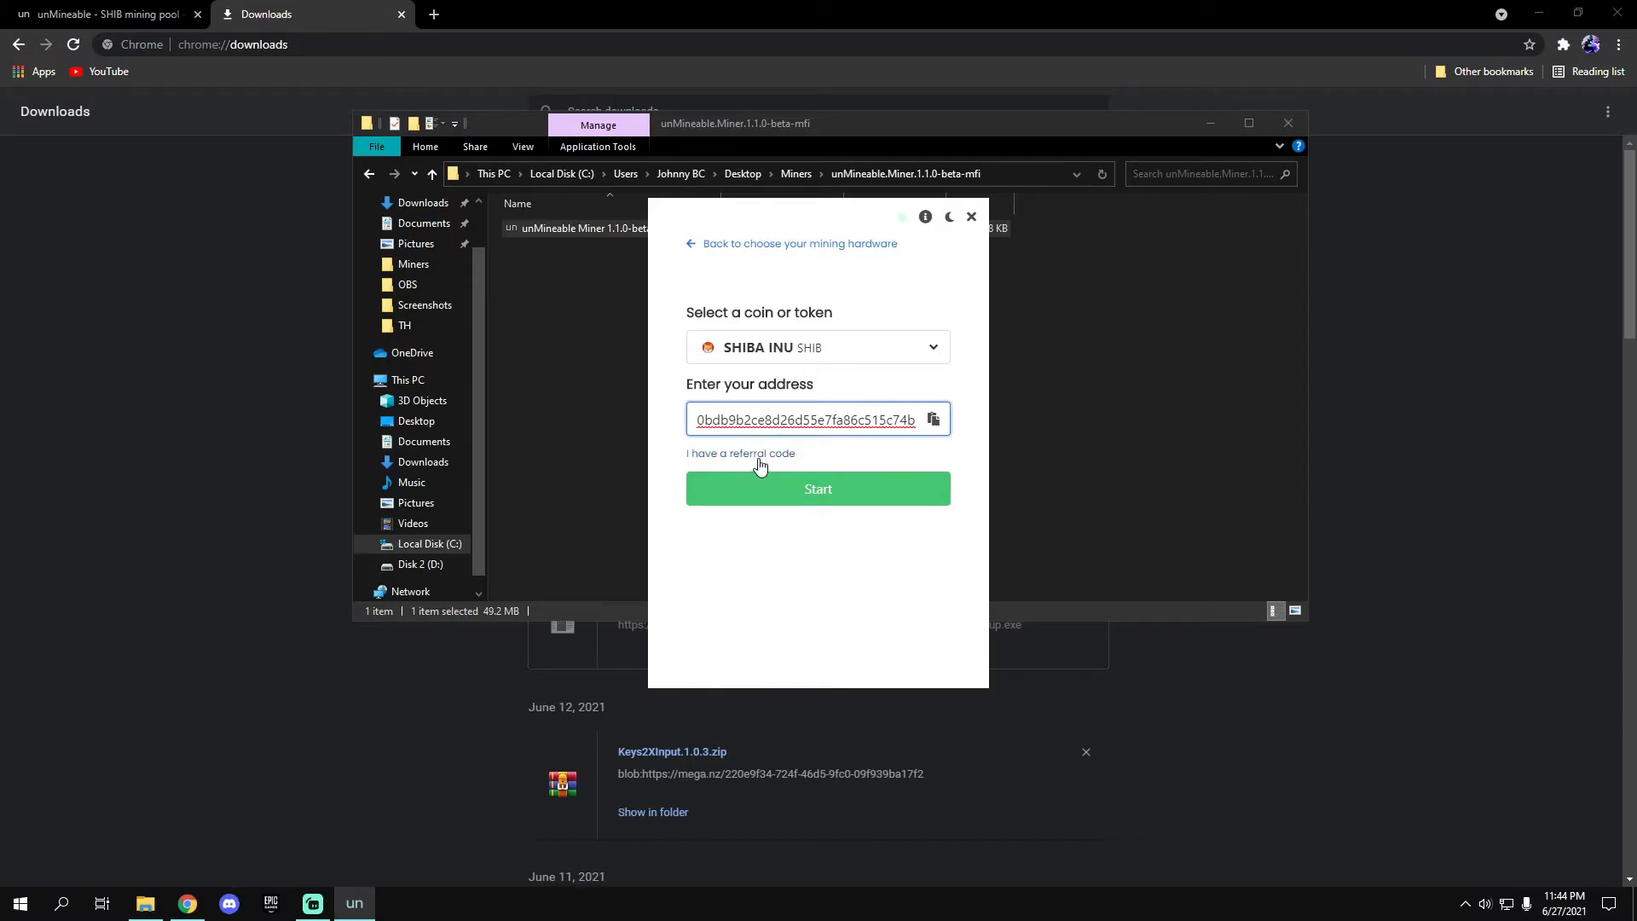
left_click(740, 452)
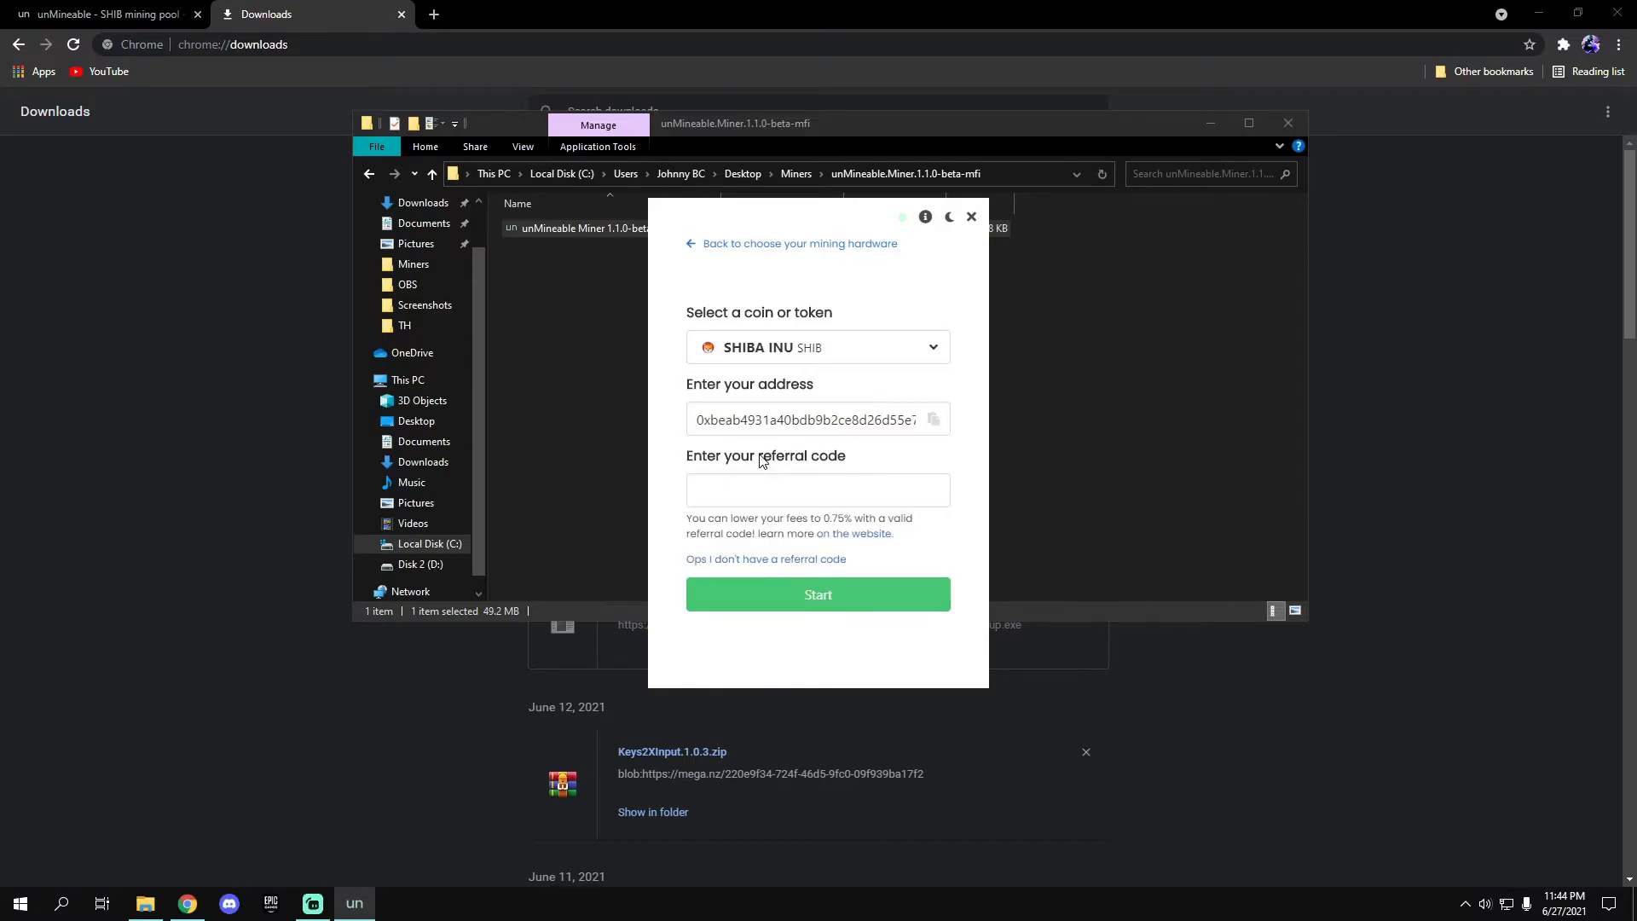
left_click(104, 14)
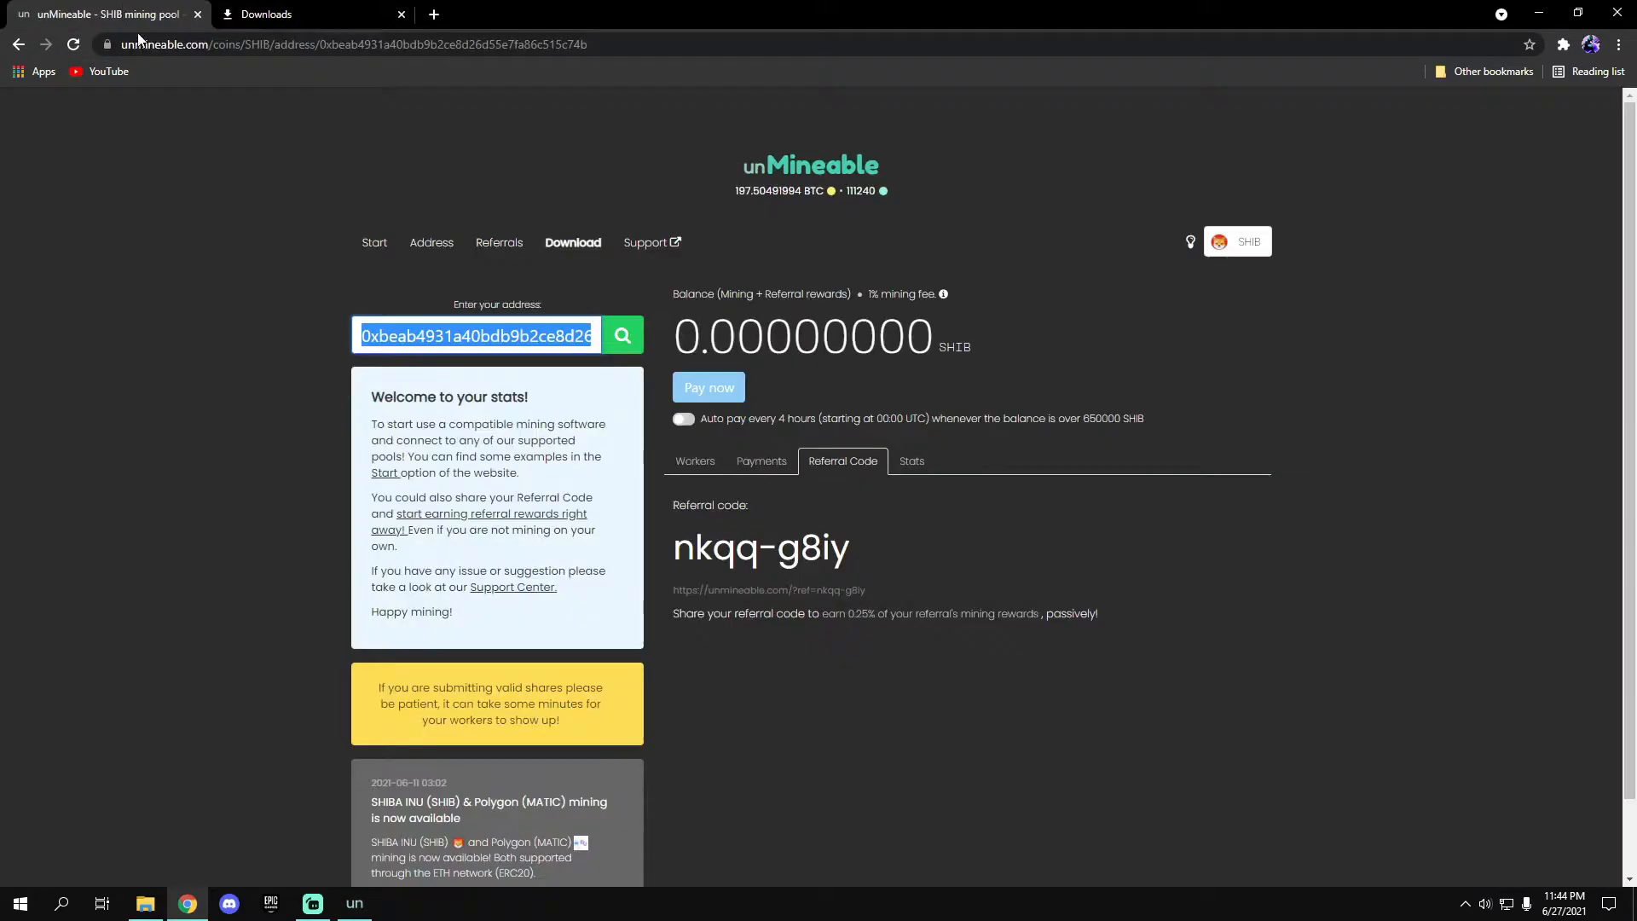
mouse_move(794, 547)
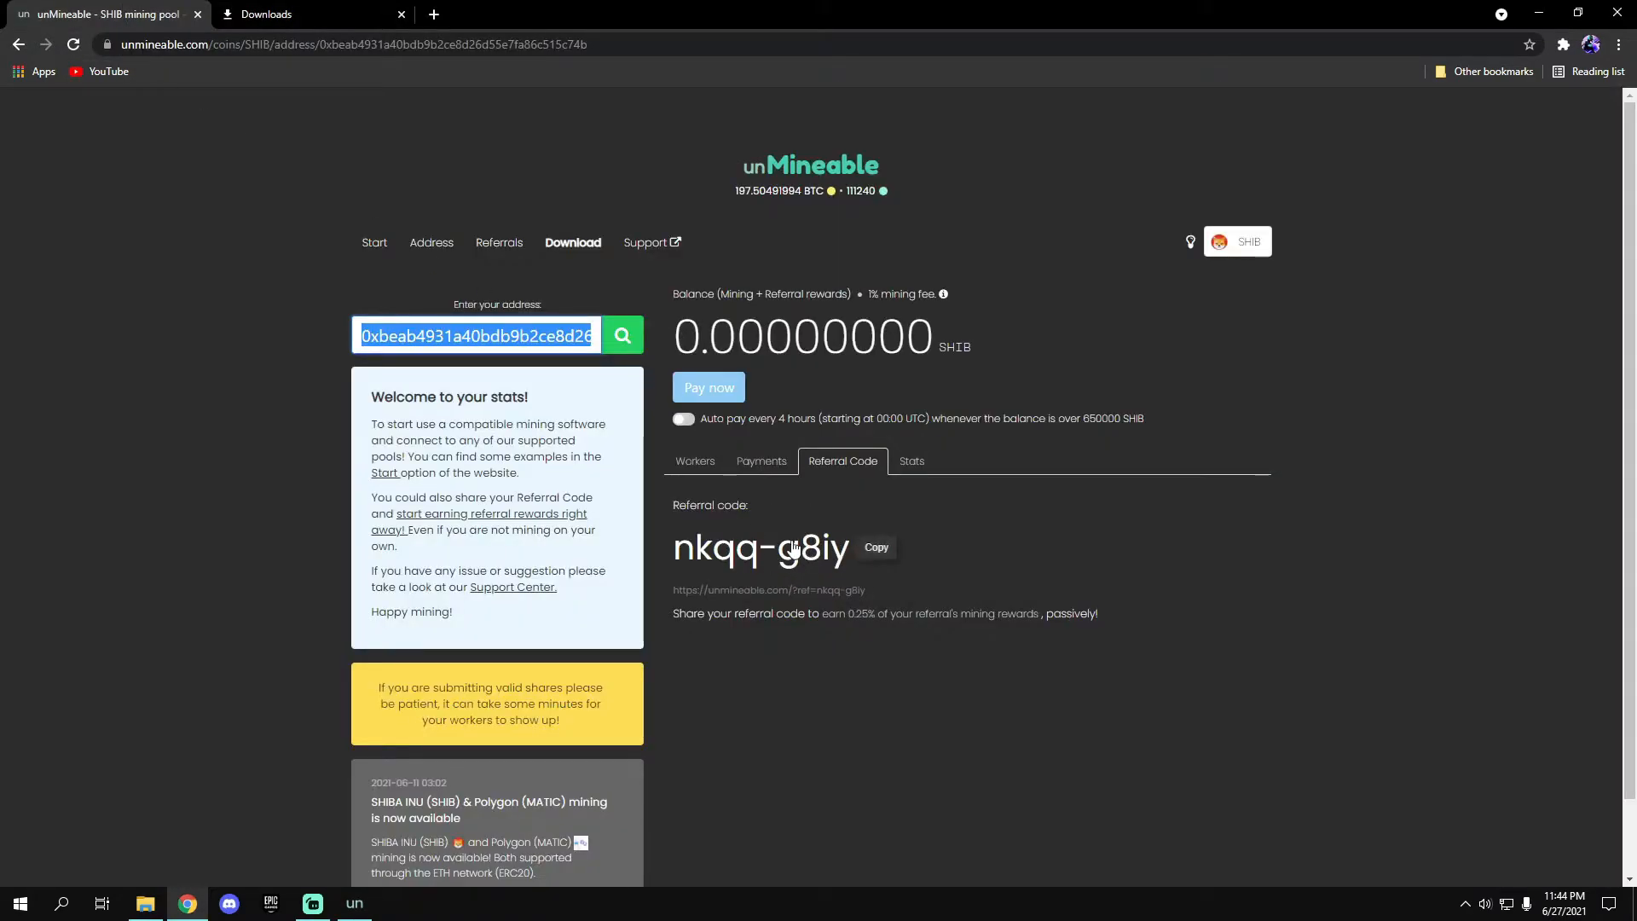
left_click(876, 546)
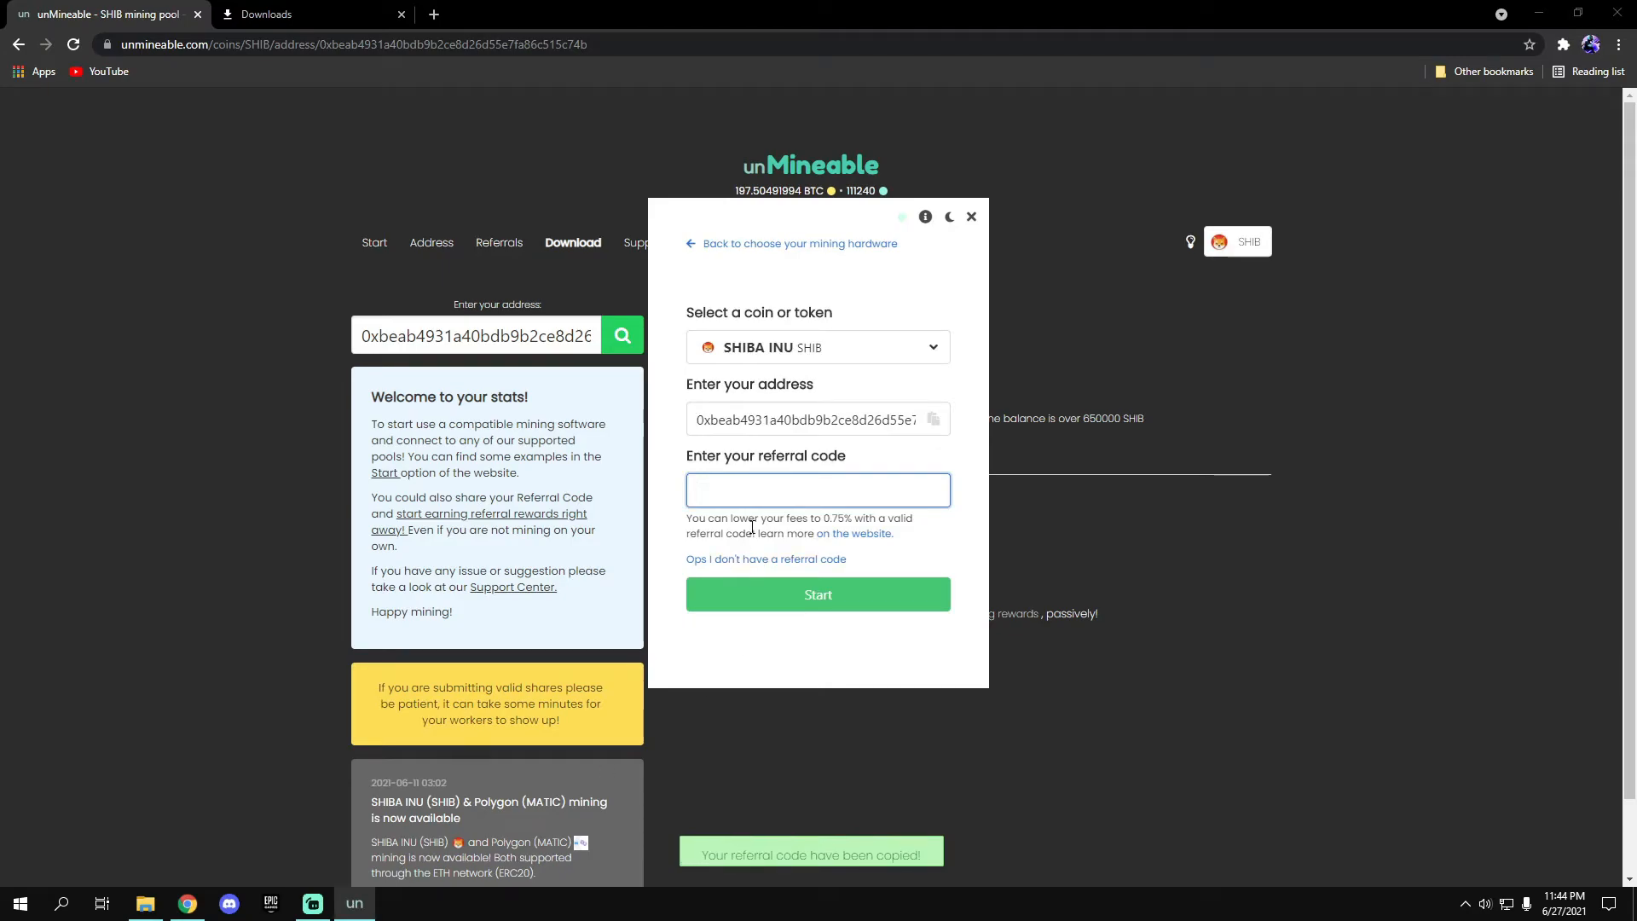
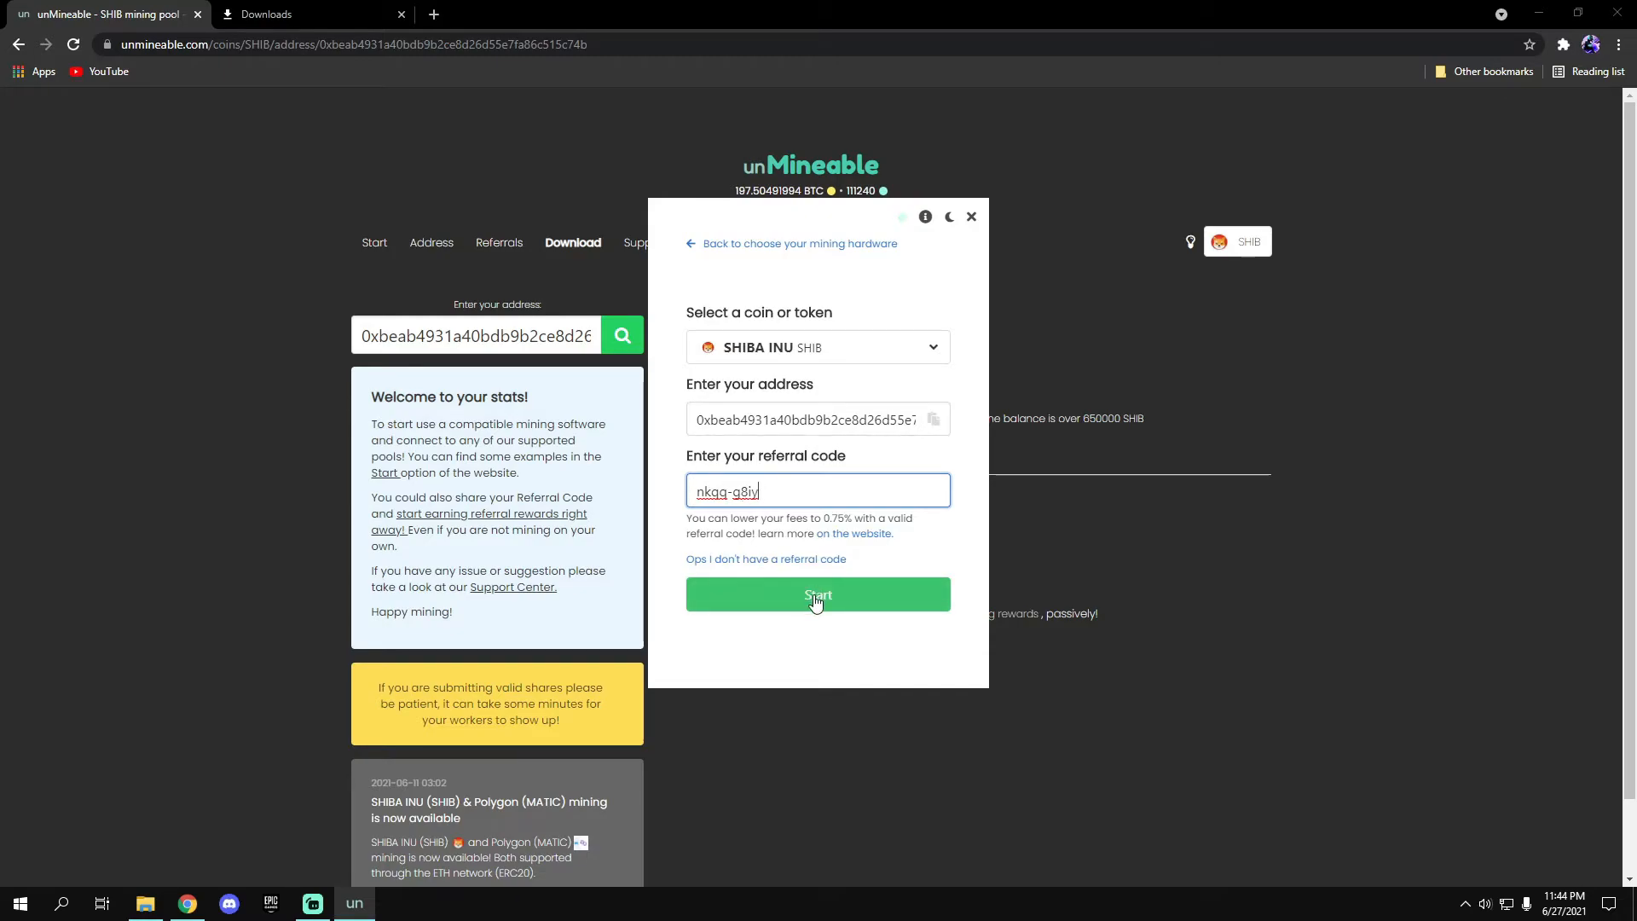
left_click(818, 594)
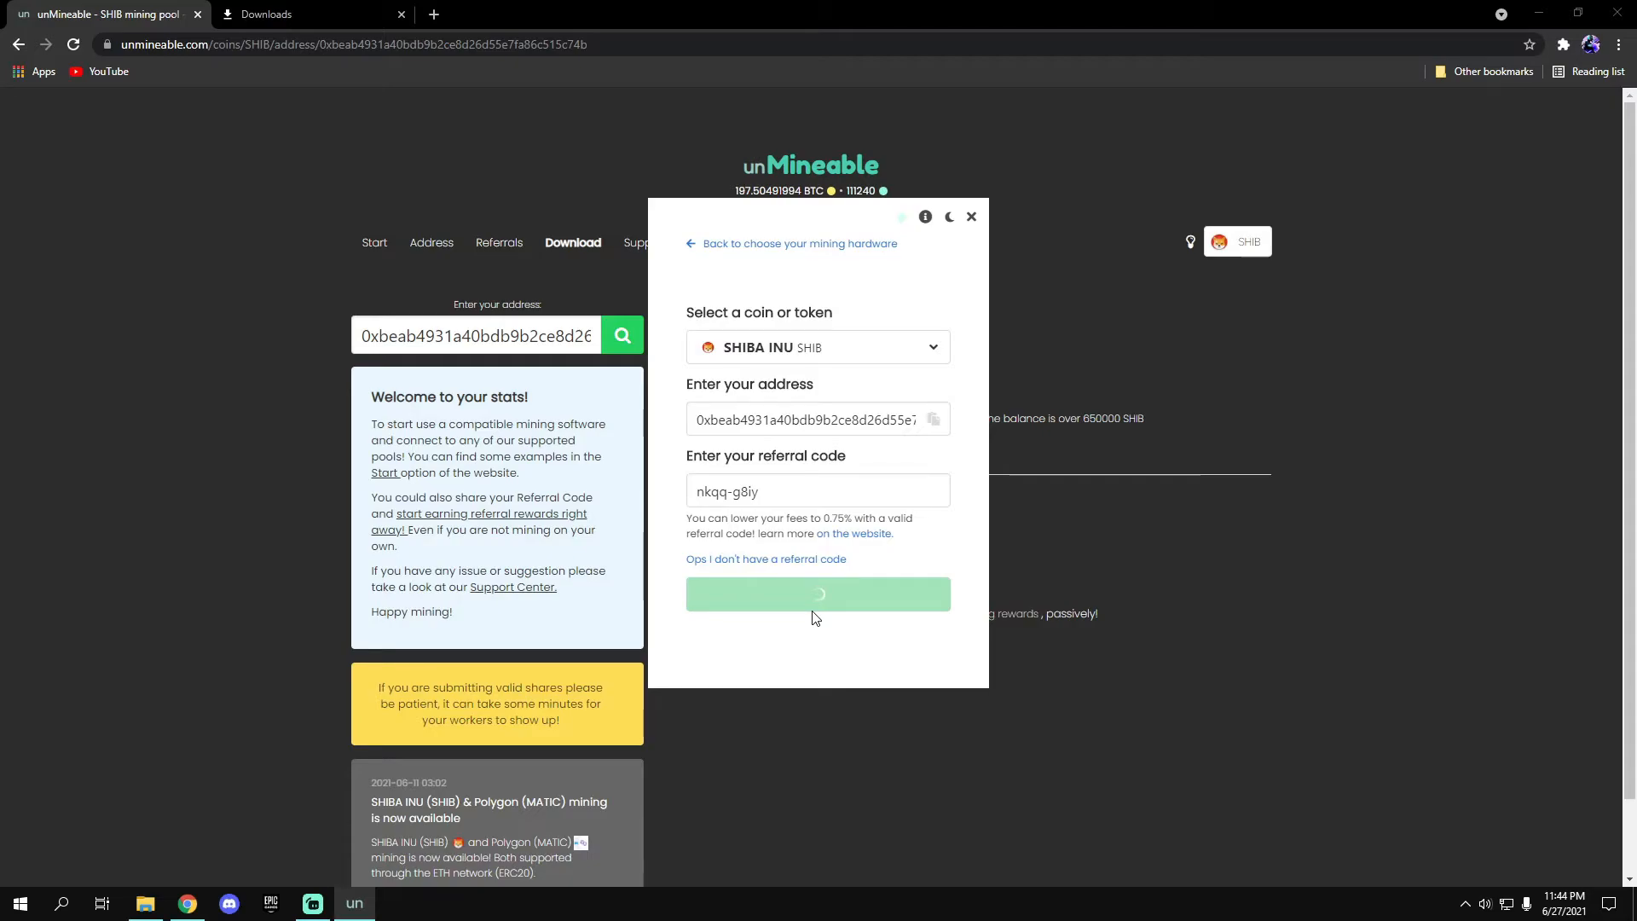
left_click(818, 593)
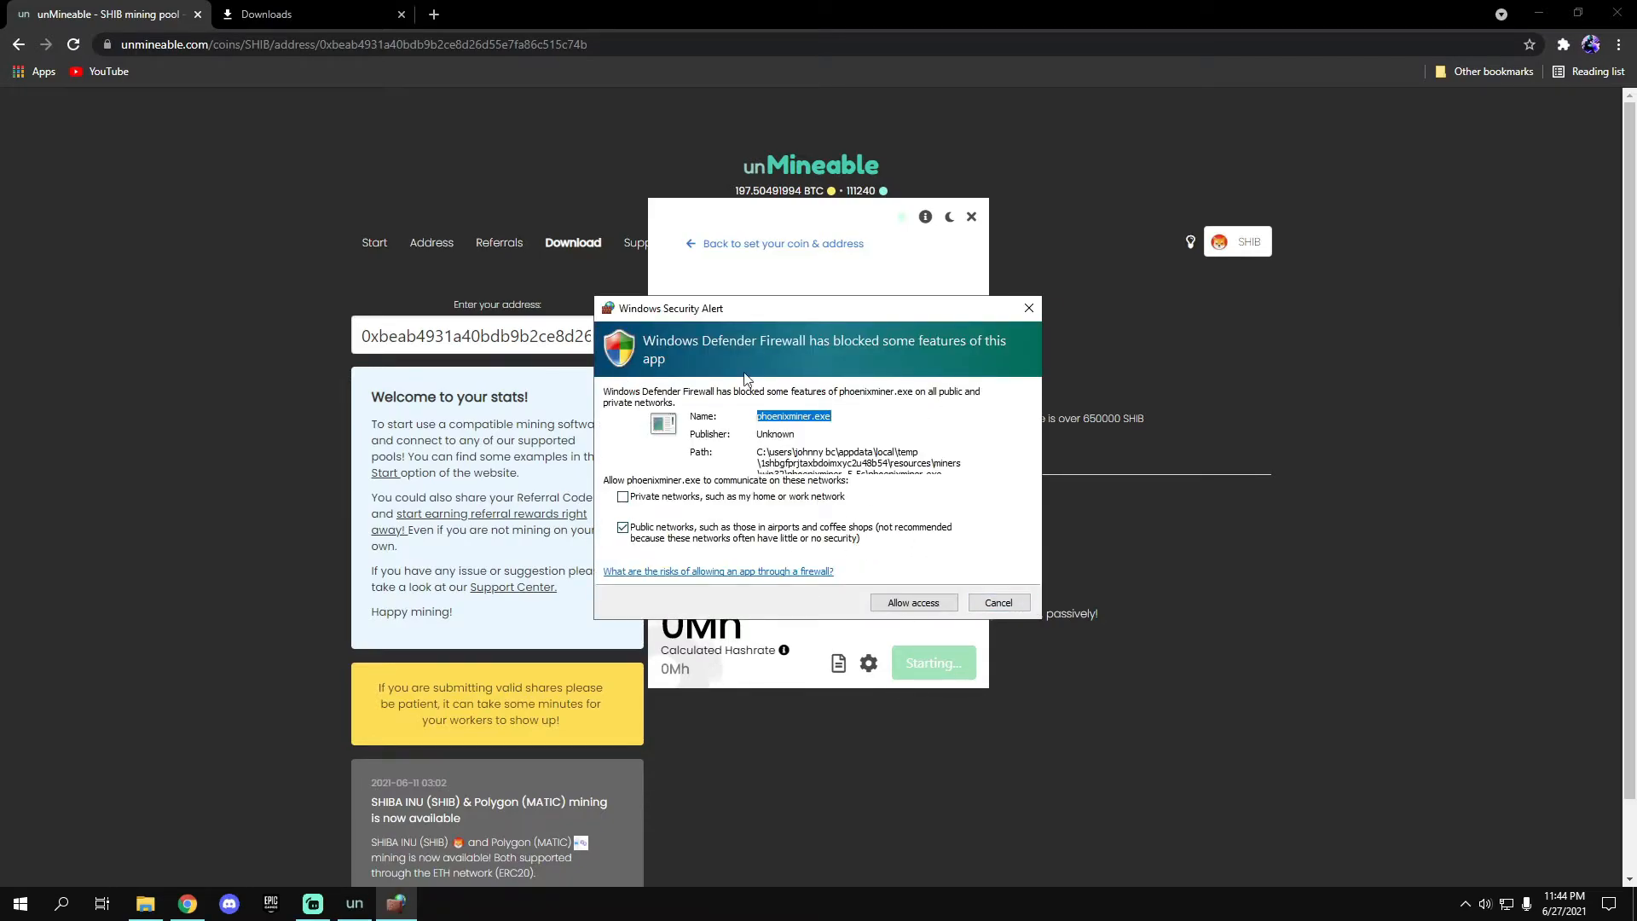
Allow phoenixminer through Windows Defender Firewall.
left_click(931, 662)
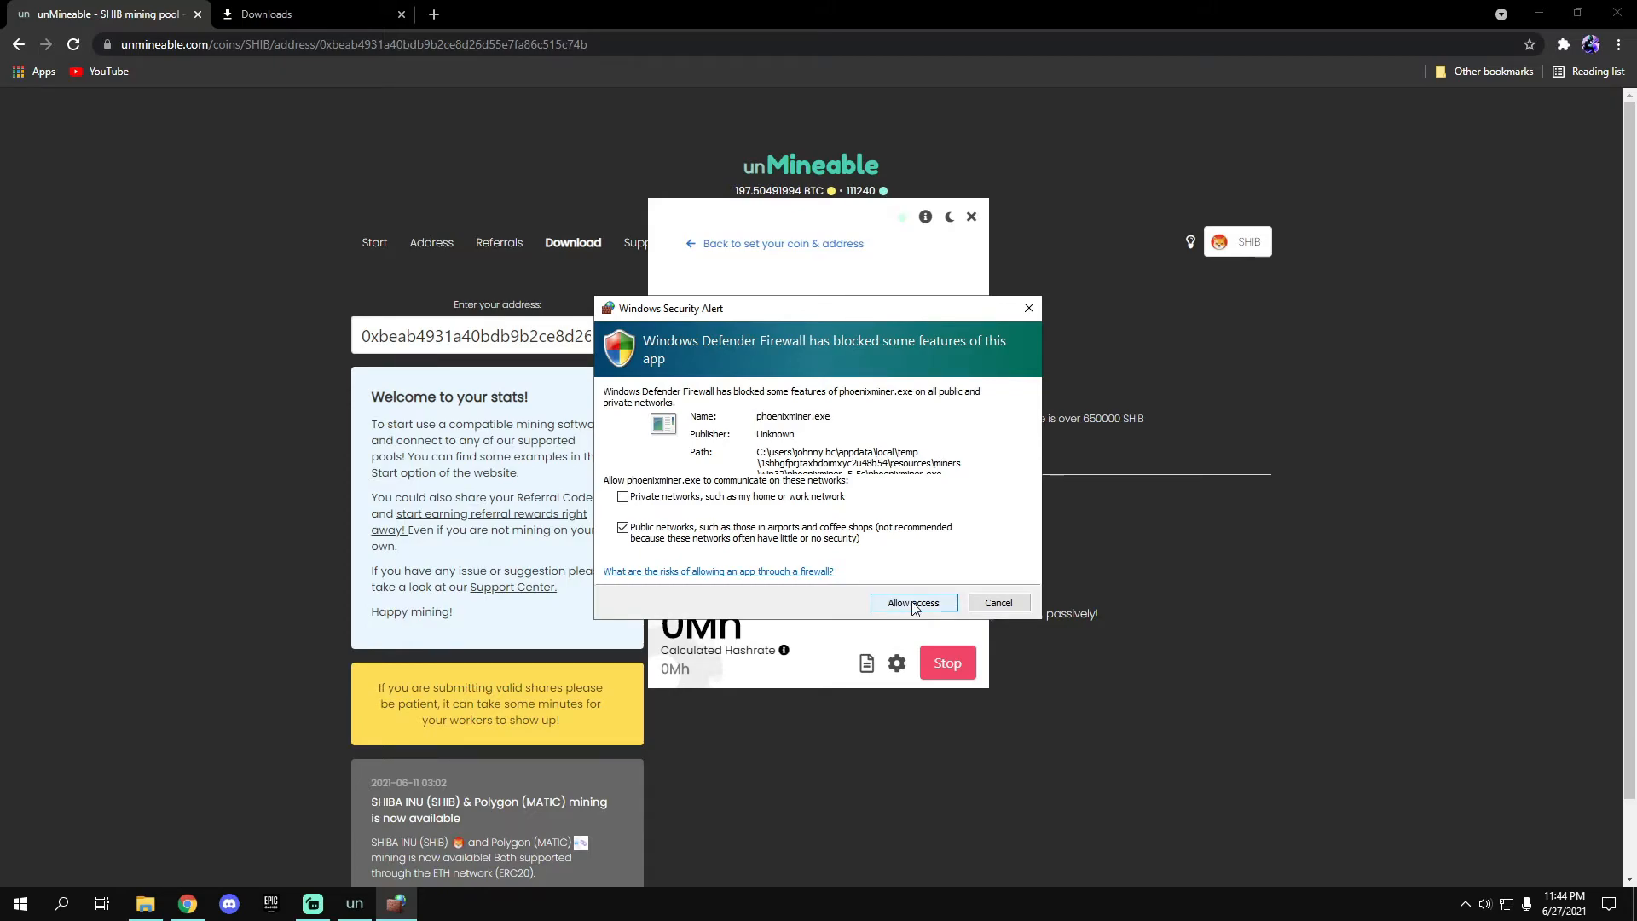
left_click(911, 603)
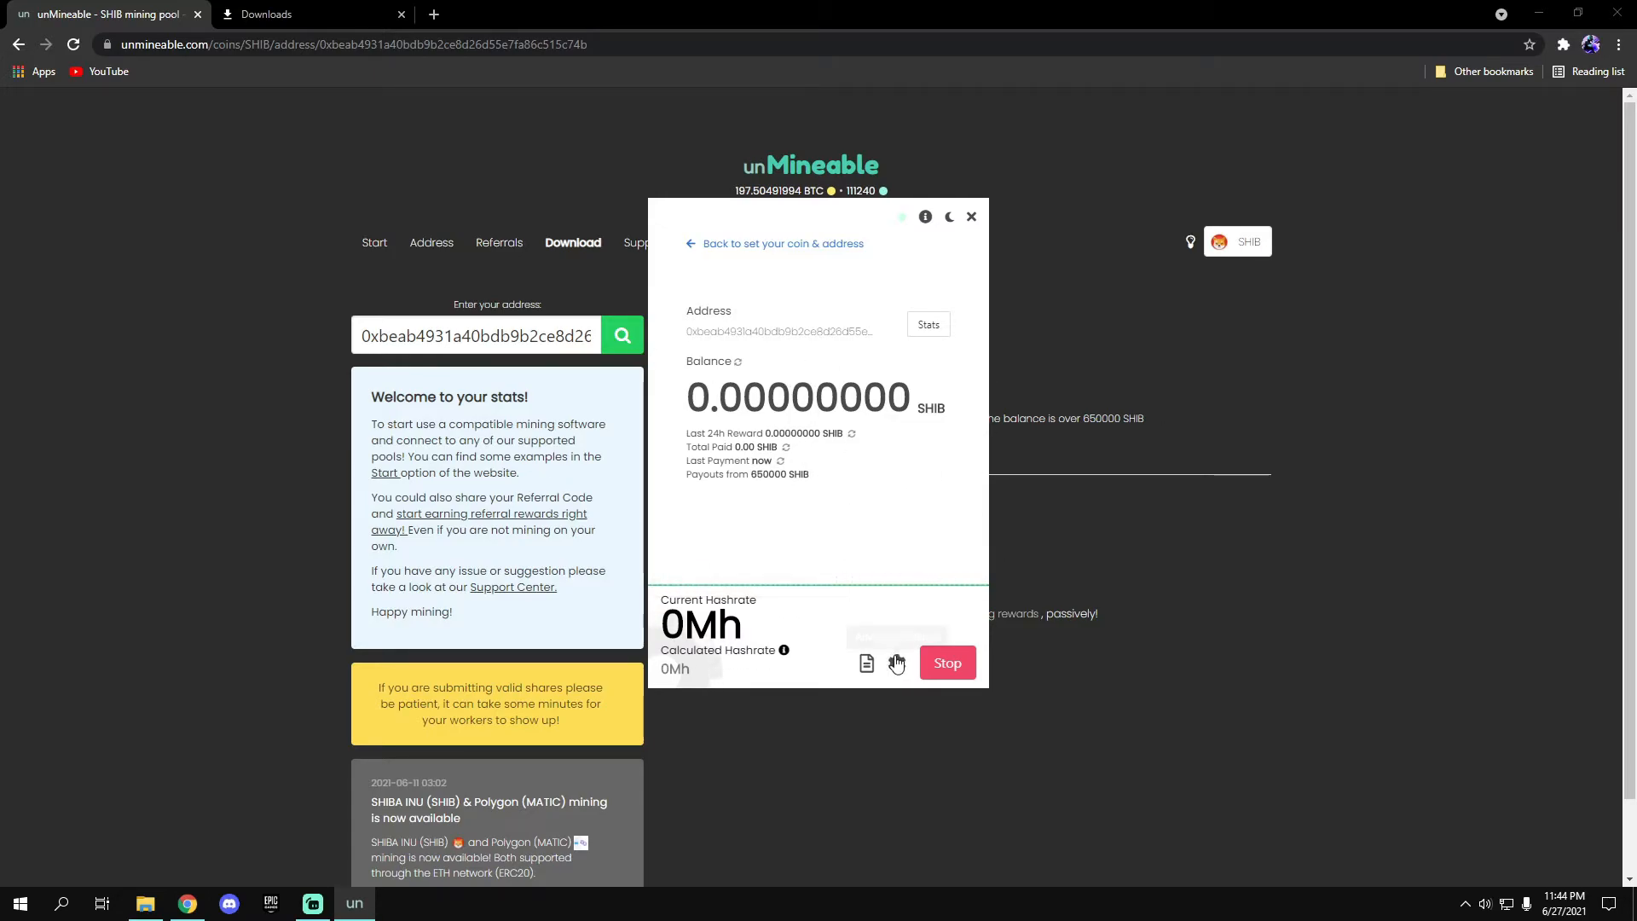
mouse_move(896, 664)
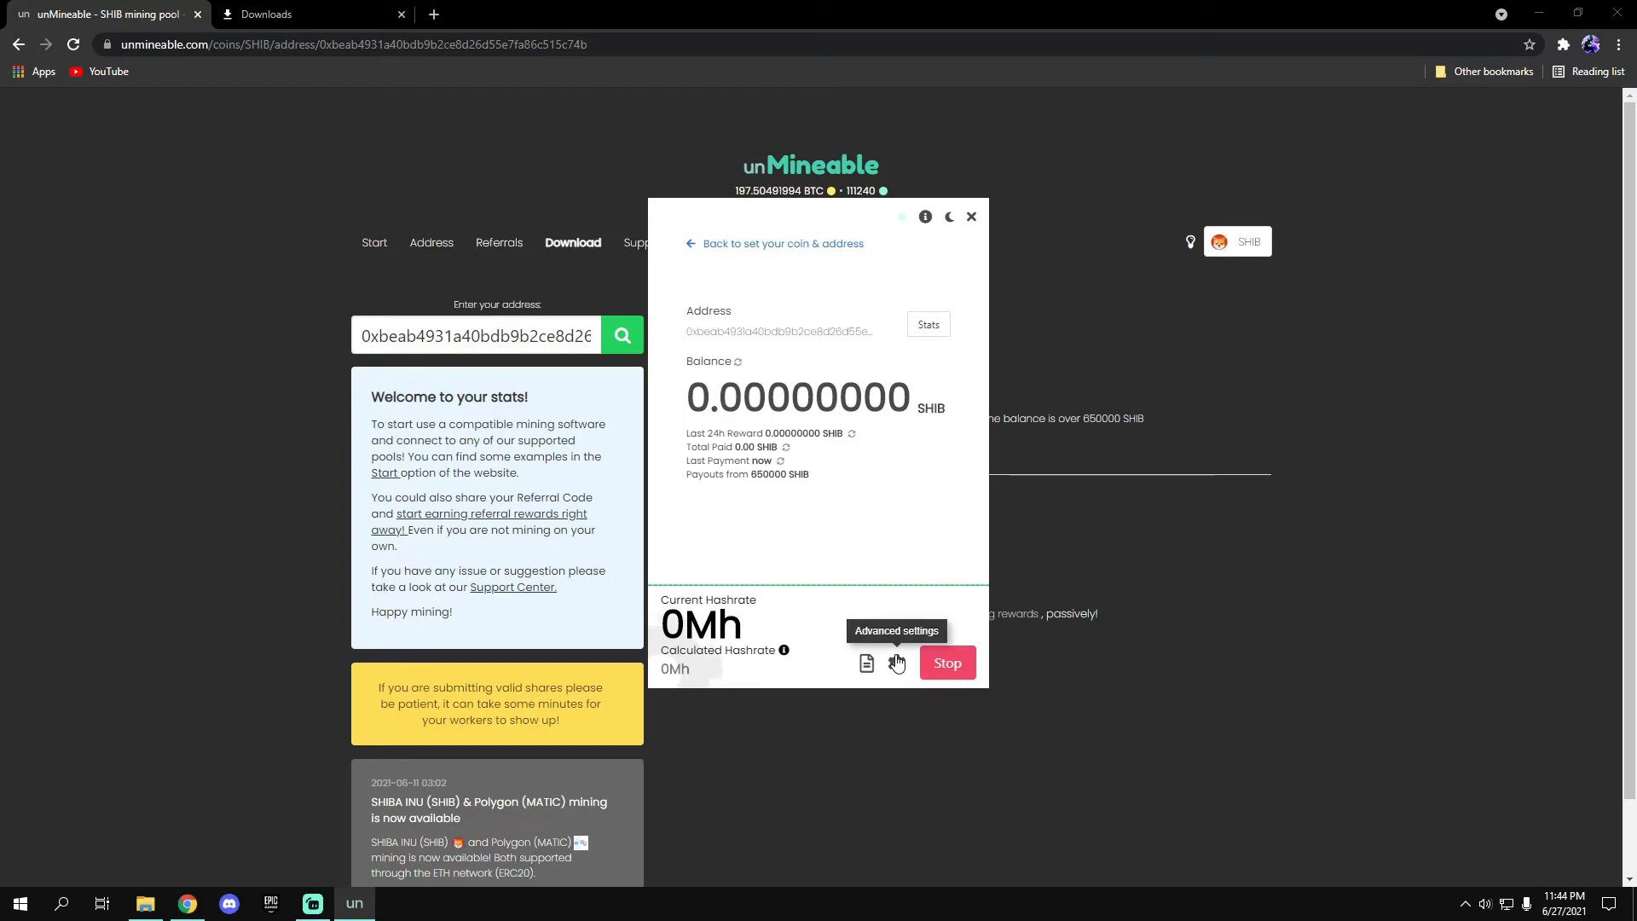
In advanced settings, set mining intensity to Low after trying High and Custom.
left_click(896, 662)
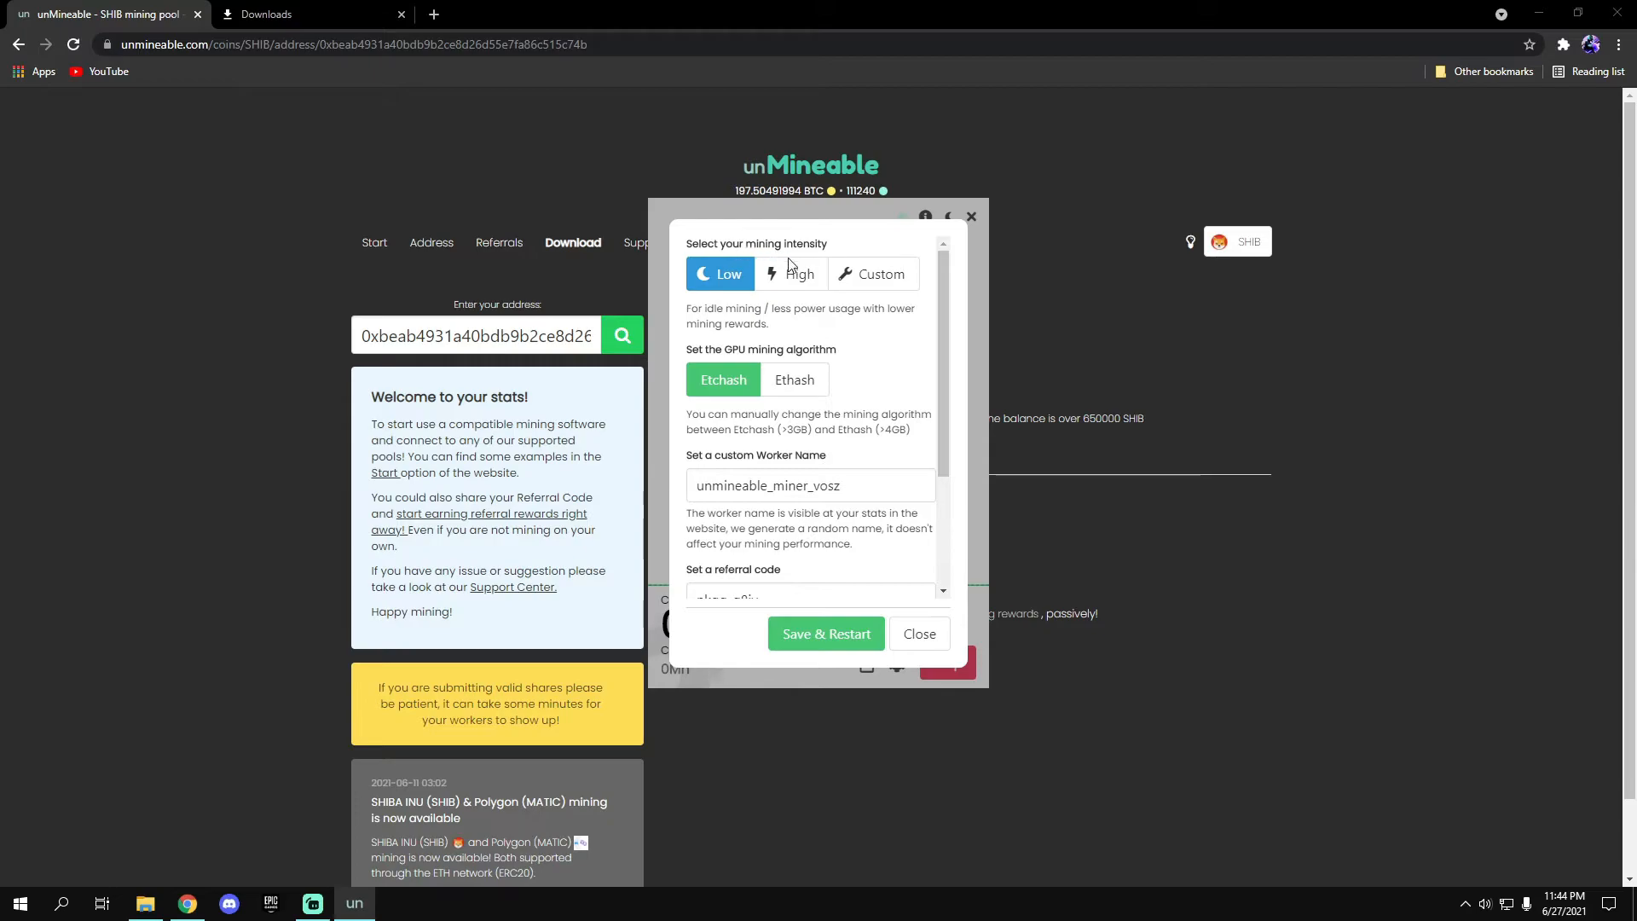
mouse_move(739, 343)
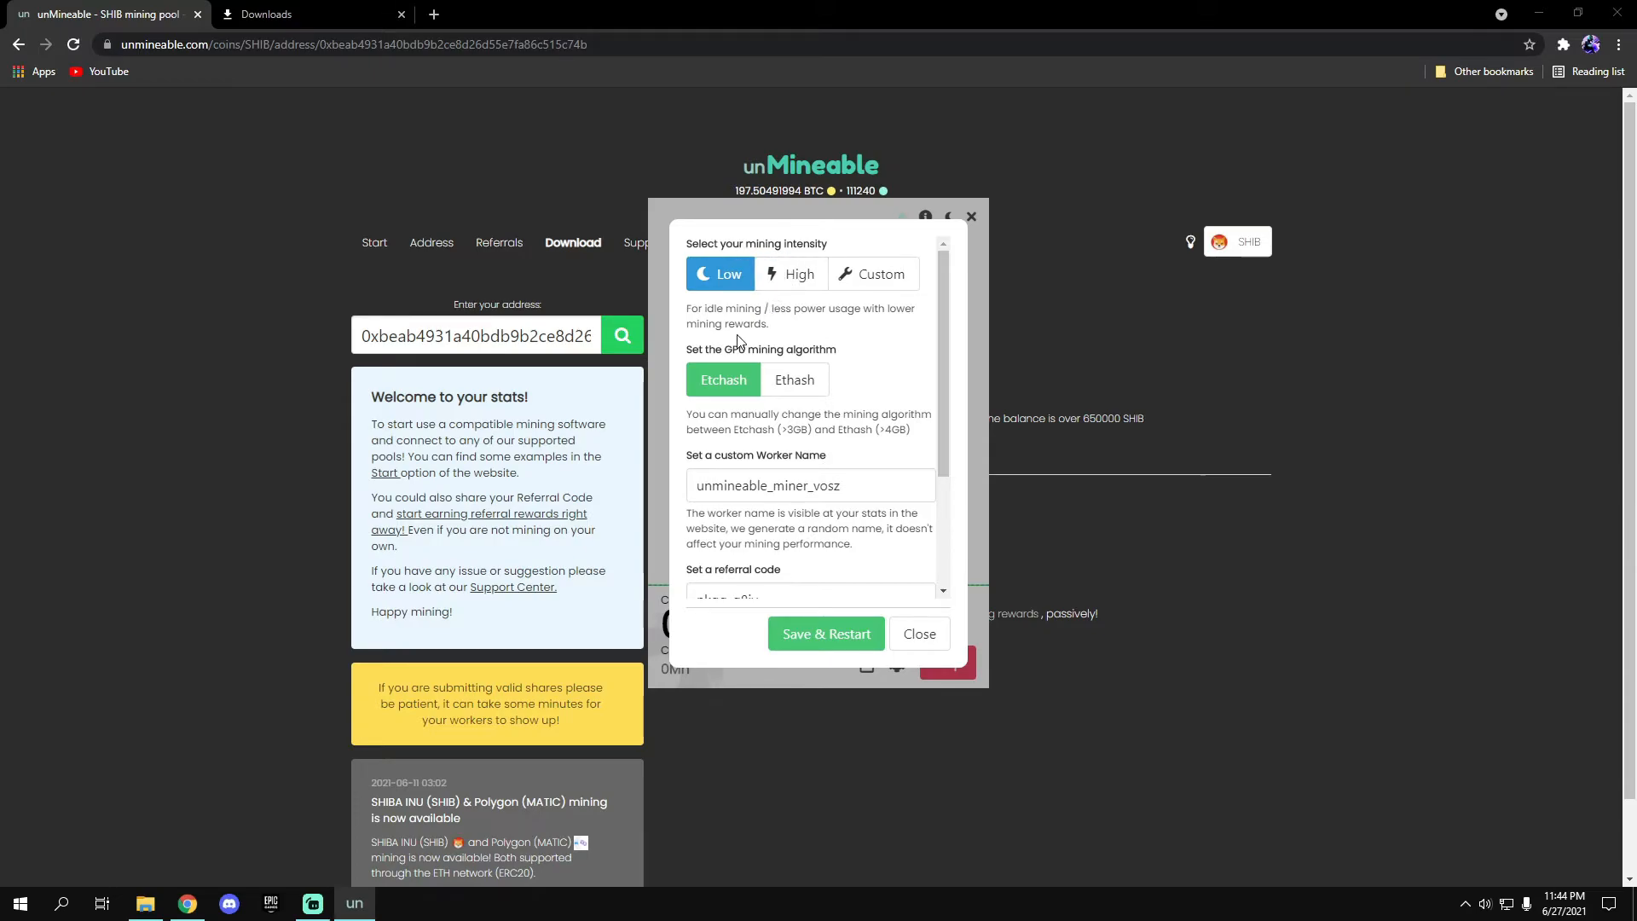
mouse_move(1027, 360)
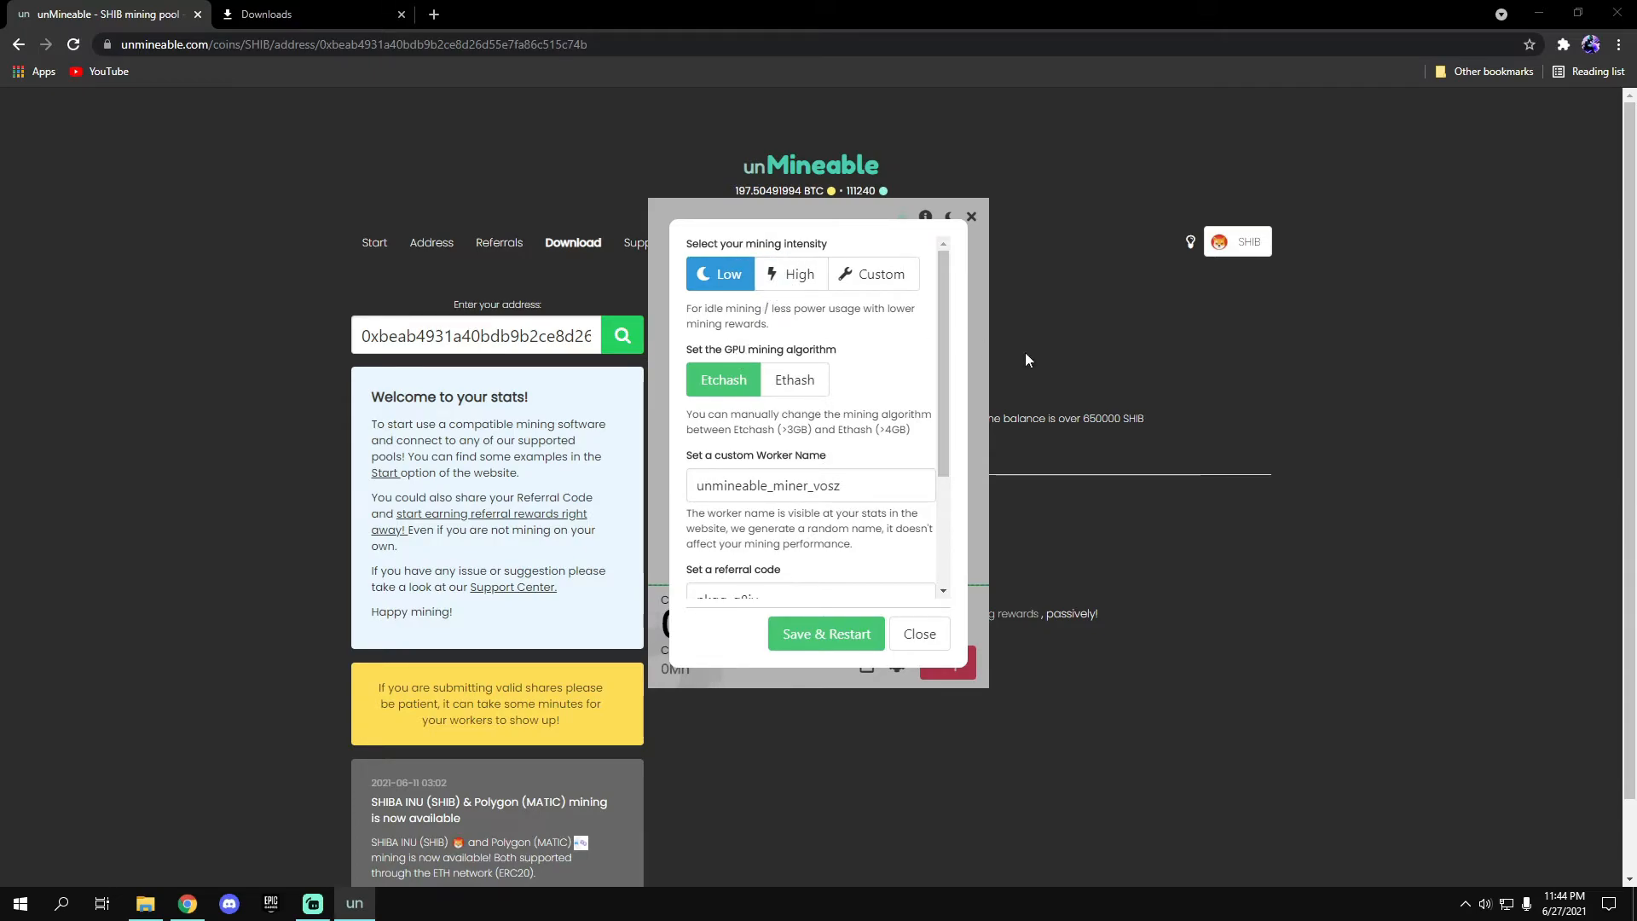
left_click(790, 273)
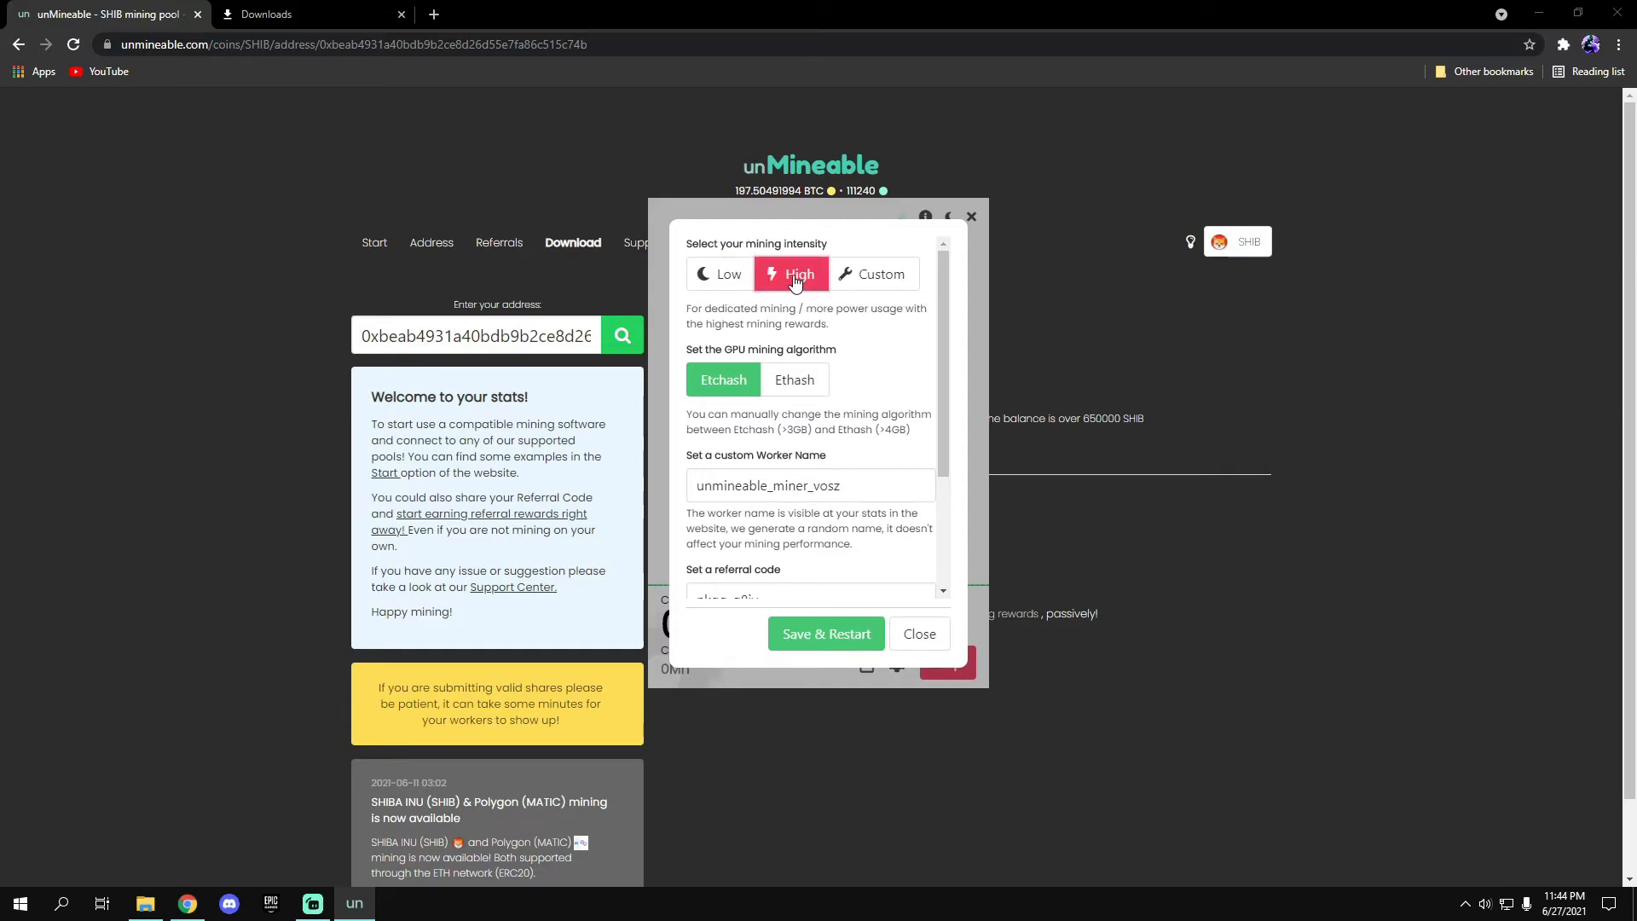
mouse_move(877, 292)
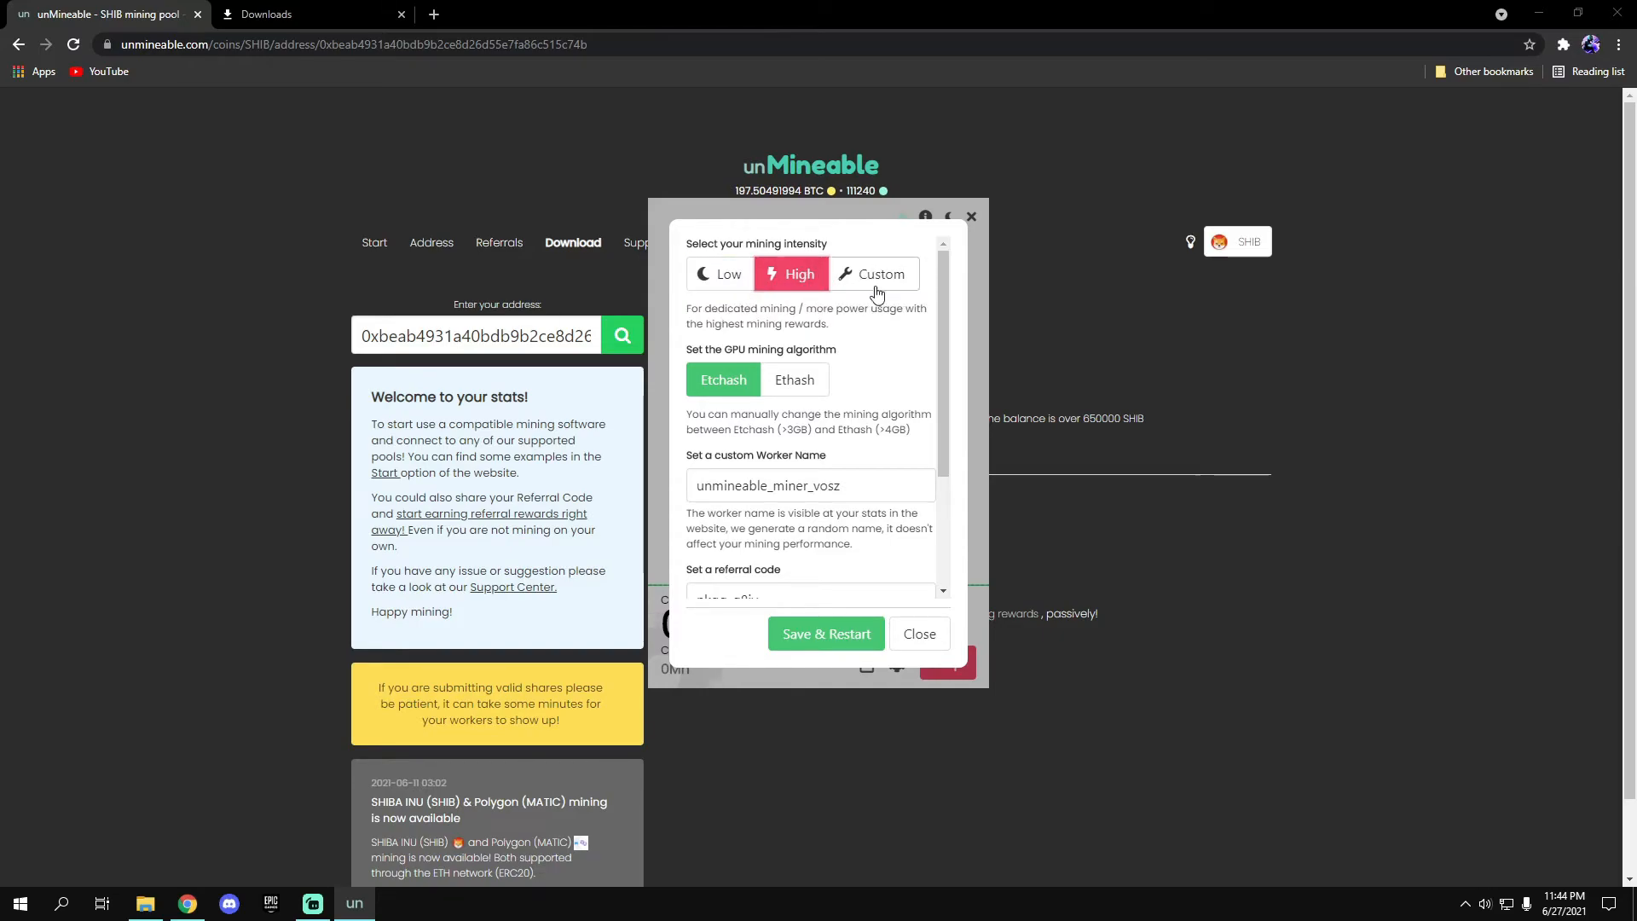
left_click(879, 274)
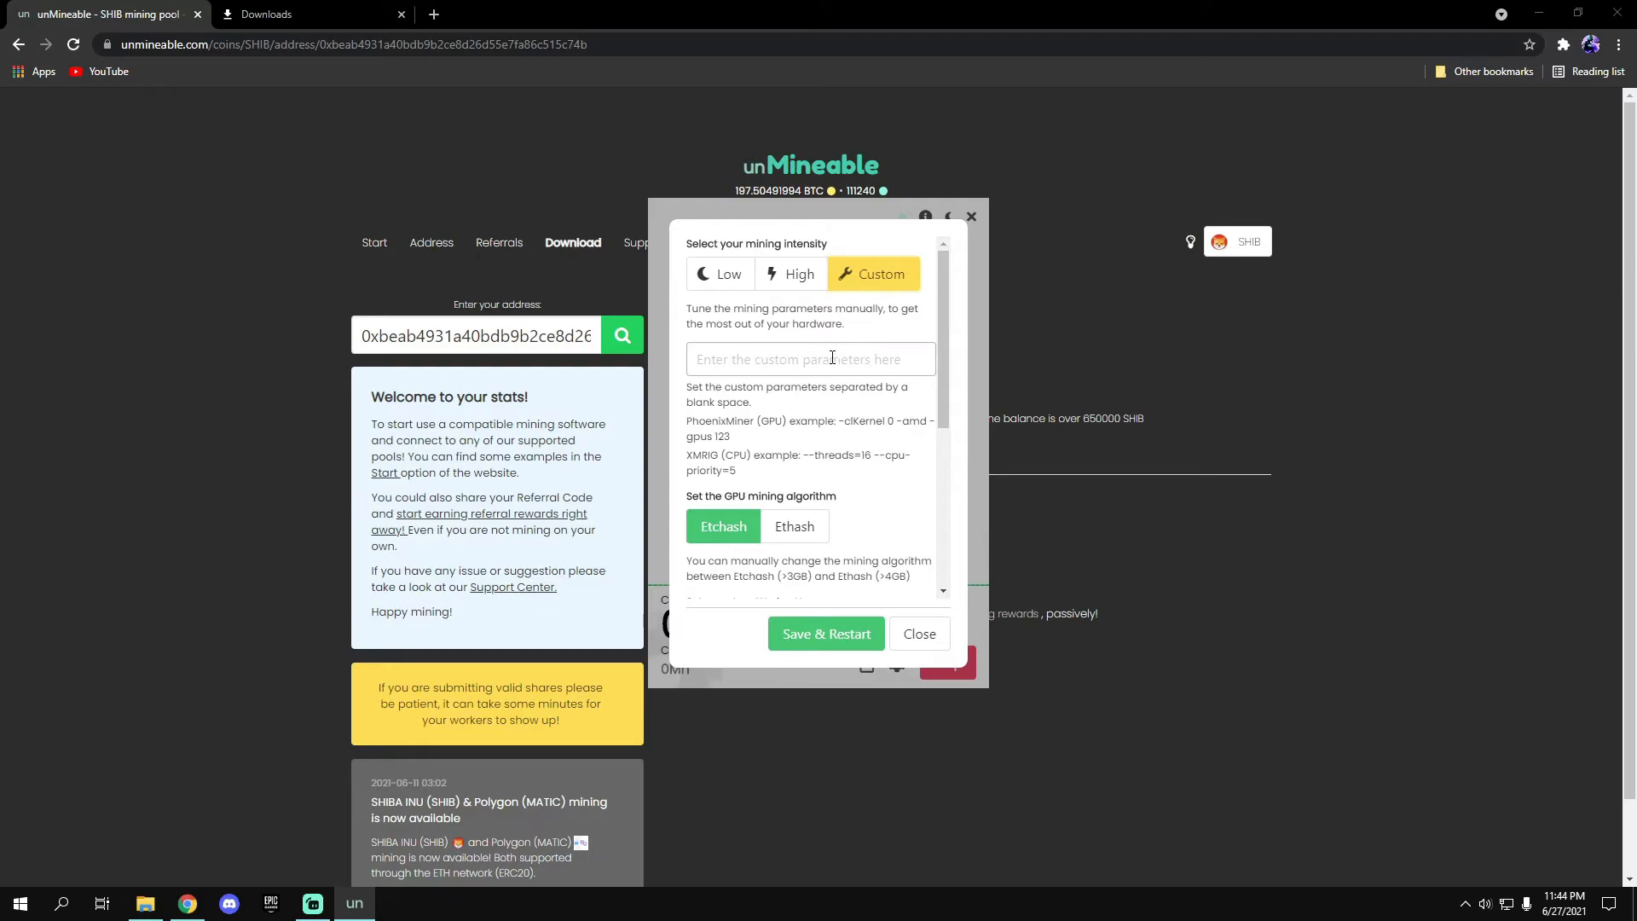
left_click(720, 273)
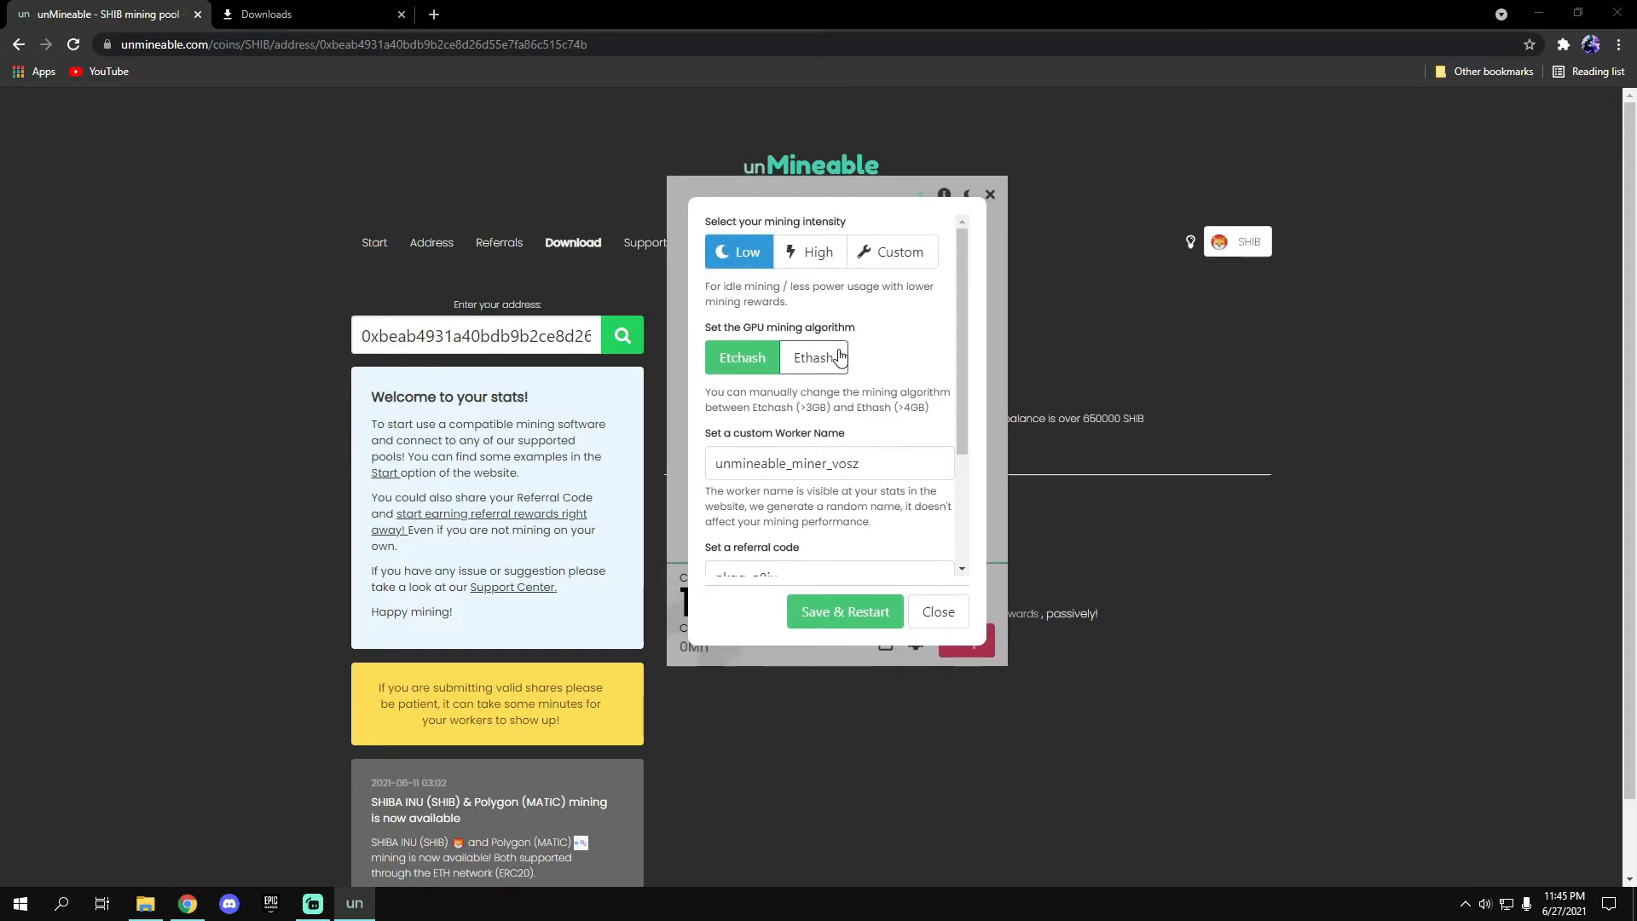
Select Etchash as the GPU algorithm.
left_click(813, 358)
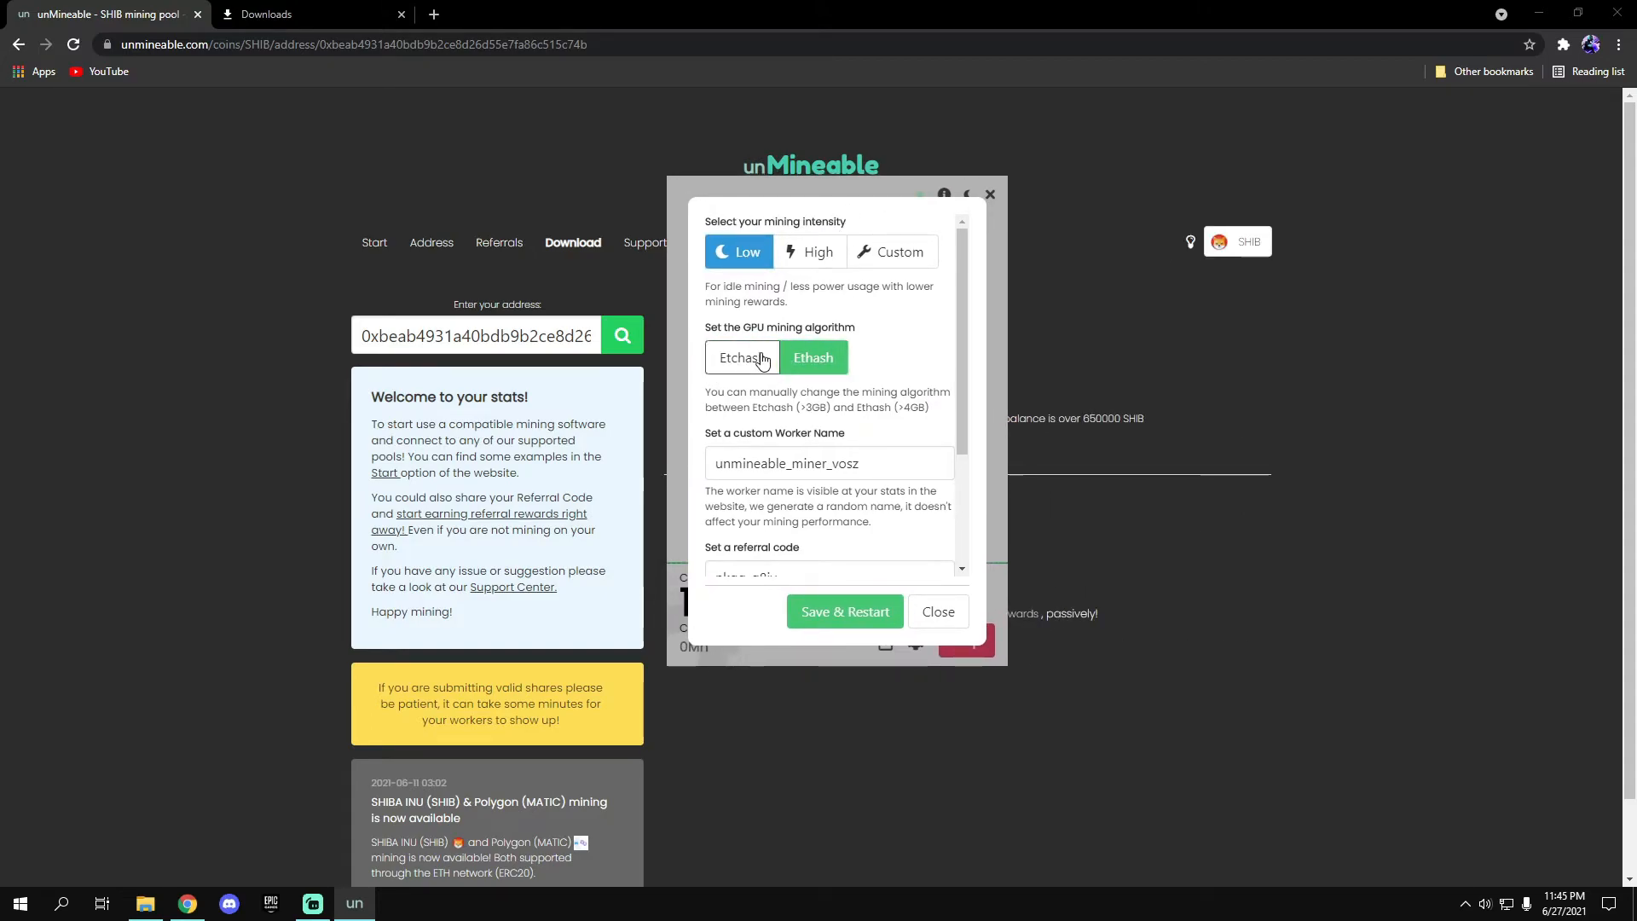
left_click(741, 357)
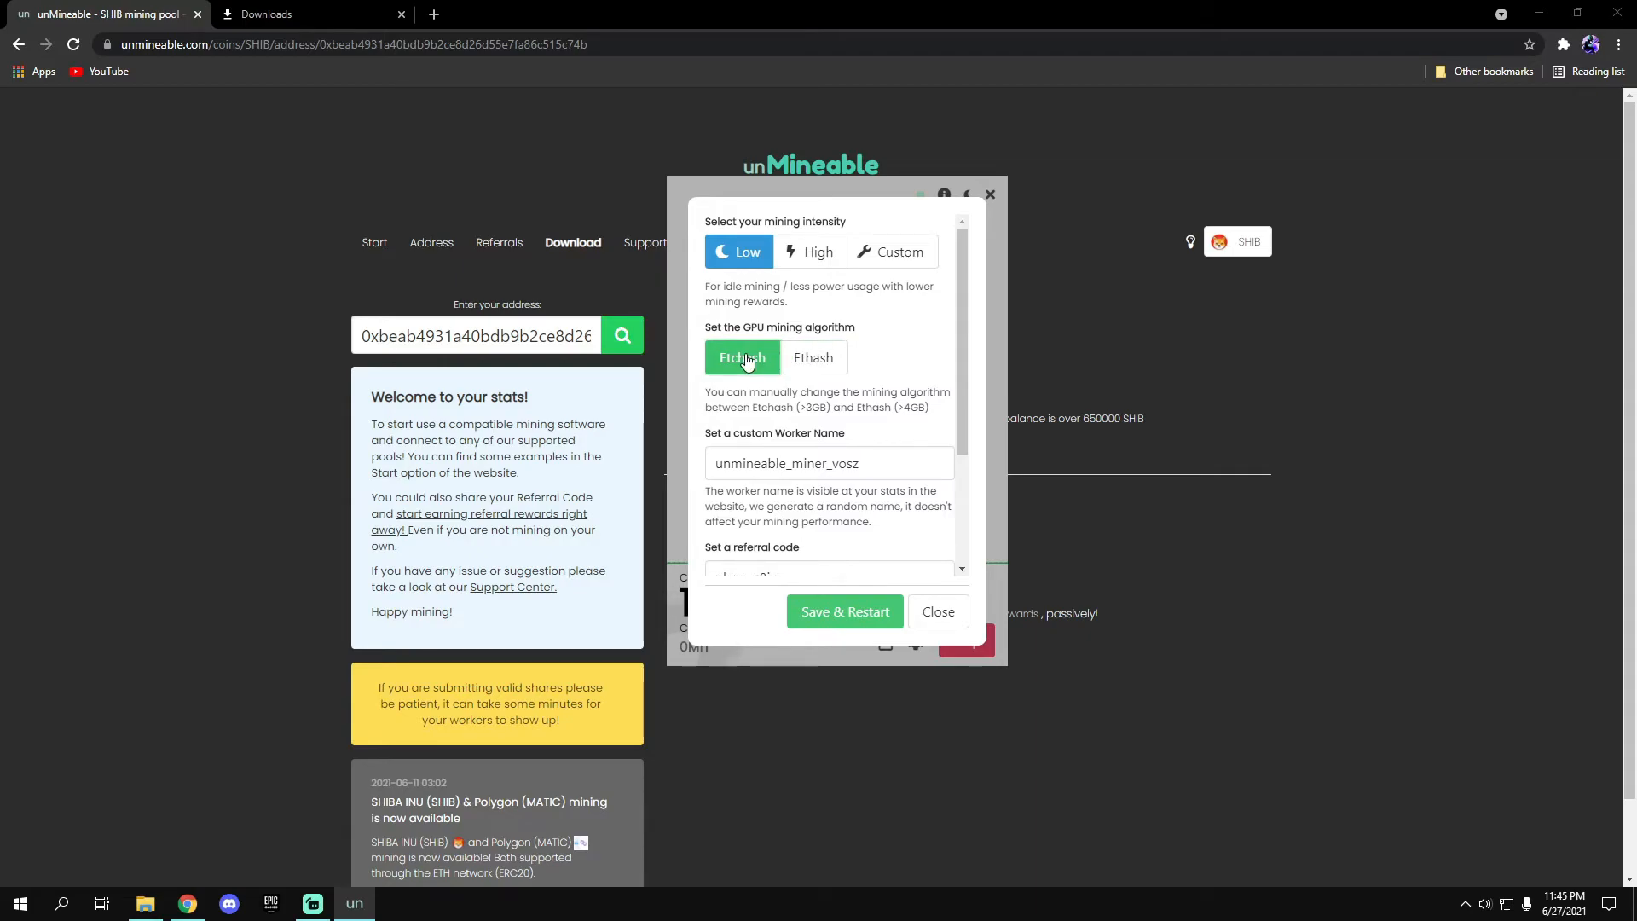
left_click(813, 357)
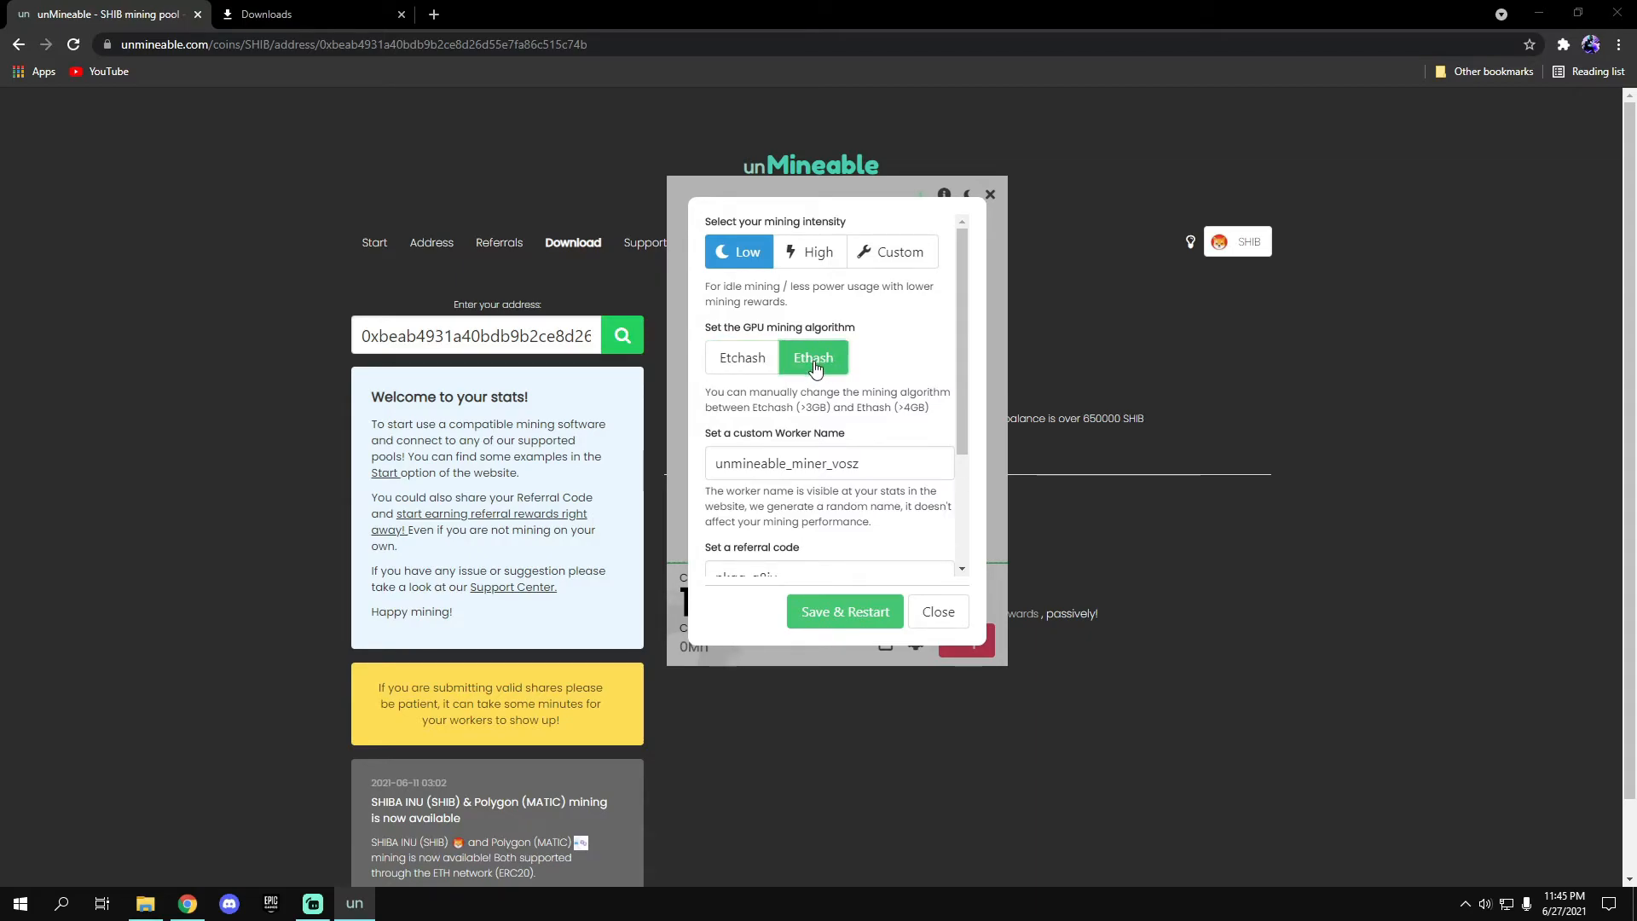
left_click(741, 357)
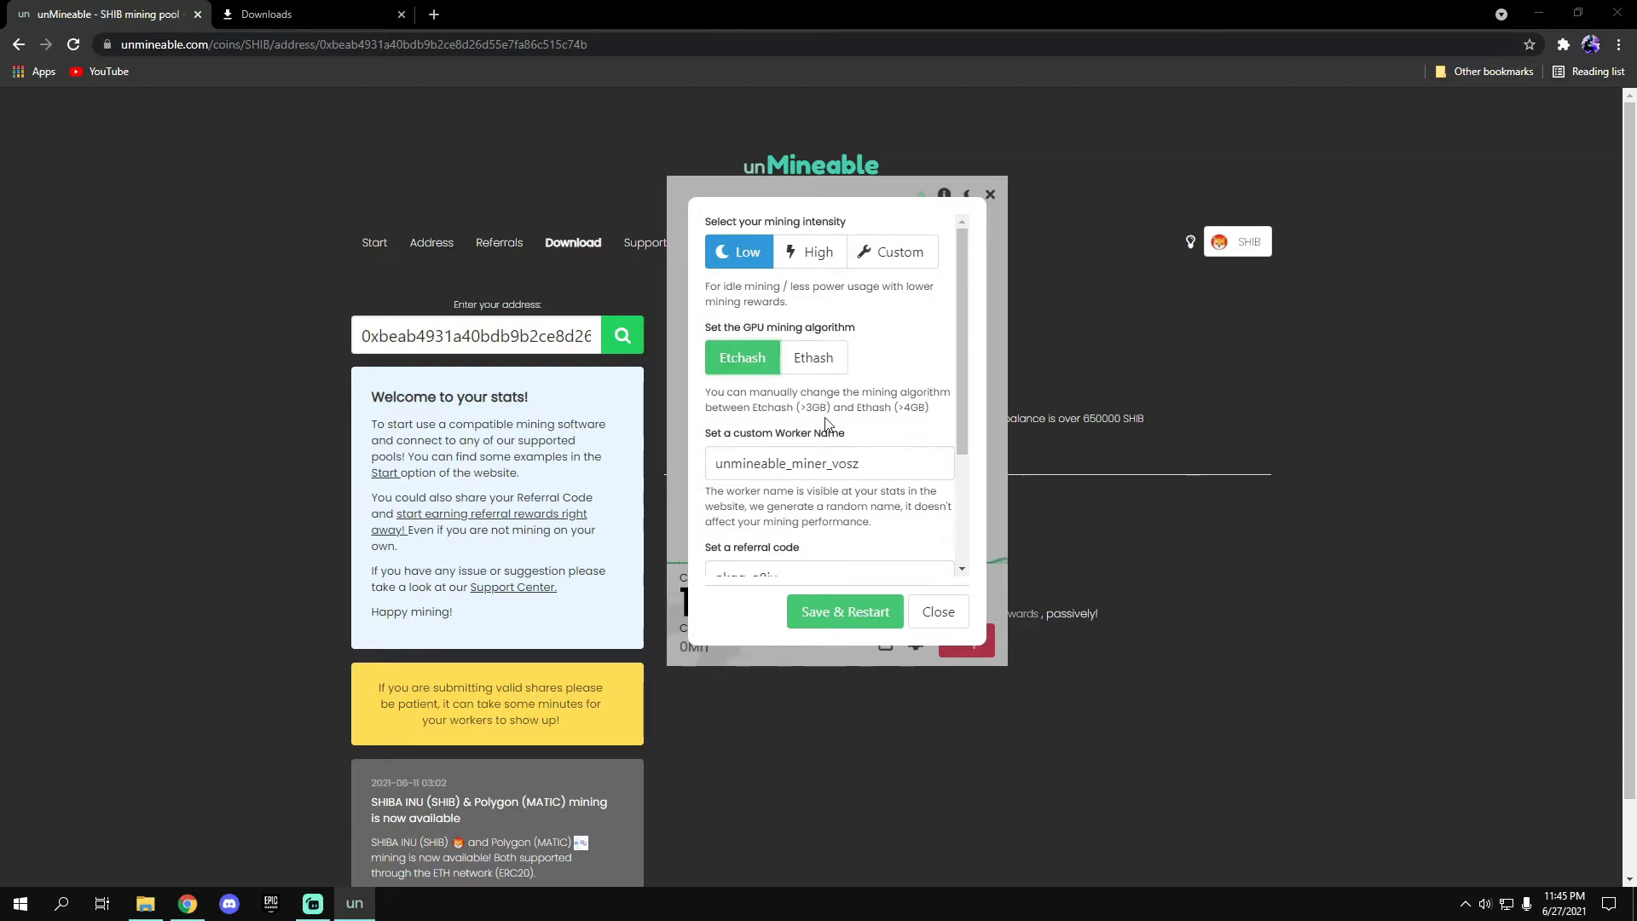
double_click(766, 408)
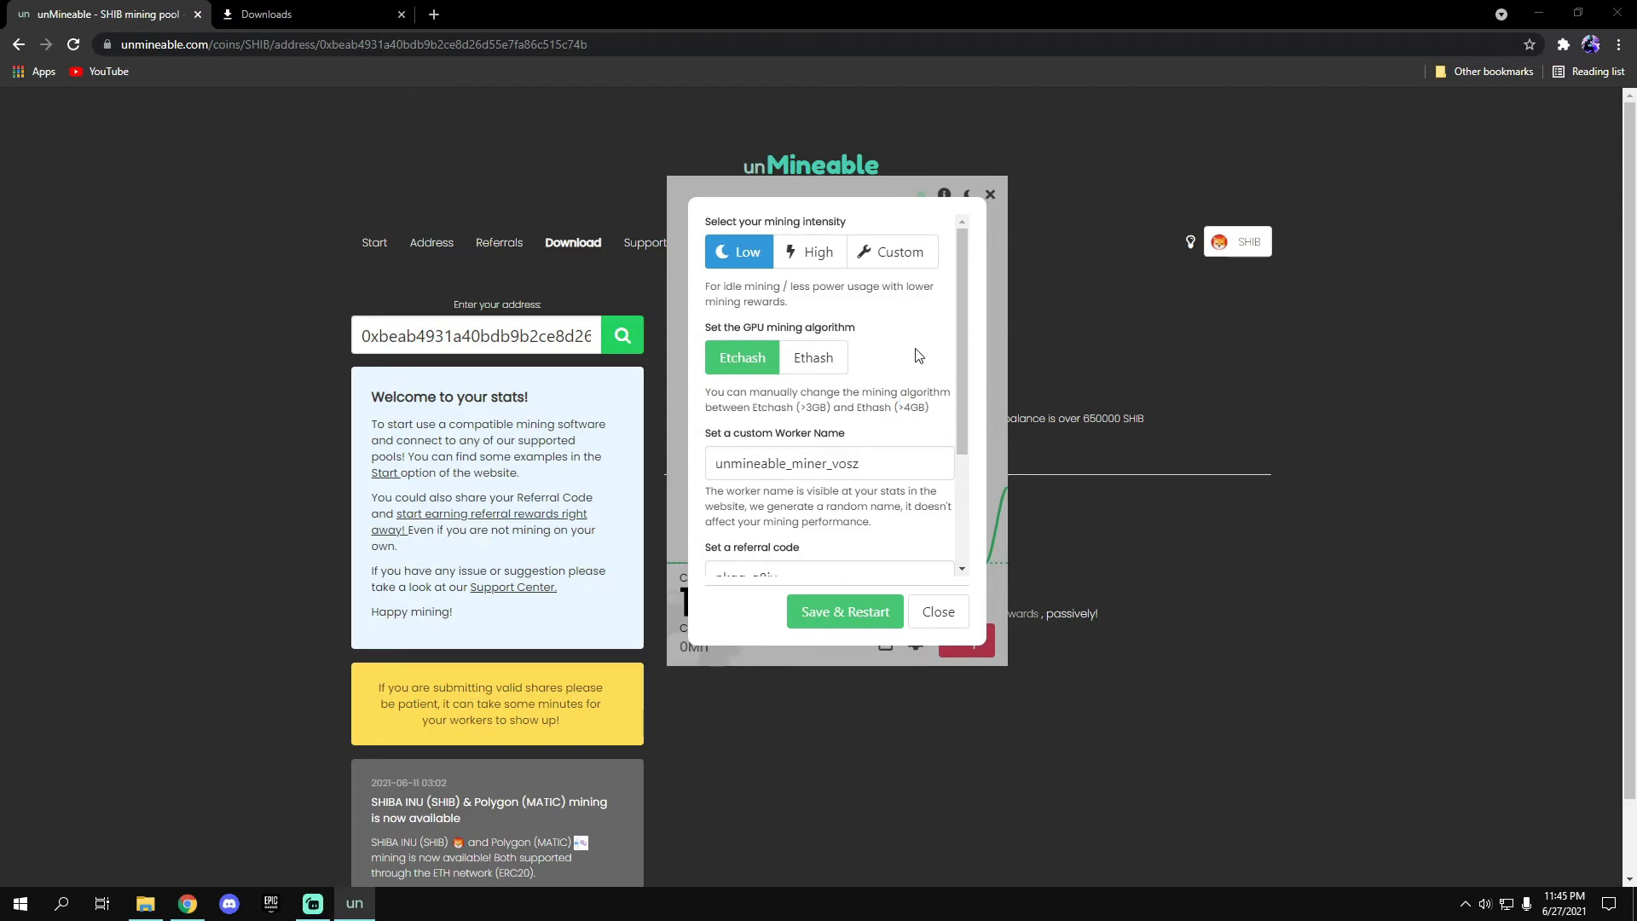
right_click(601, 906)
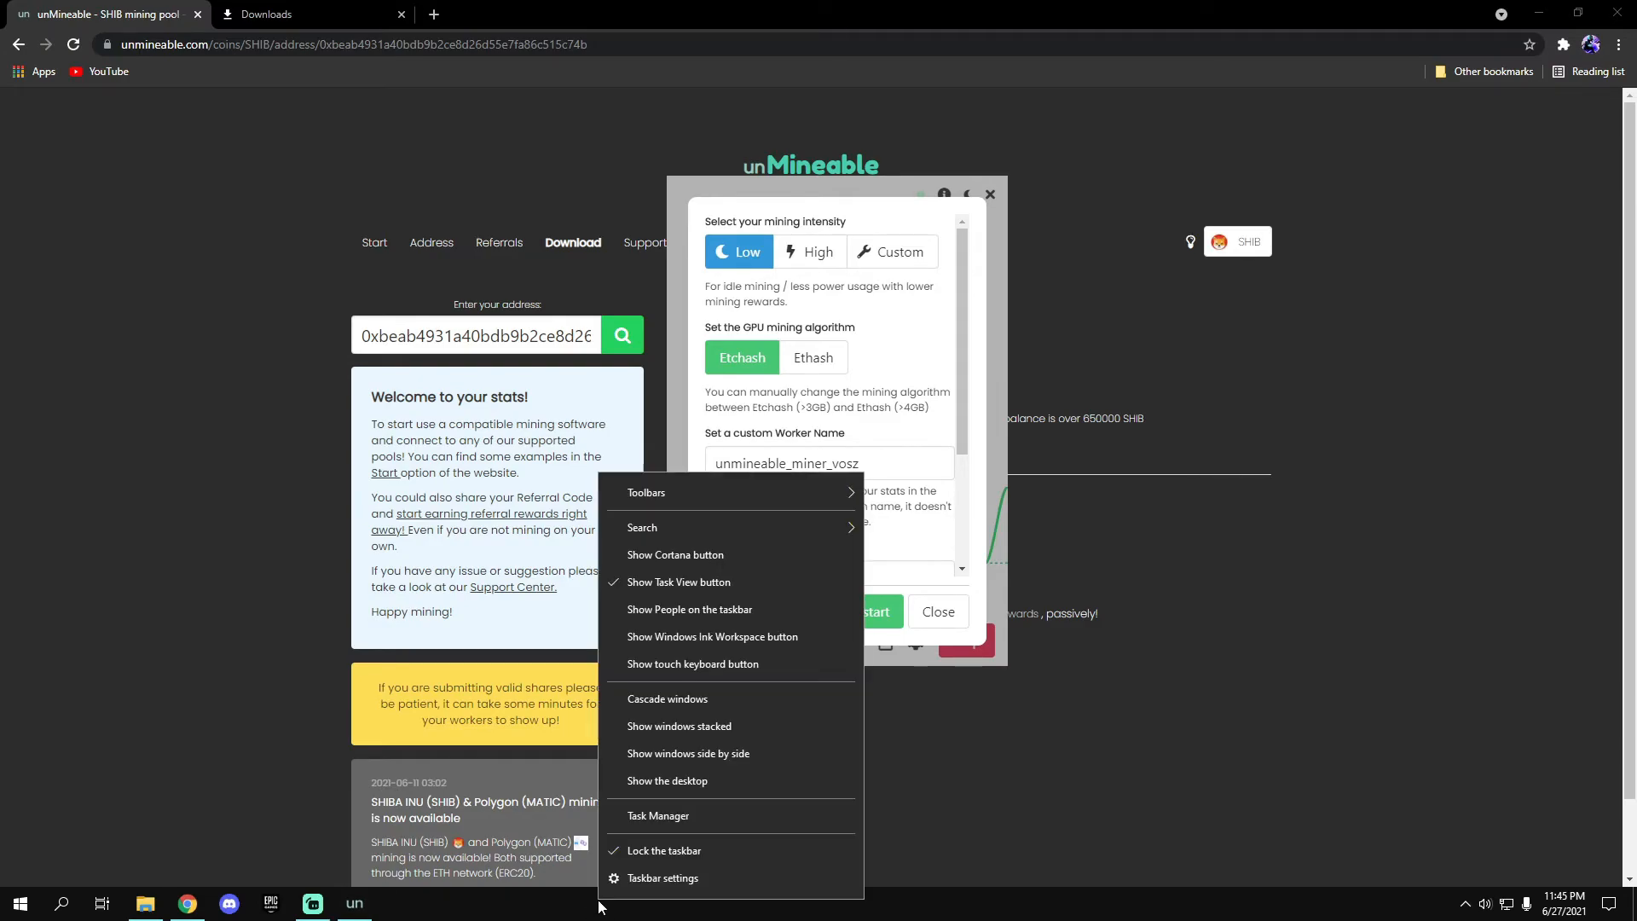
left_click(657, 815)
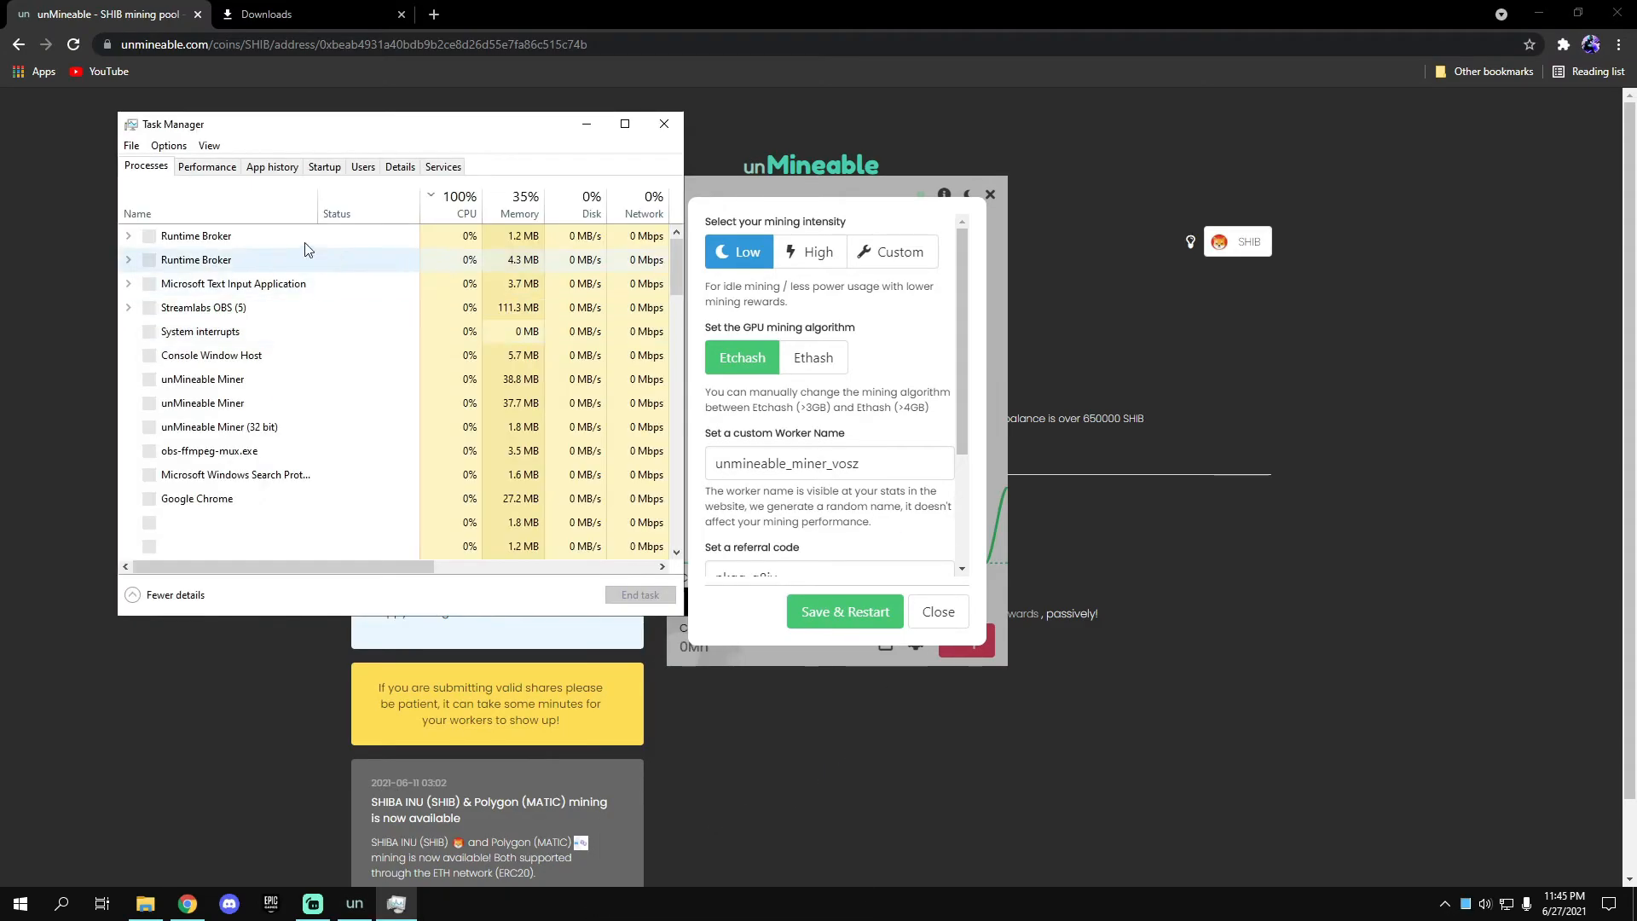
left_click(205, 167)
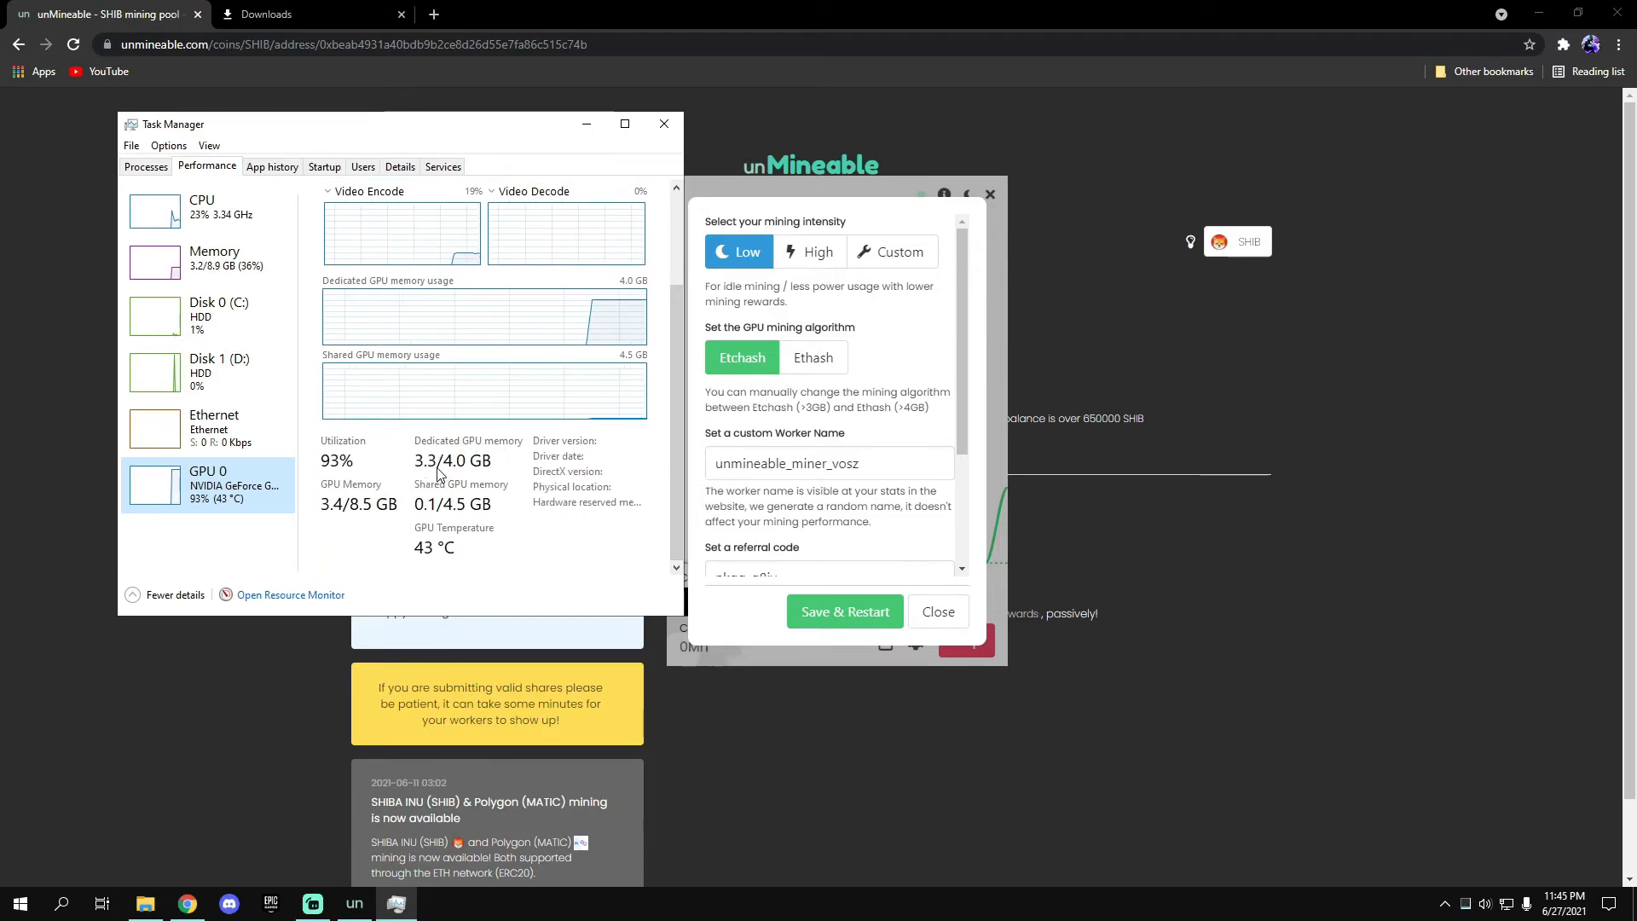
left_click(661, 123)
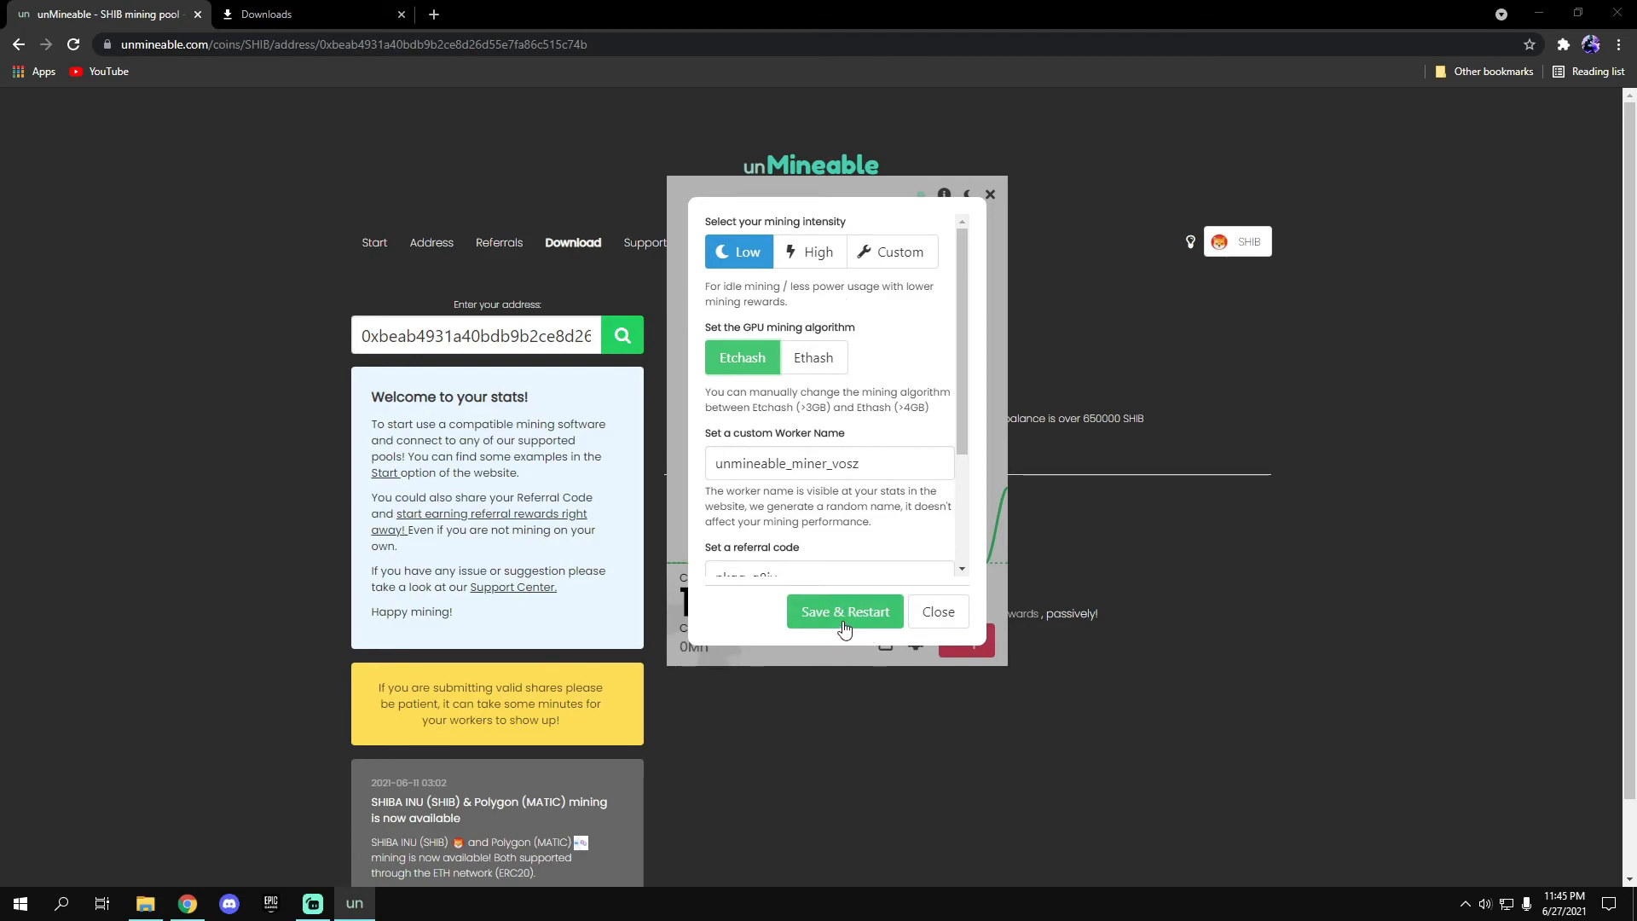
Save the low-intensity Etchash settings, restart mining, and check the startup log for pool connection.
left_click(843, 611)
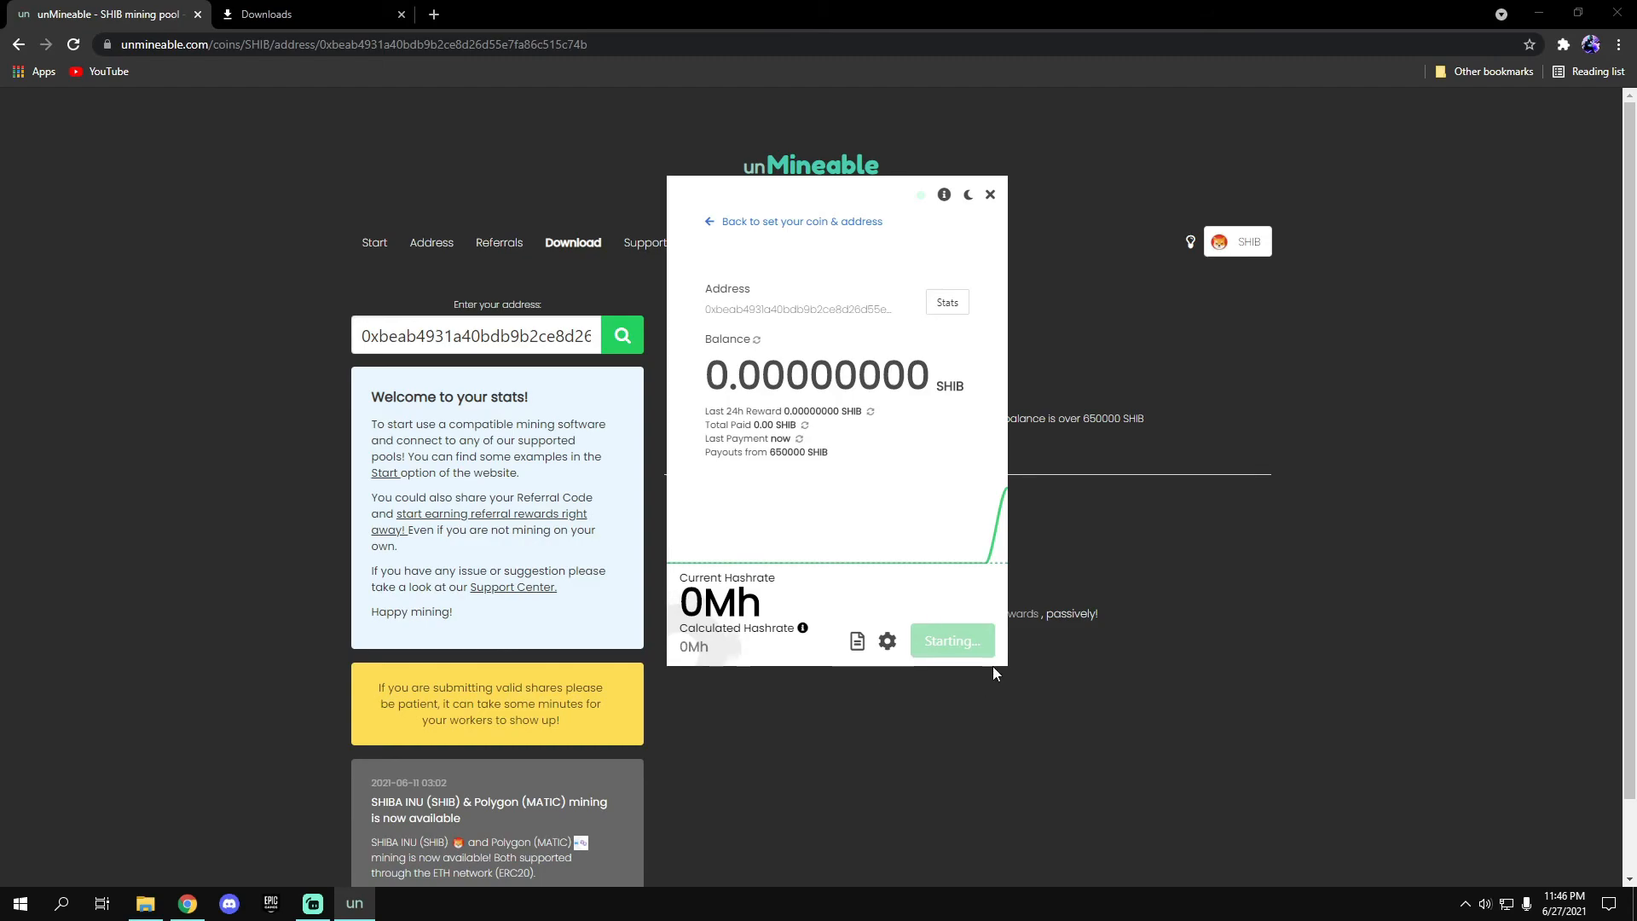
left_click(951, 641)
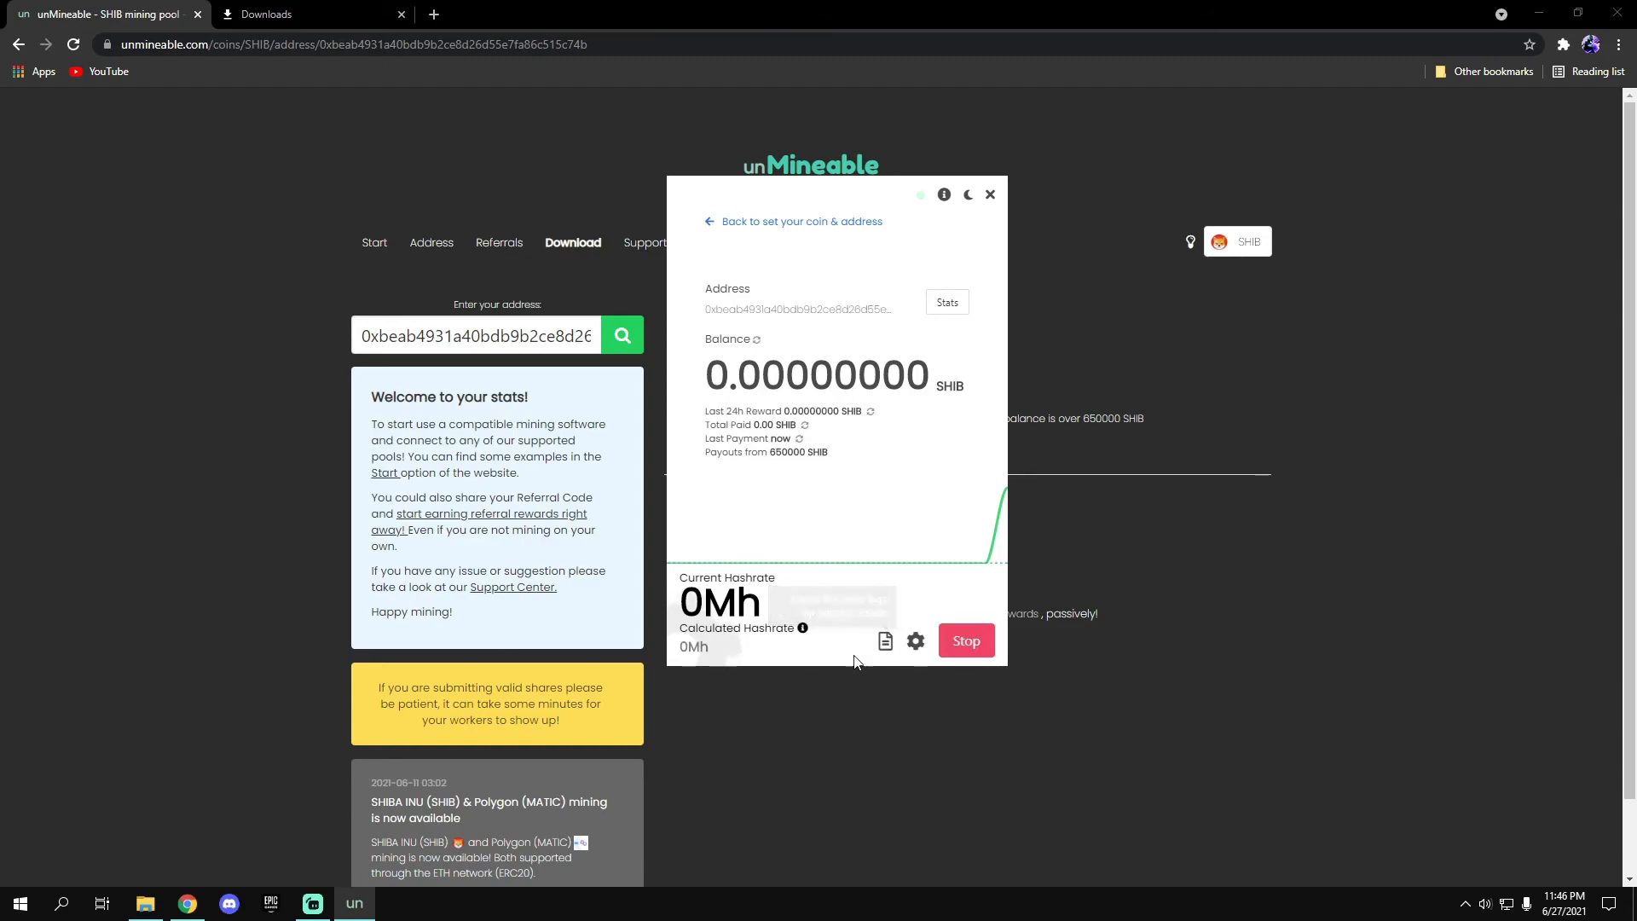
left_click(884, 642)
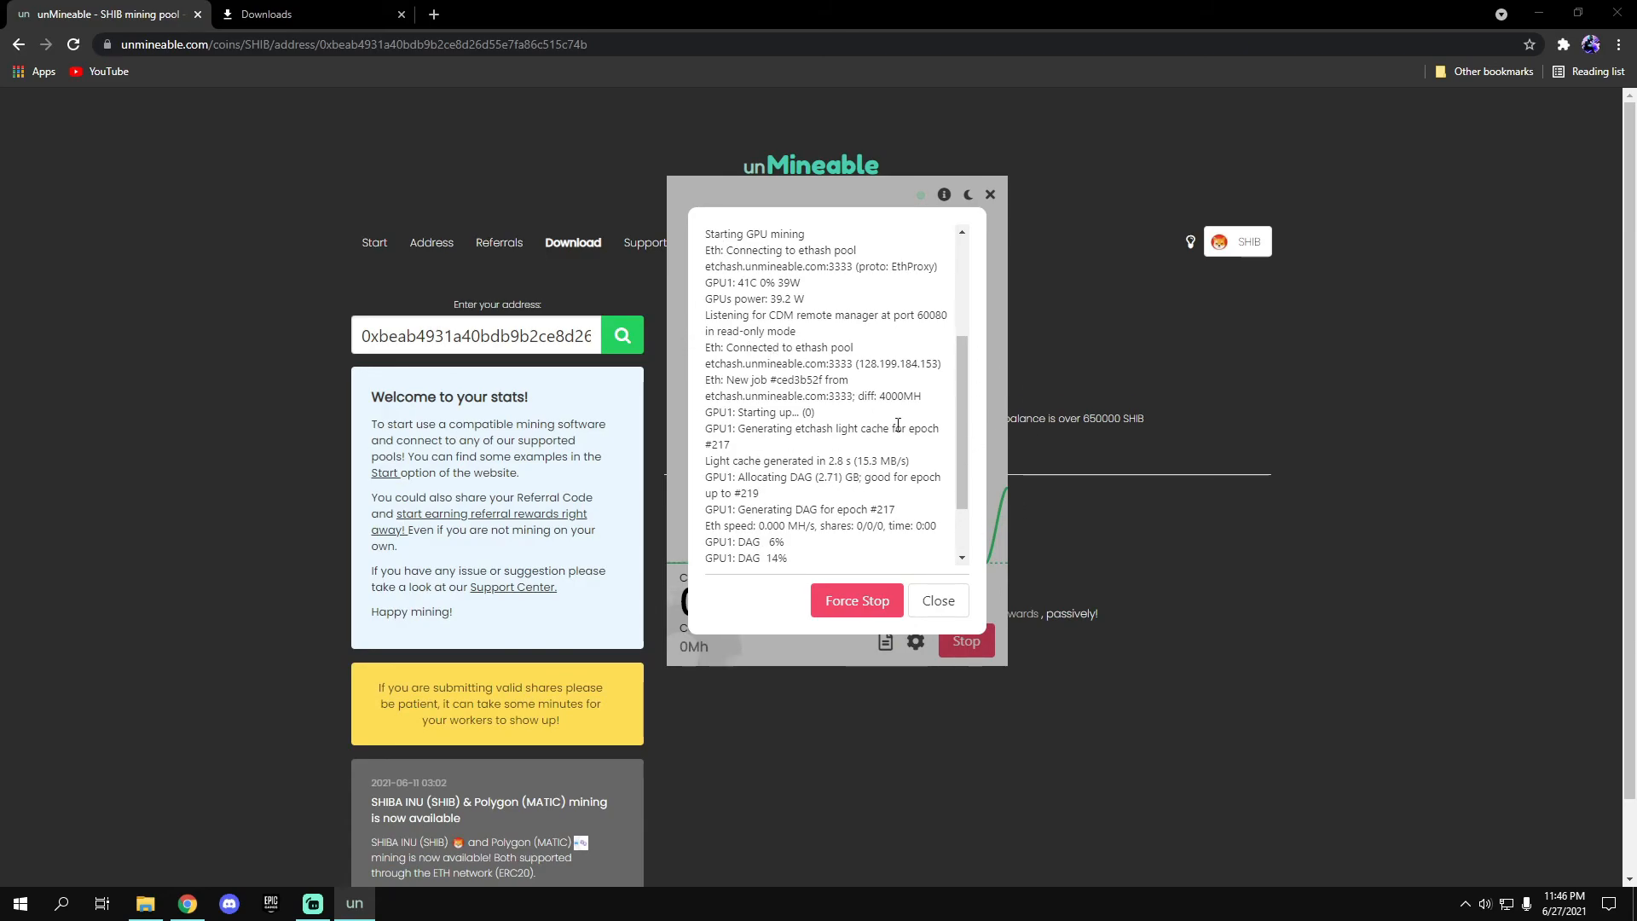
left_click(935, 600)
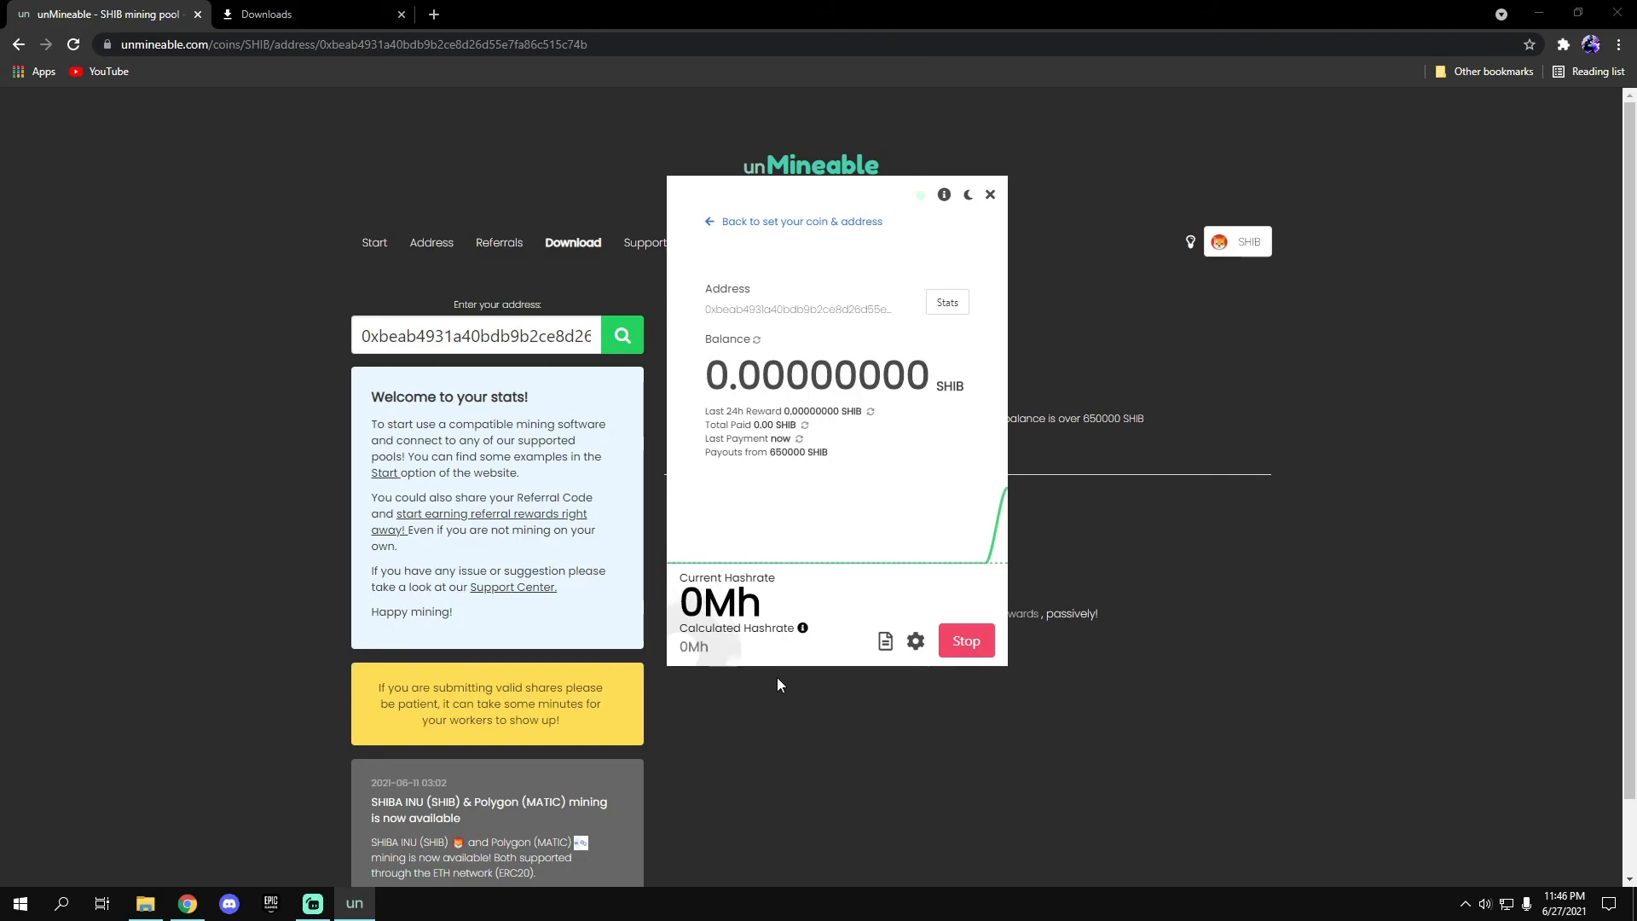
mouse_move(788, 665)
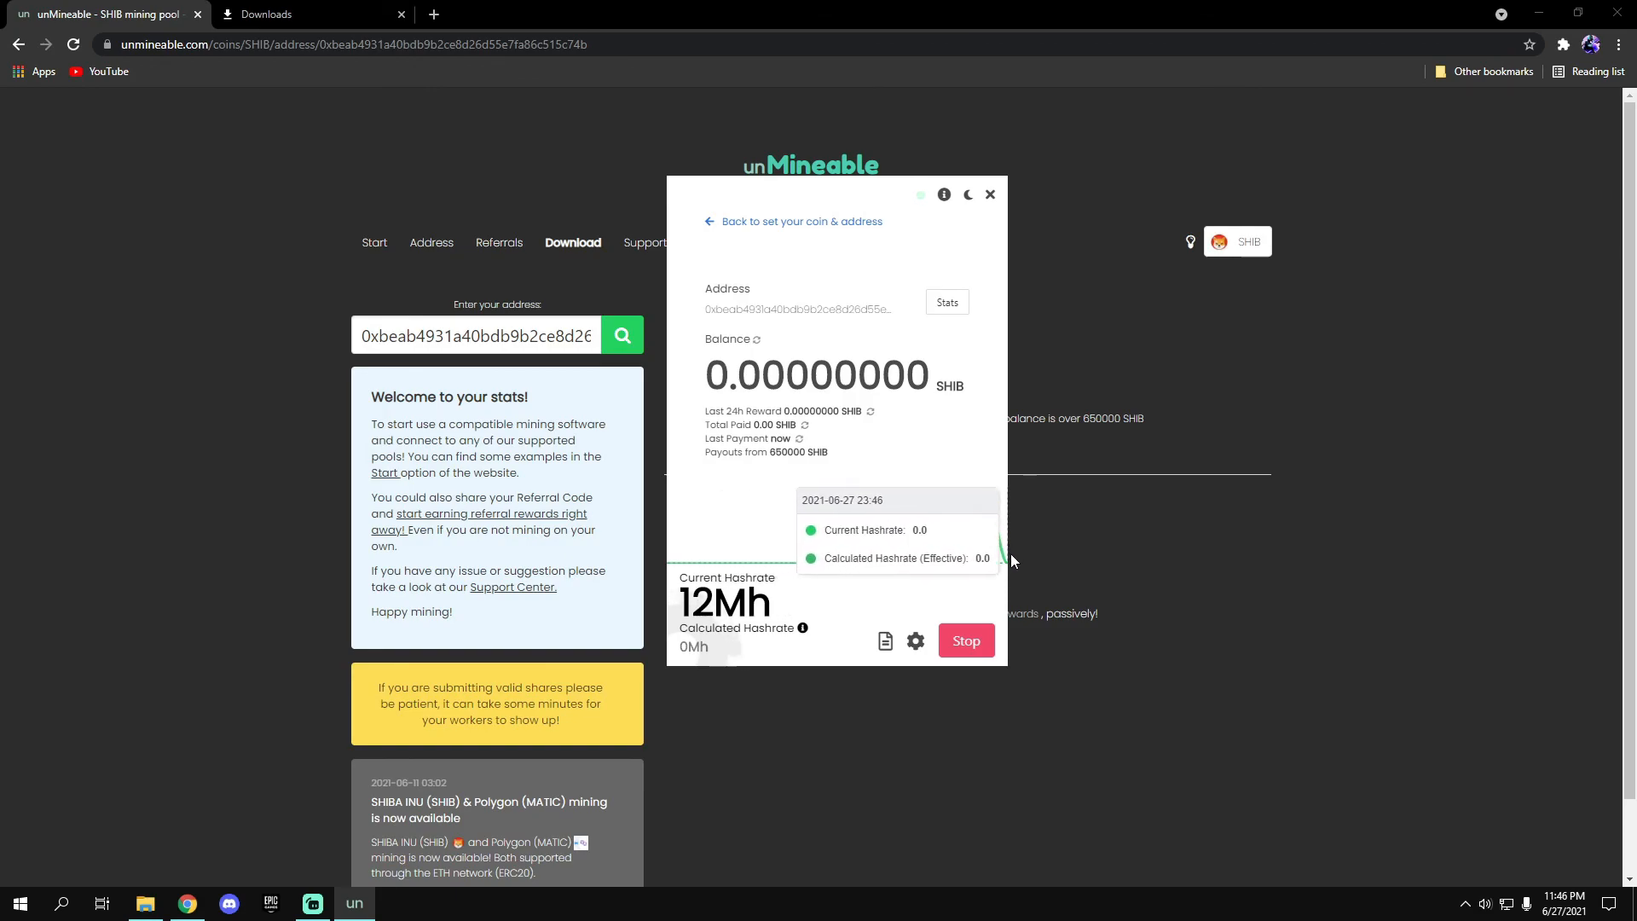
mouse_move(701, 788)
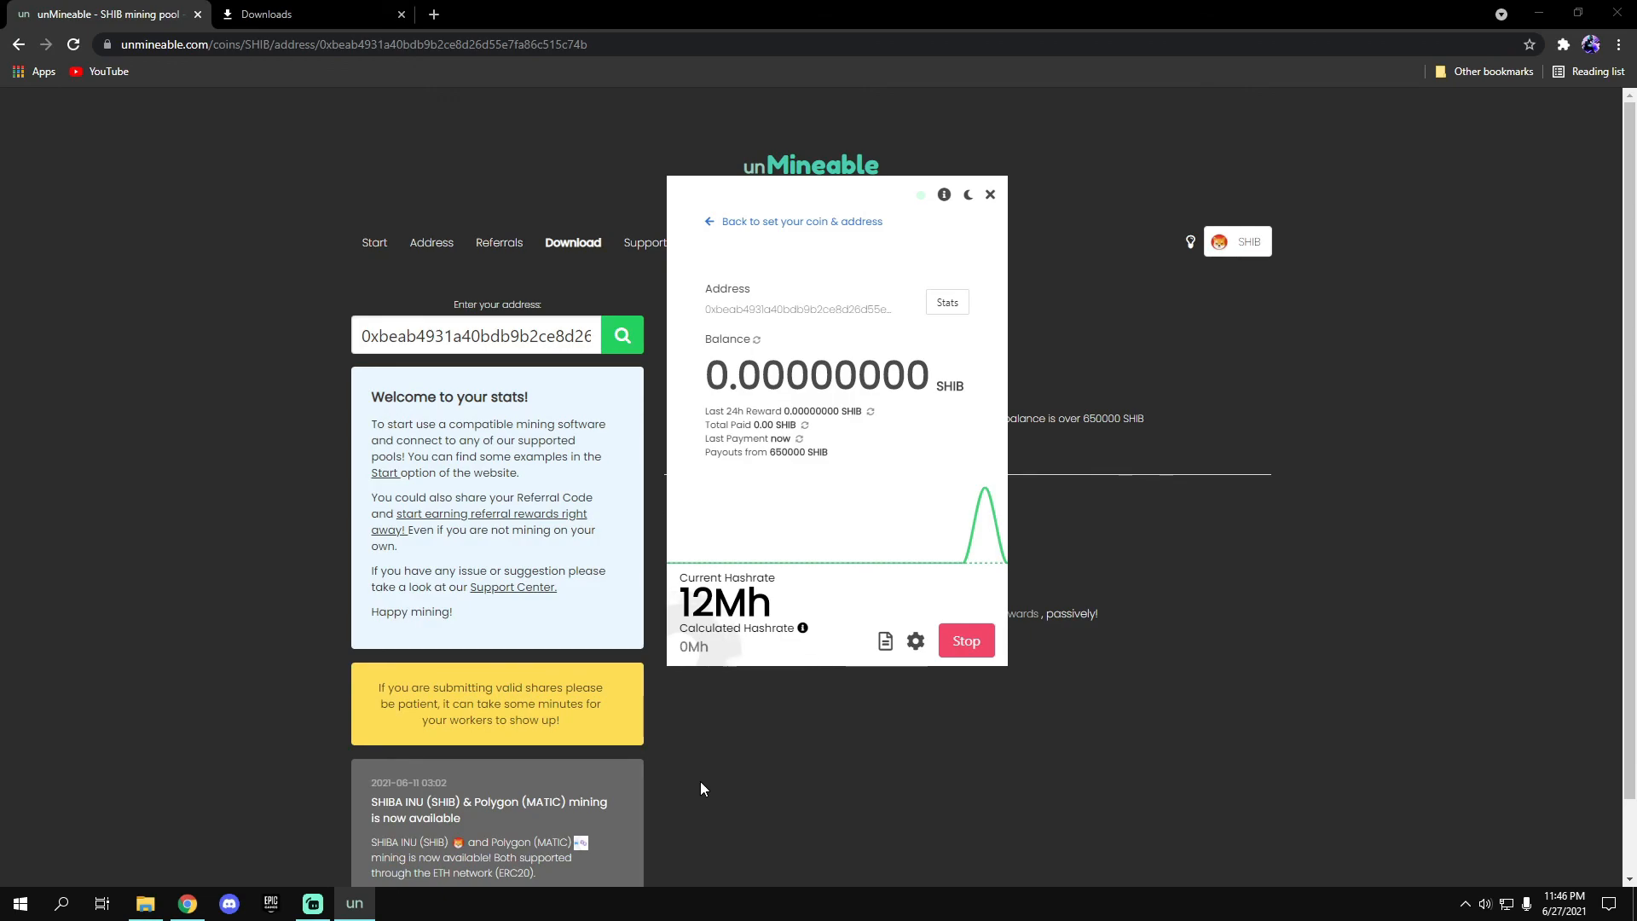